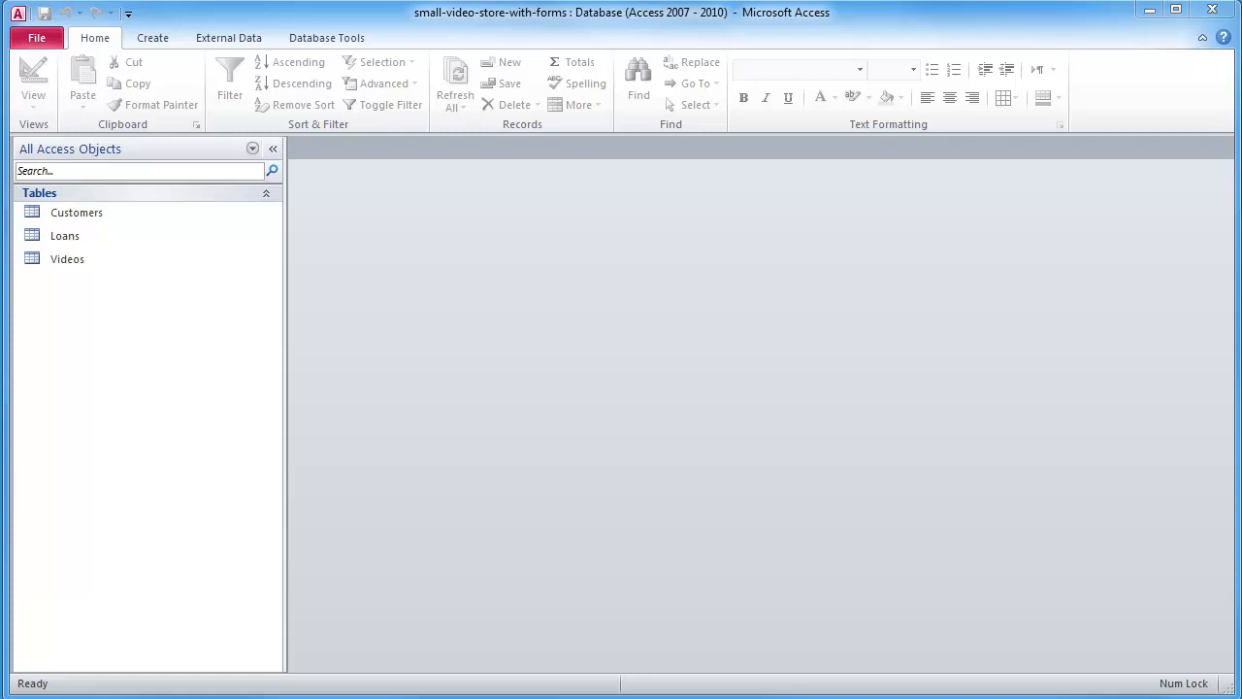
pyautogui.moveTo(13, 427)
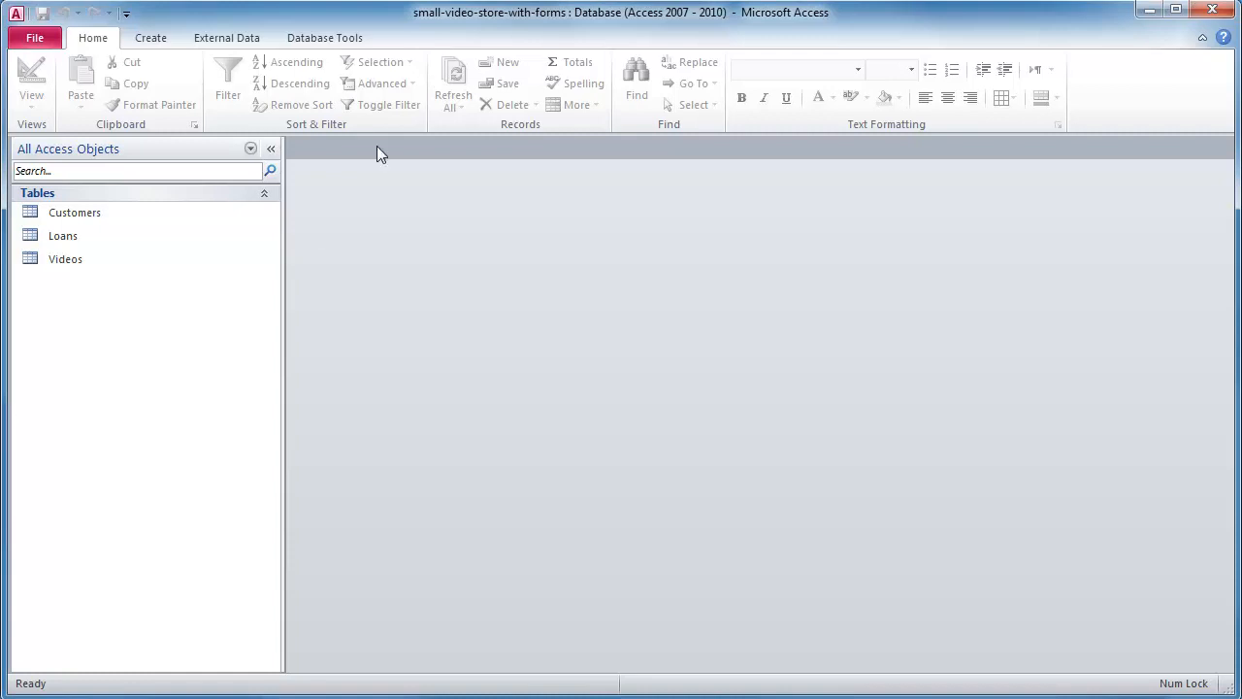
# Open the Customers, Videos and Loans tables in Datasheet View and scroll the Loans records
pyautogui.click(75, 212)
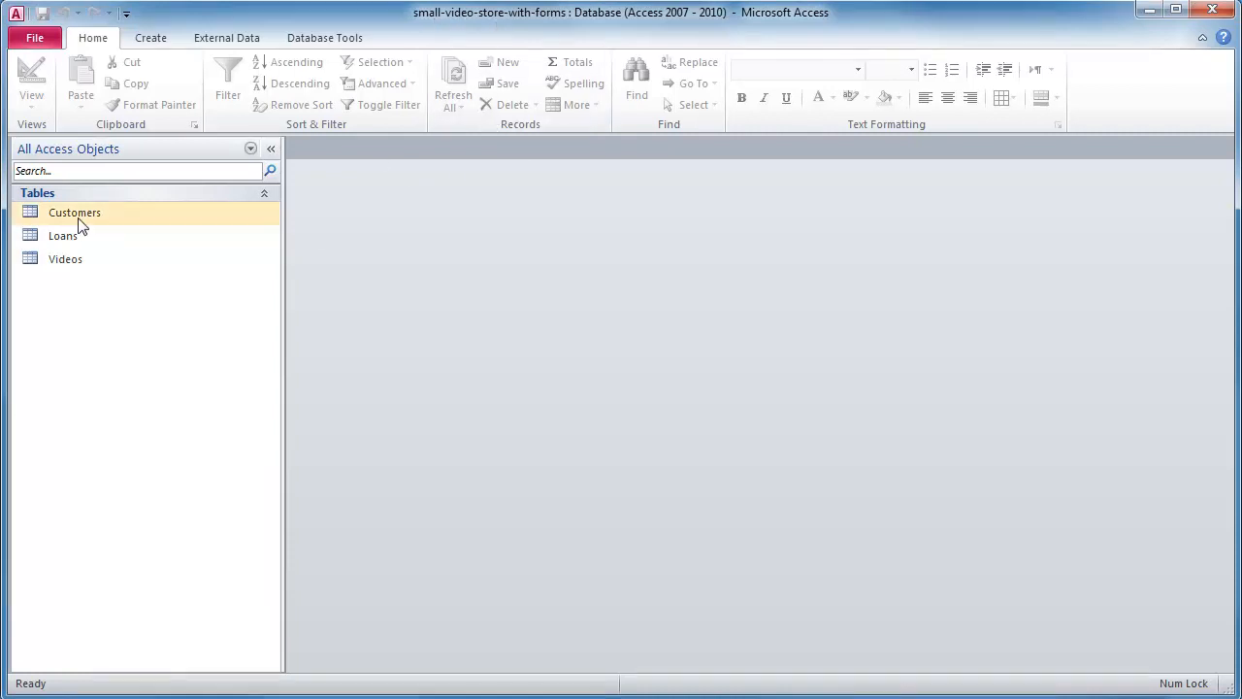
pyautogui.click(75, 212)
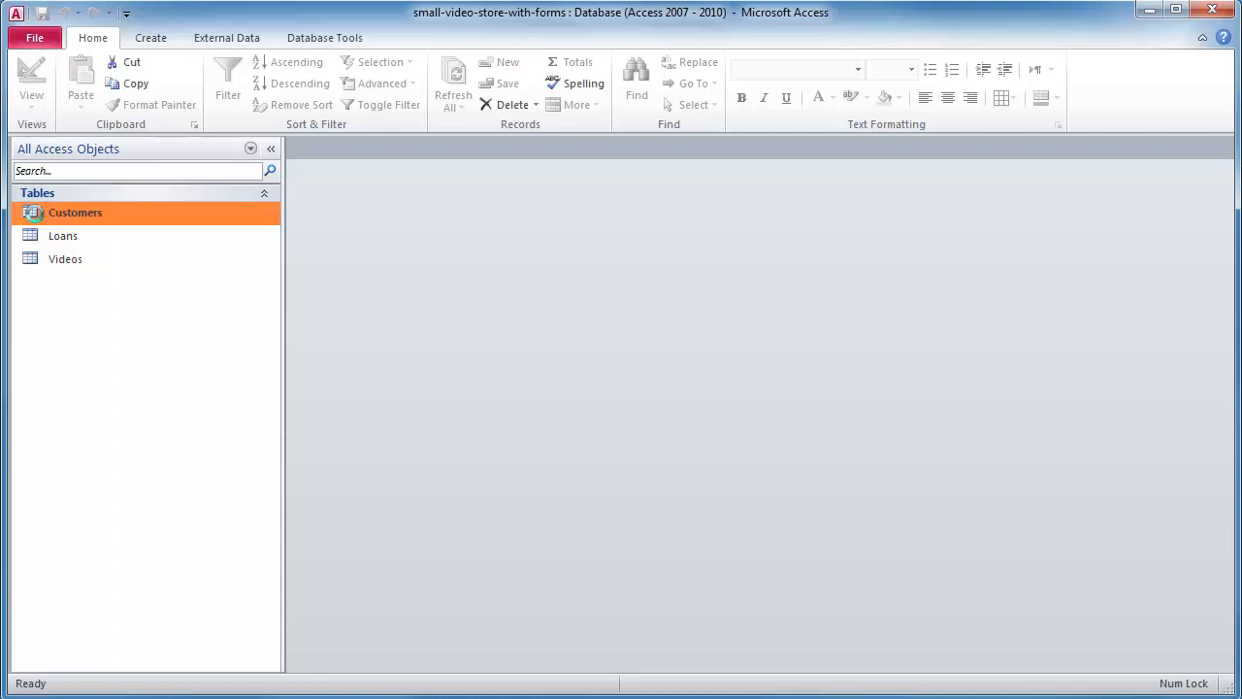
pyautogui.doubleClick(75, 213)
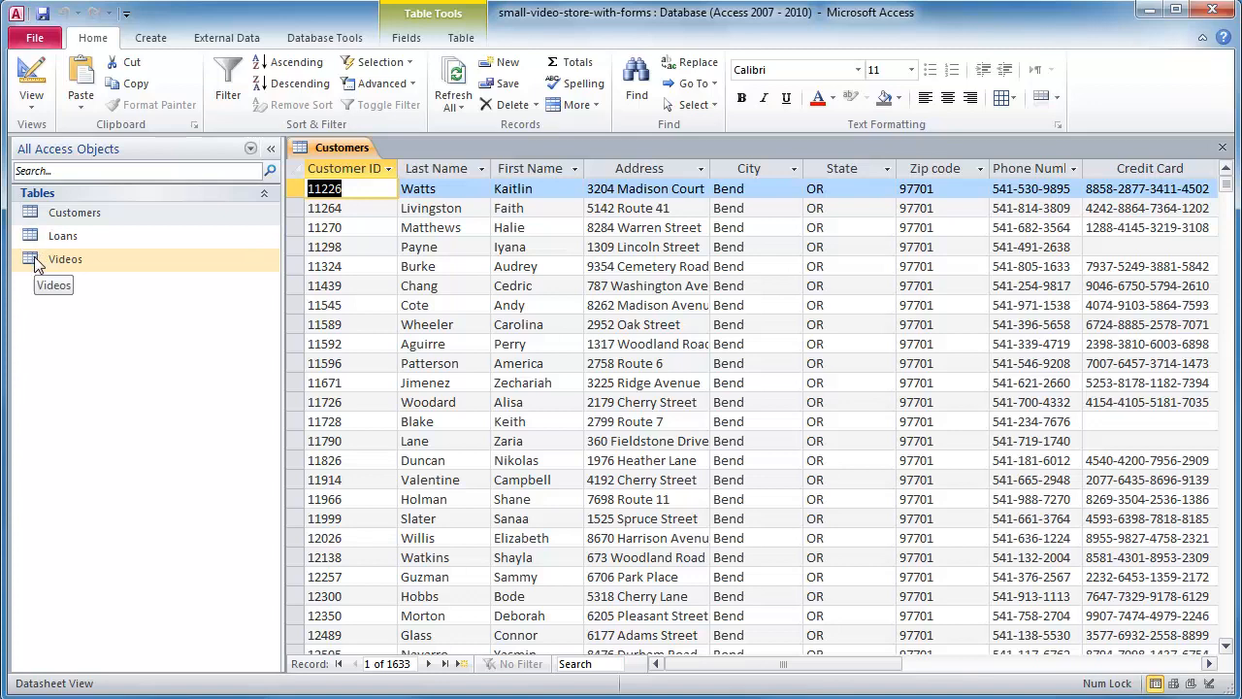
pyautogui.doubleClick(65, 259)
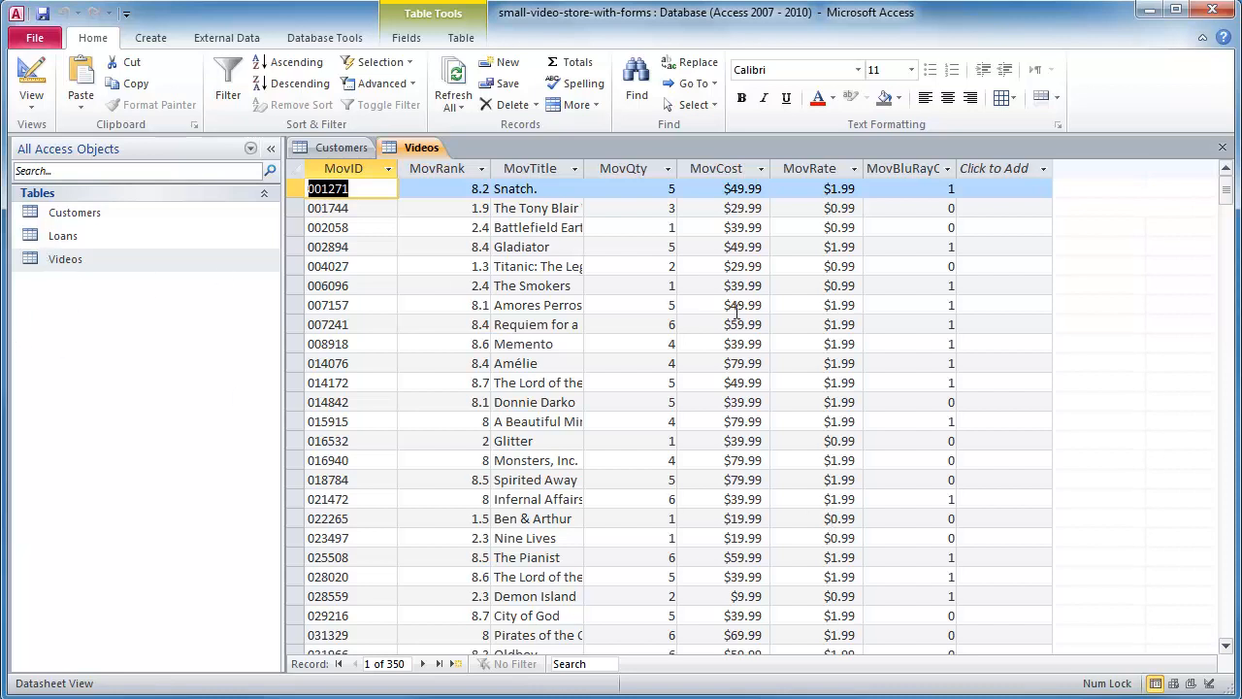
pyautogui.moveTo(872, 227)
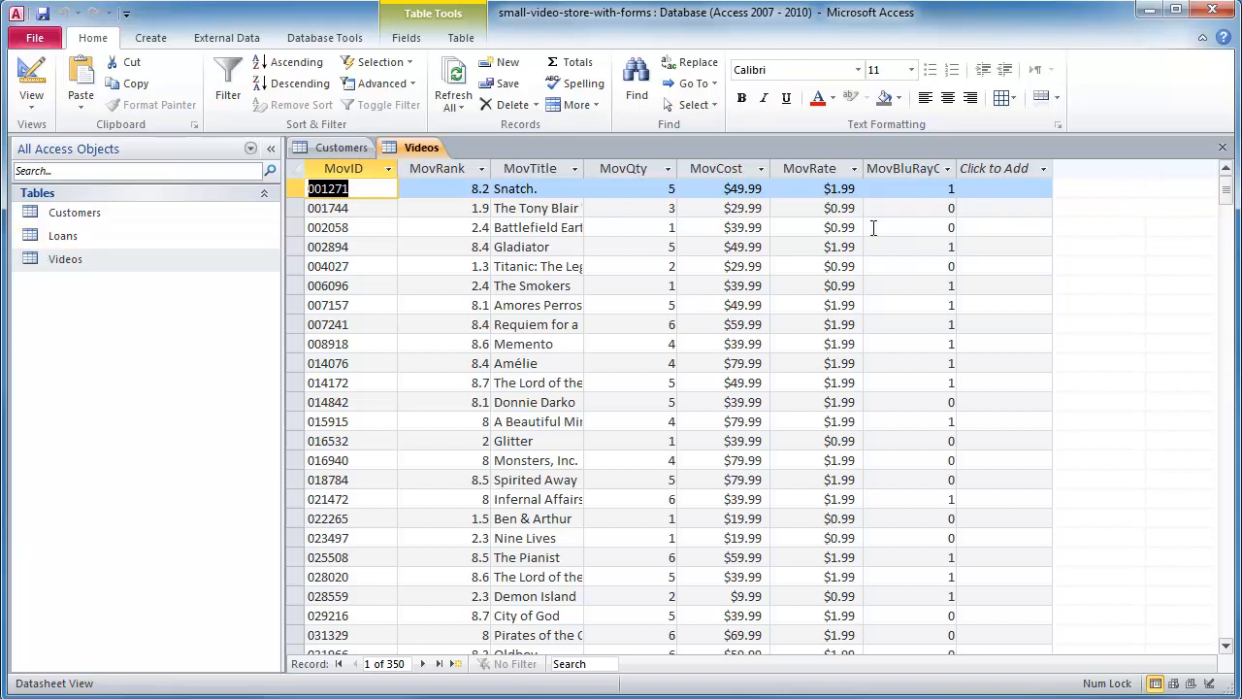
pyautogui.doubleClick(62, 235)
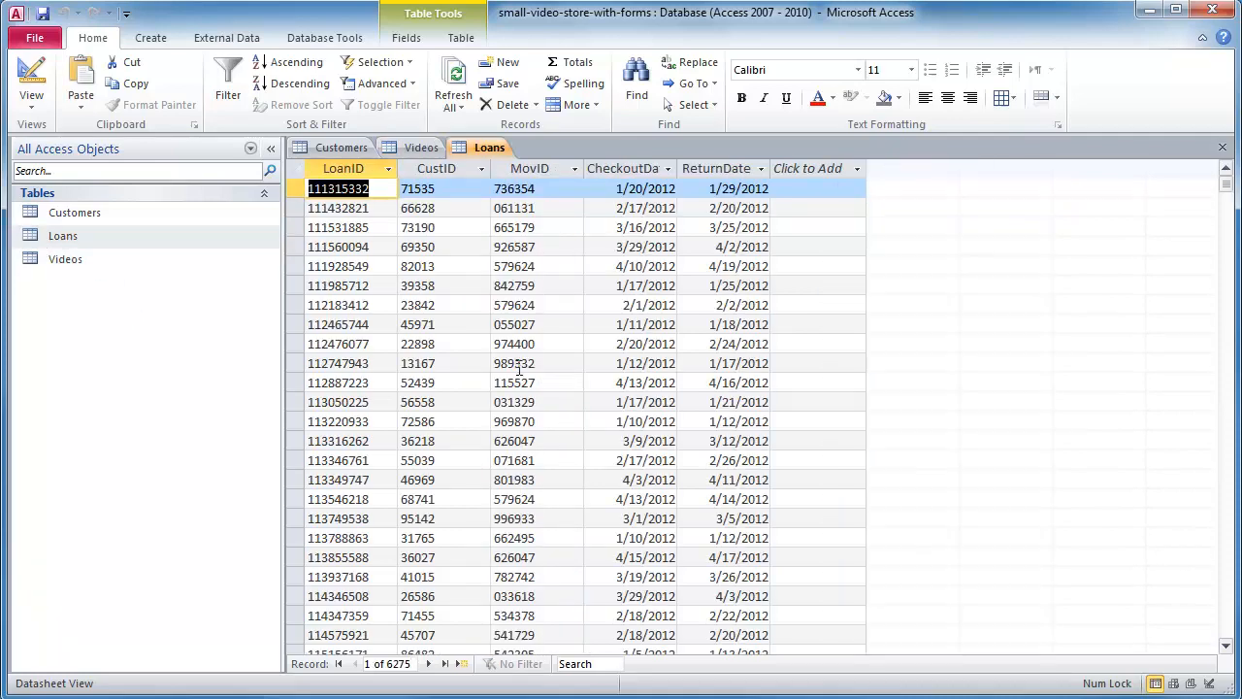
pyautogui.scroll(-3)
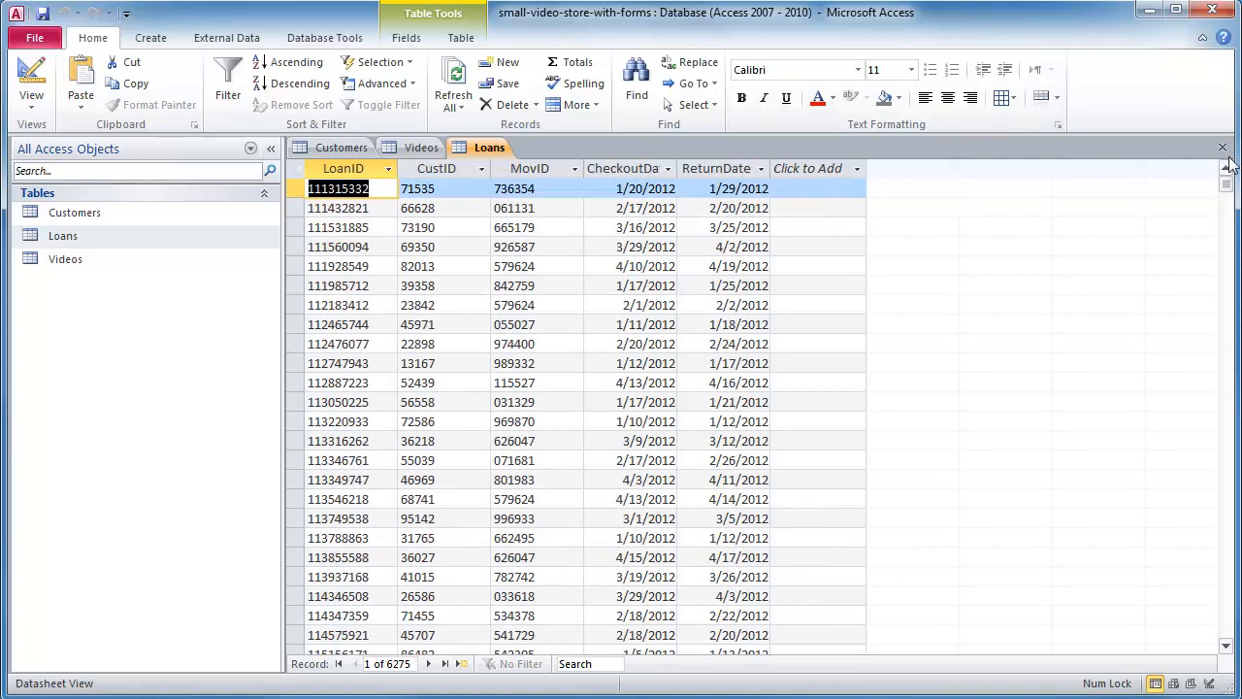
# Close the table tabs, select Loans in the Navigation Pane and show the Create ribbon
pyautogui.click(1222, 148)
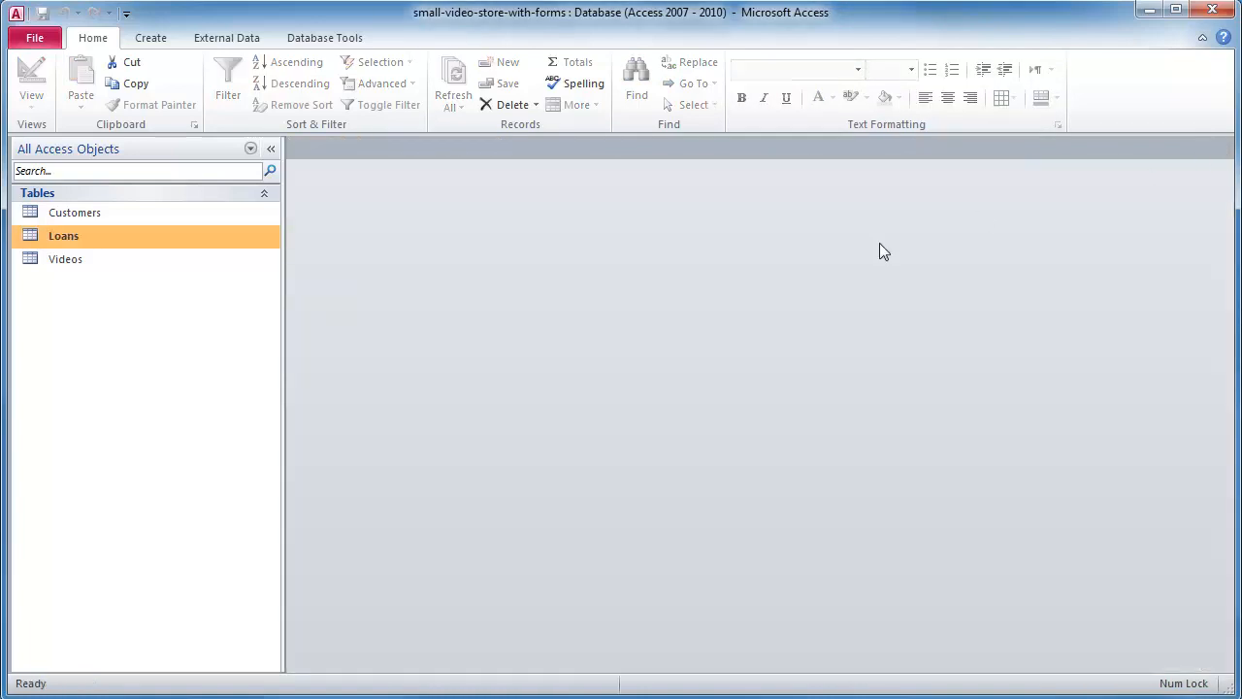
pyautogui.moveTo(621, 360)
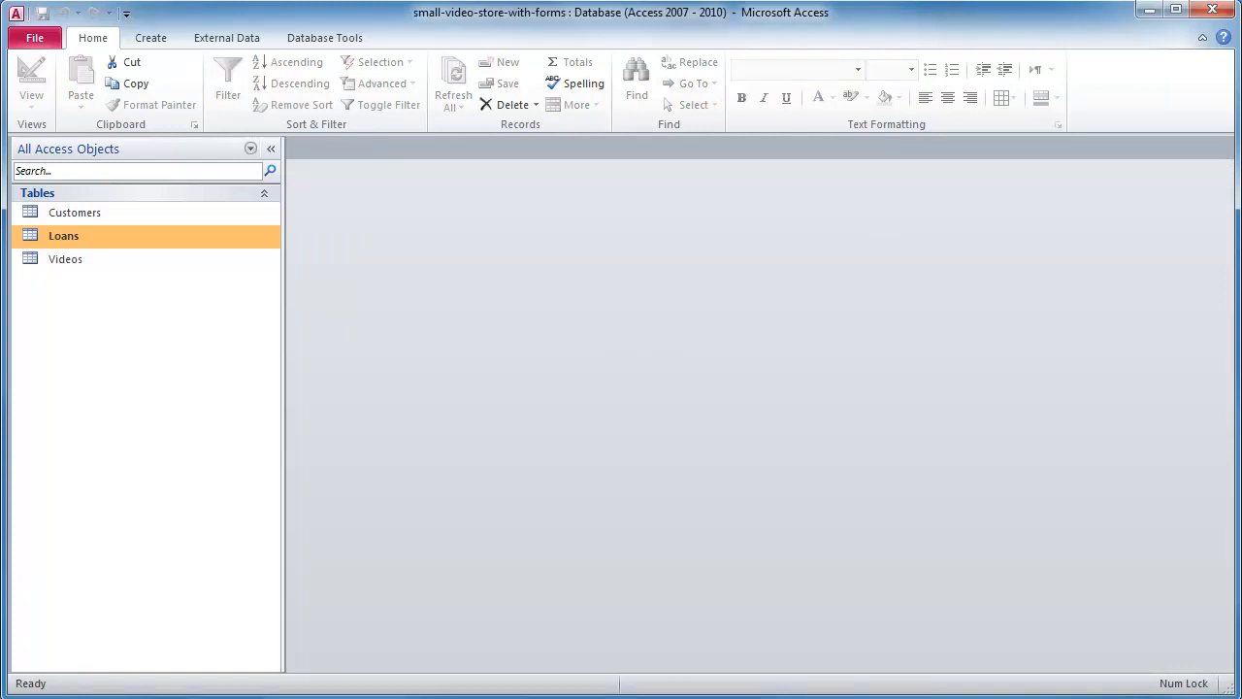
pyautogui.click(213, 466)
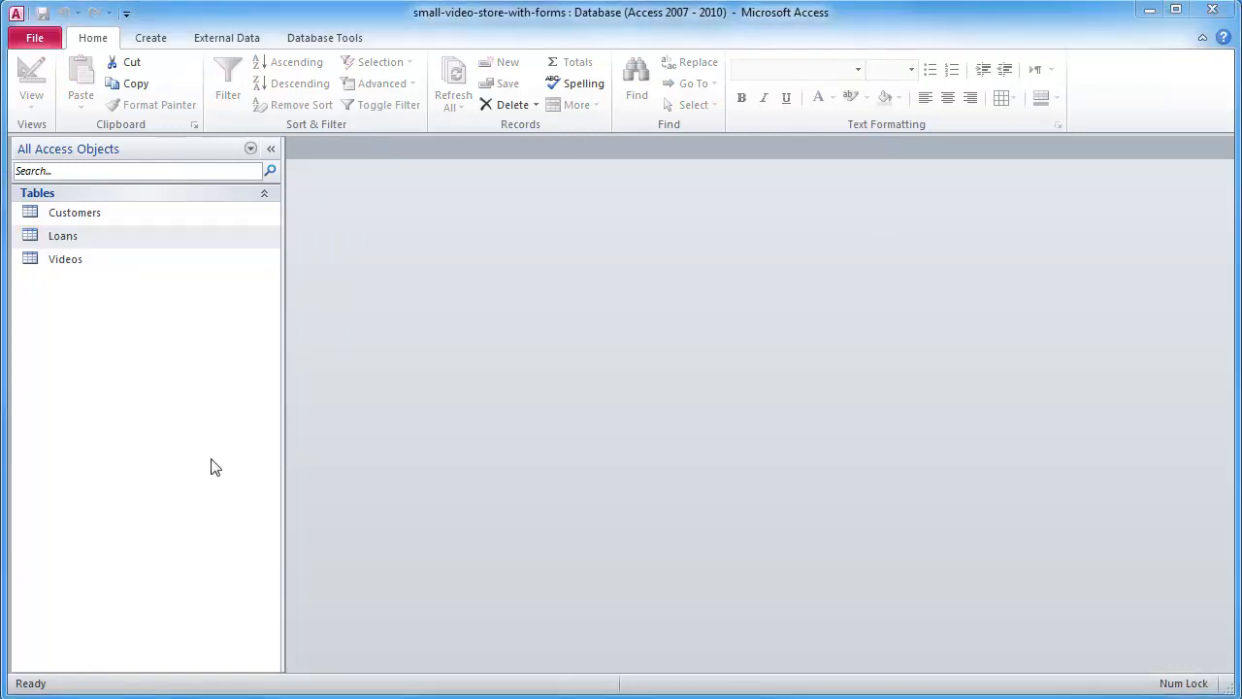
pyautogui.click(62, 235)
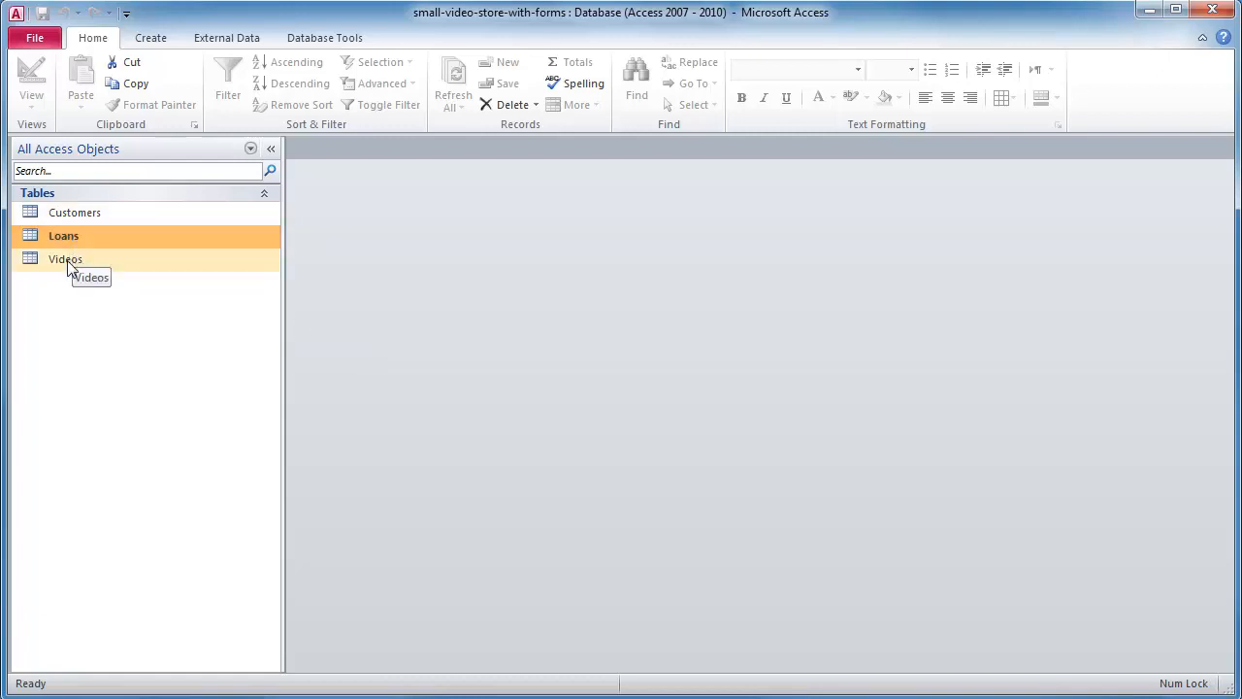
pyautogui.click(63, 236)
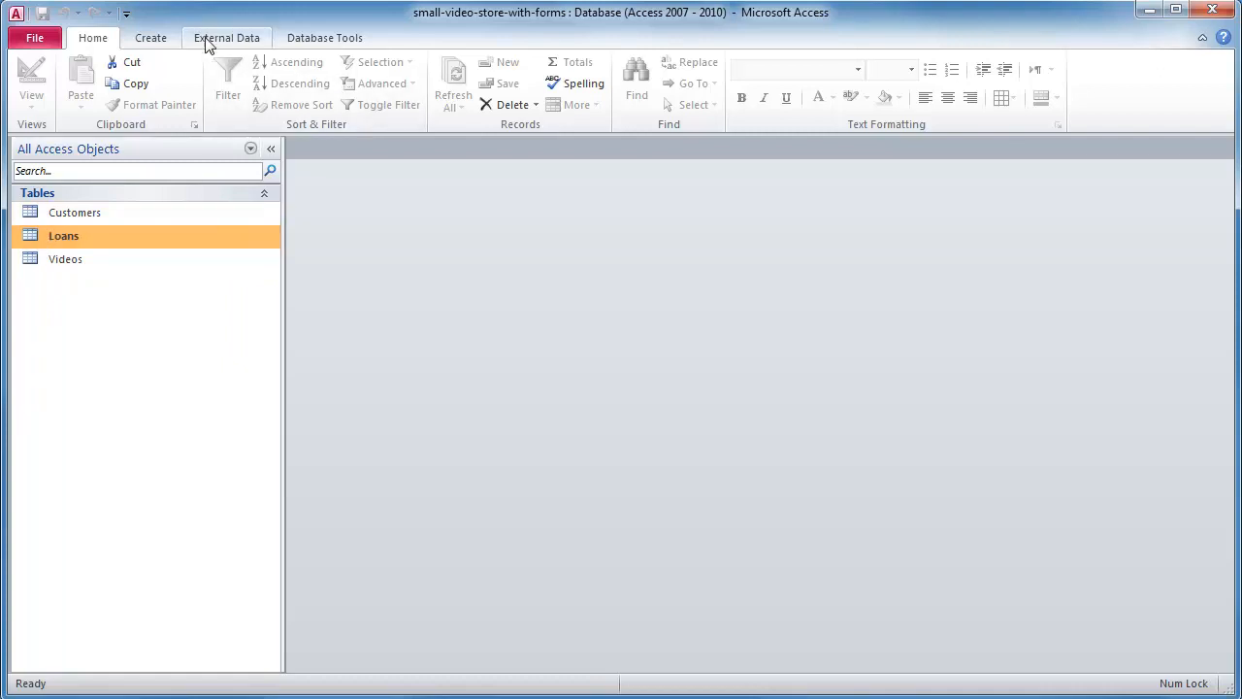
pyautogui.click(150, 37)
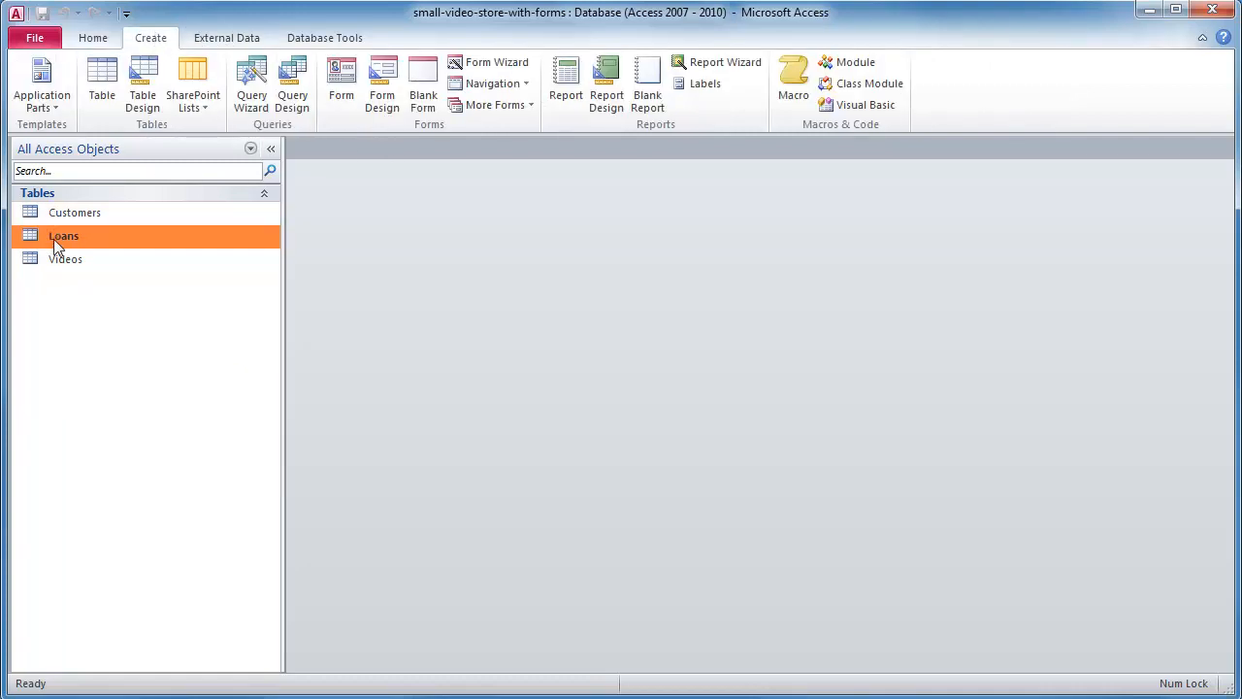
# Auto-generate a form from the Loans table and deselect its field layout
pyautogui.click(340, 83)
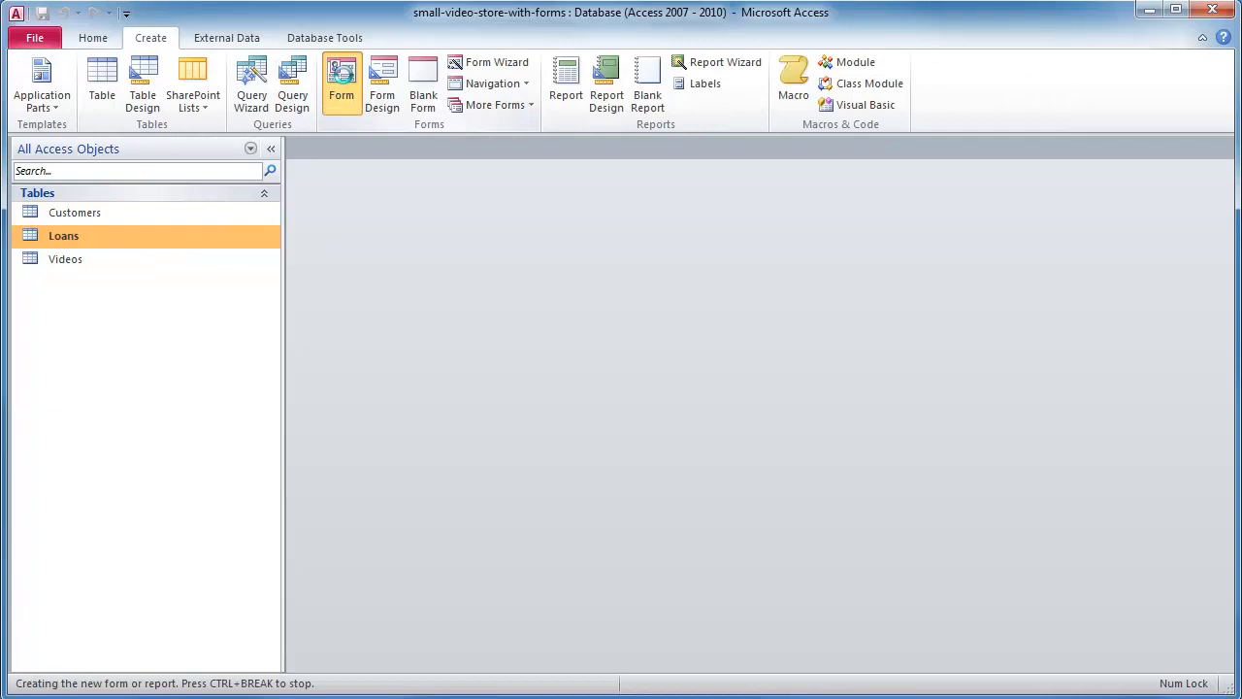
pyautogui.click(340, 82)
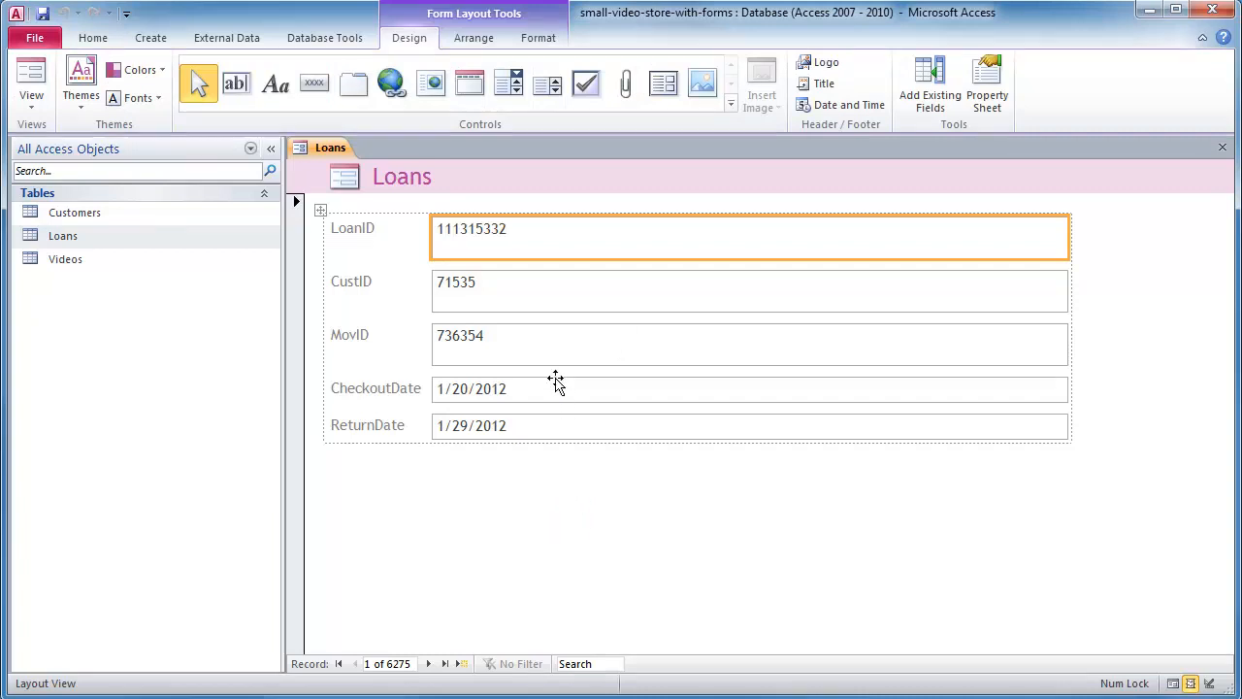
pyautogui.moveTo(512, 296)
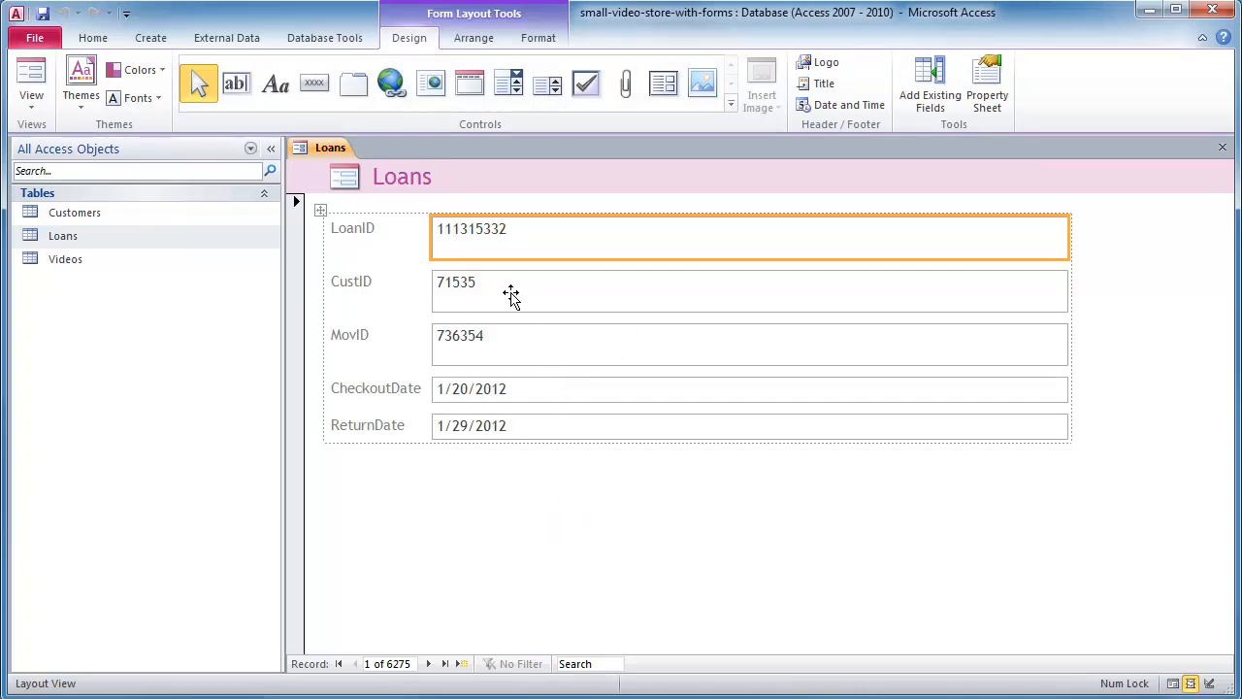
pyautogui.click(964, 531)
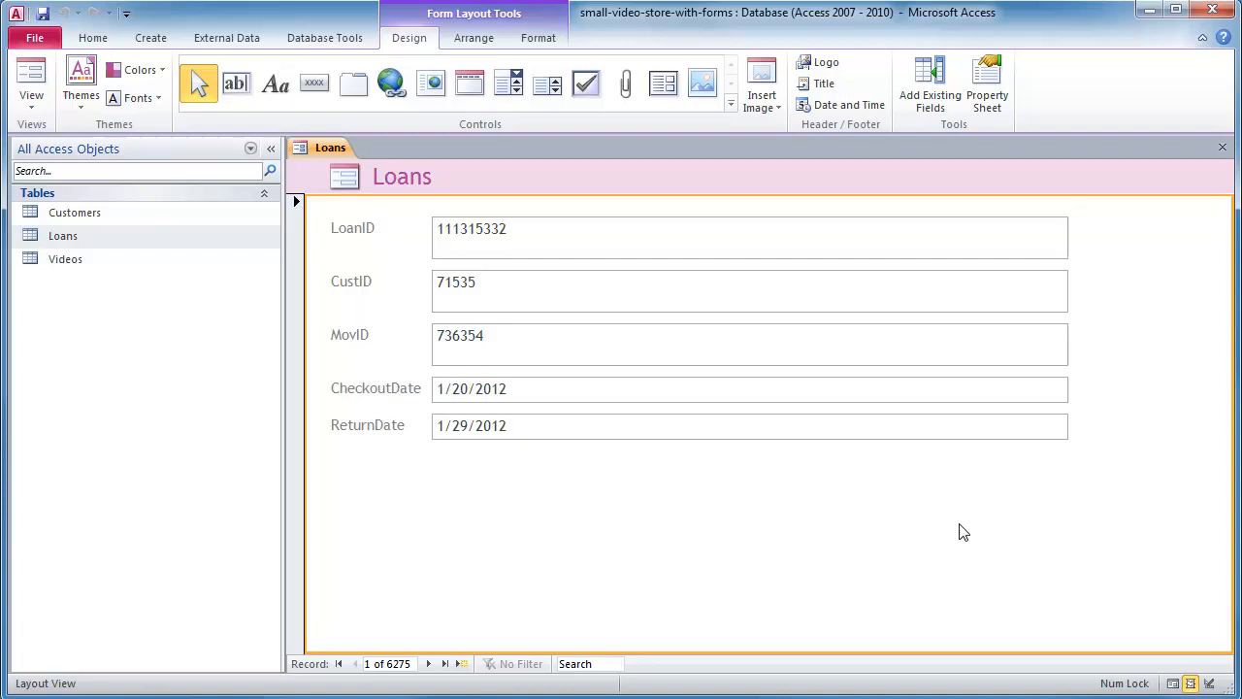
pyautogui.moveTo(545, 250)
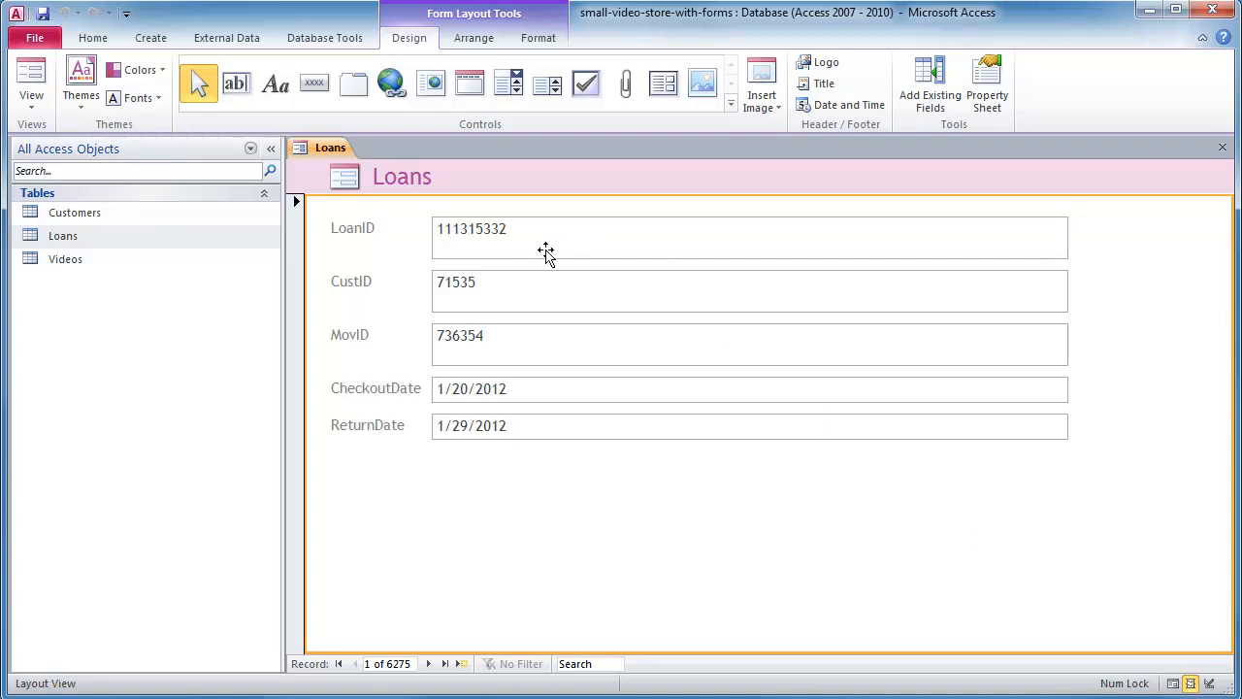
pyautogui.moveTo(520, 246)
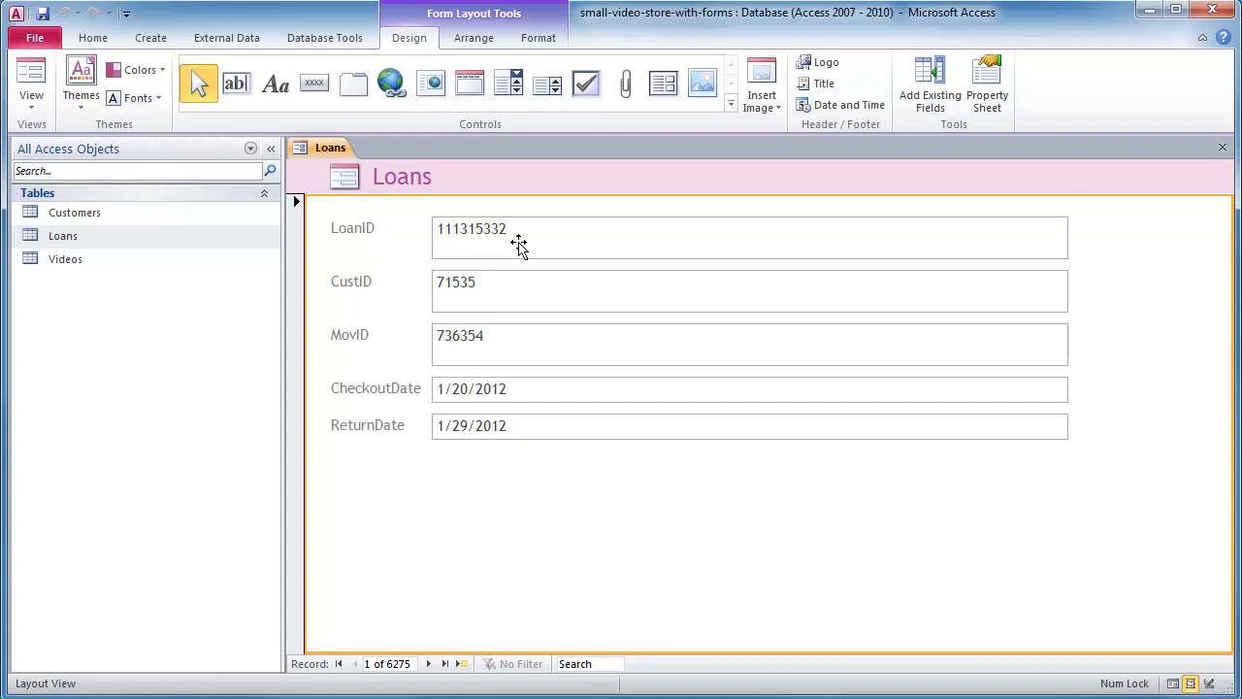
pyautogui.moveTo(519, 388)
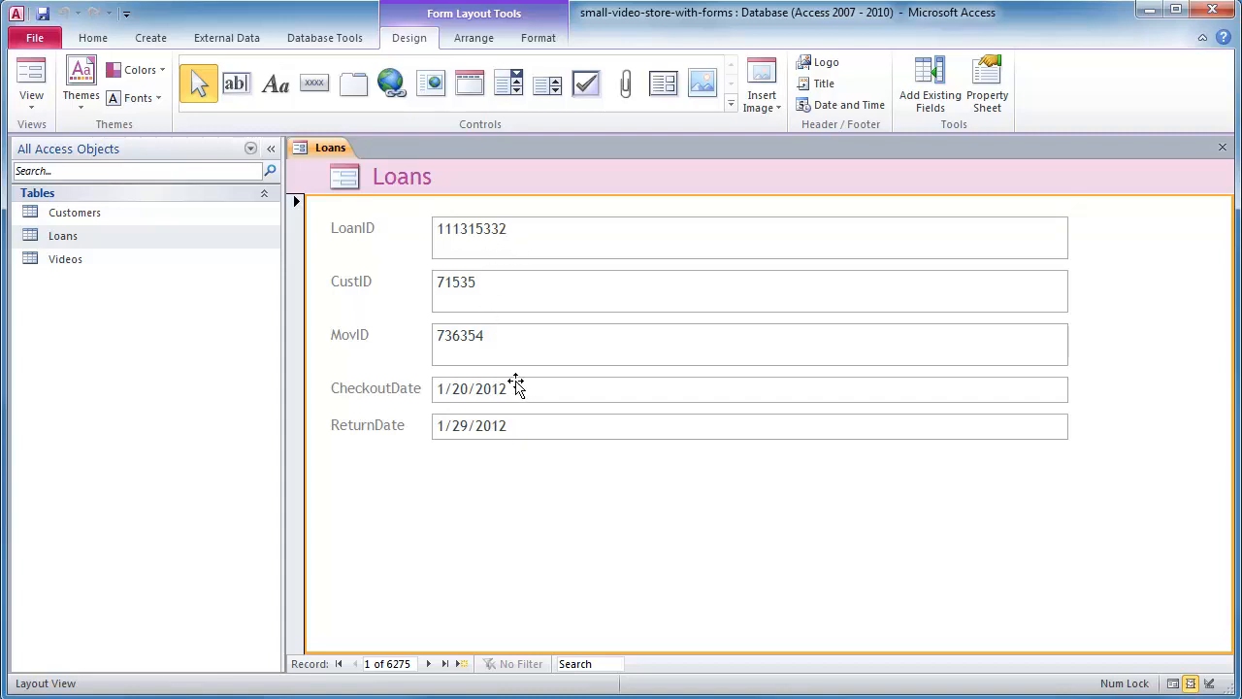
pyautogui.moveTo(426, 260)
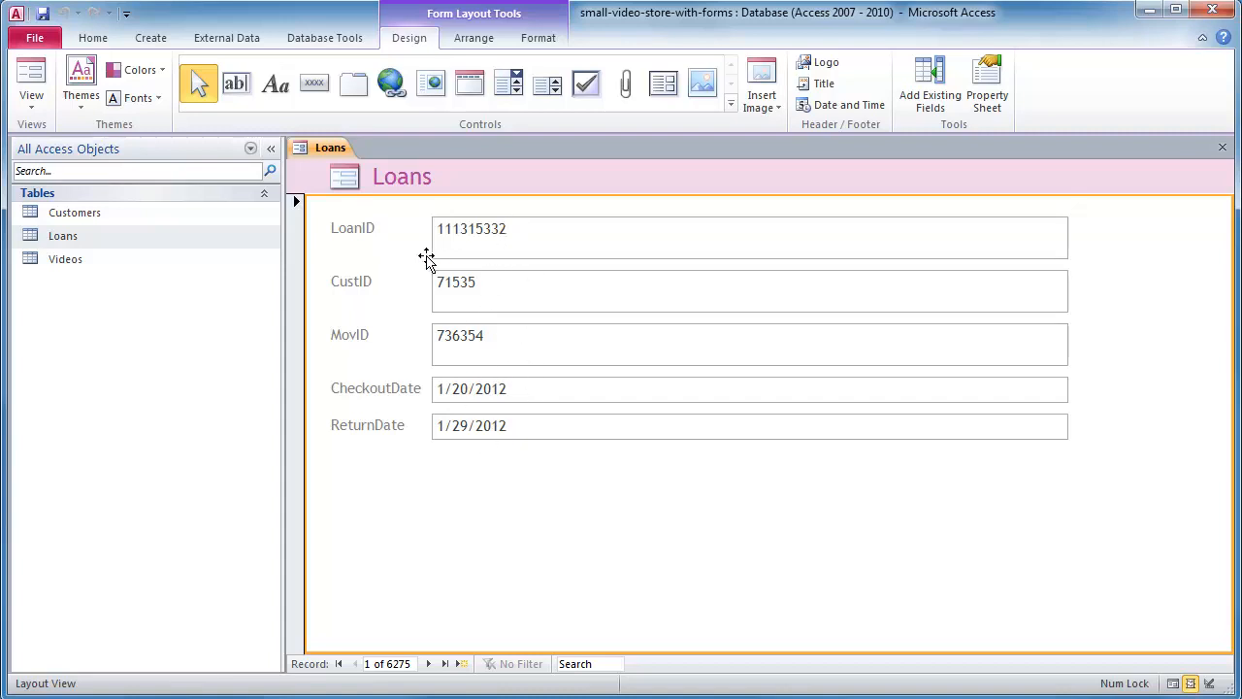
pyautogui.moveTo(485, 320)
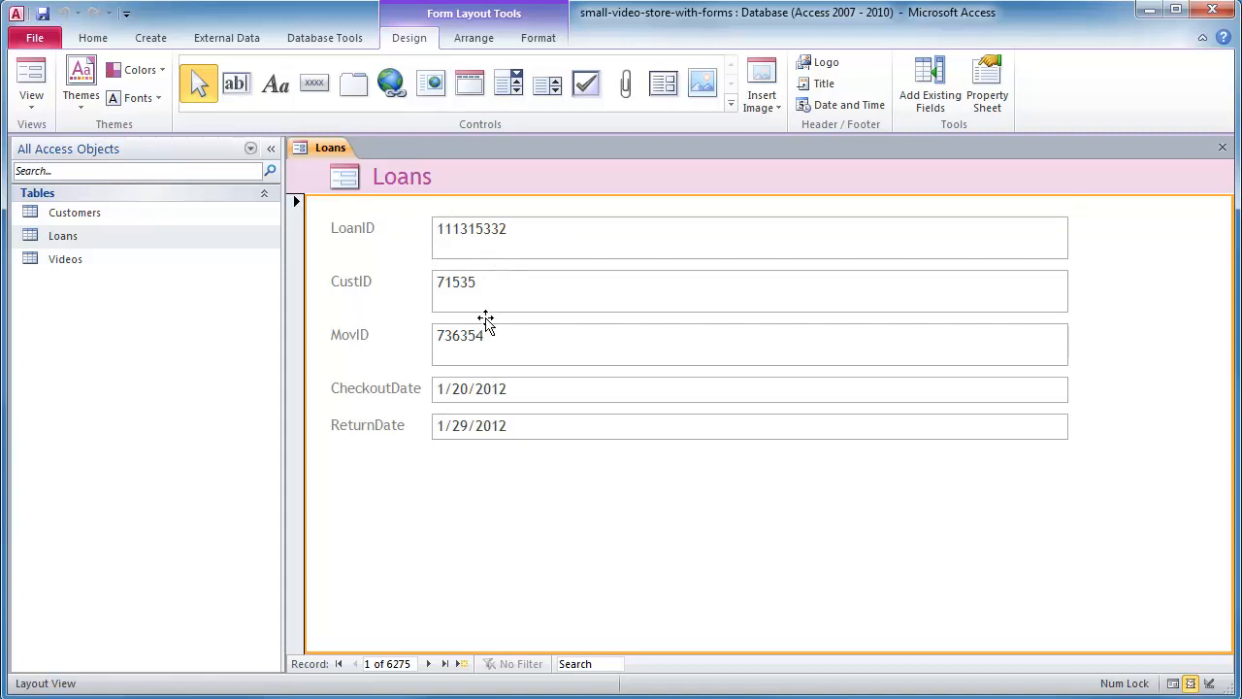
pyautogui.moveTo(470, 320)
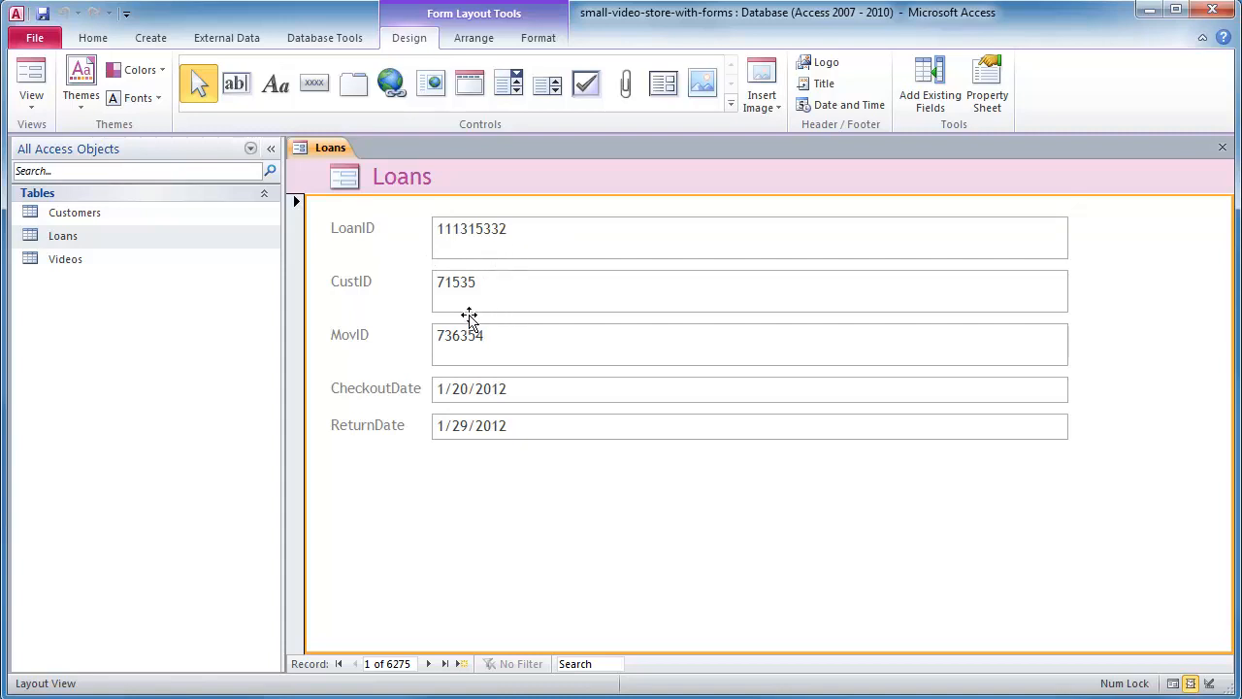
pyautogui.moveTo(466, 359)
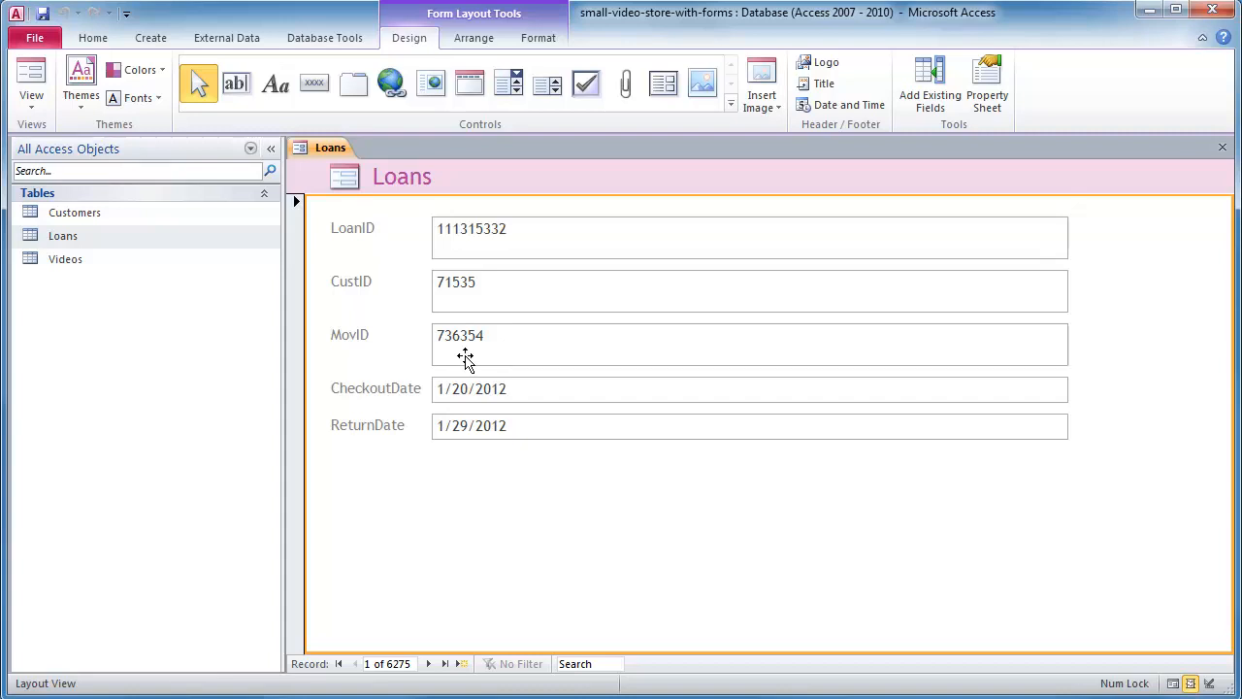
pyautogui.moveTo(512, 401)
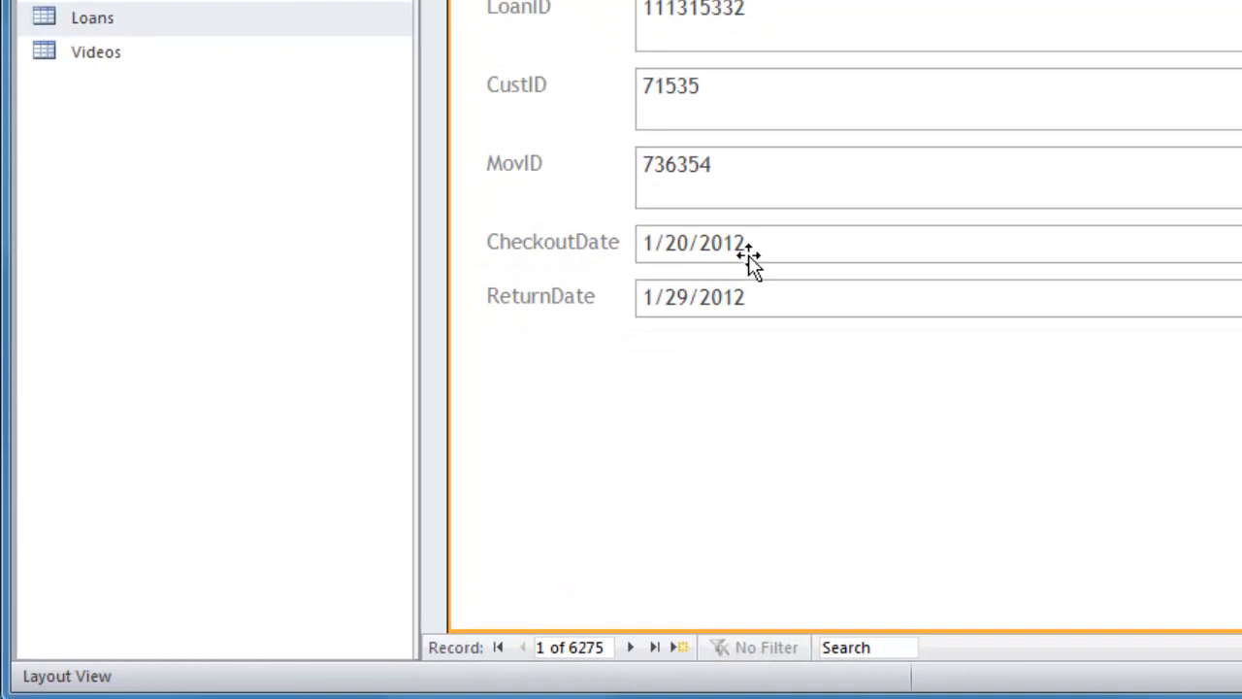
pyautogui.moveTo(794, 361)
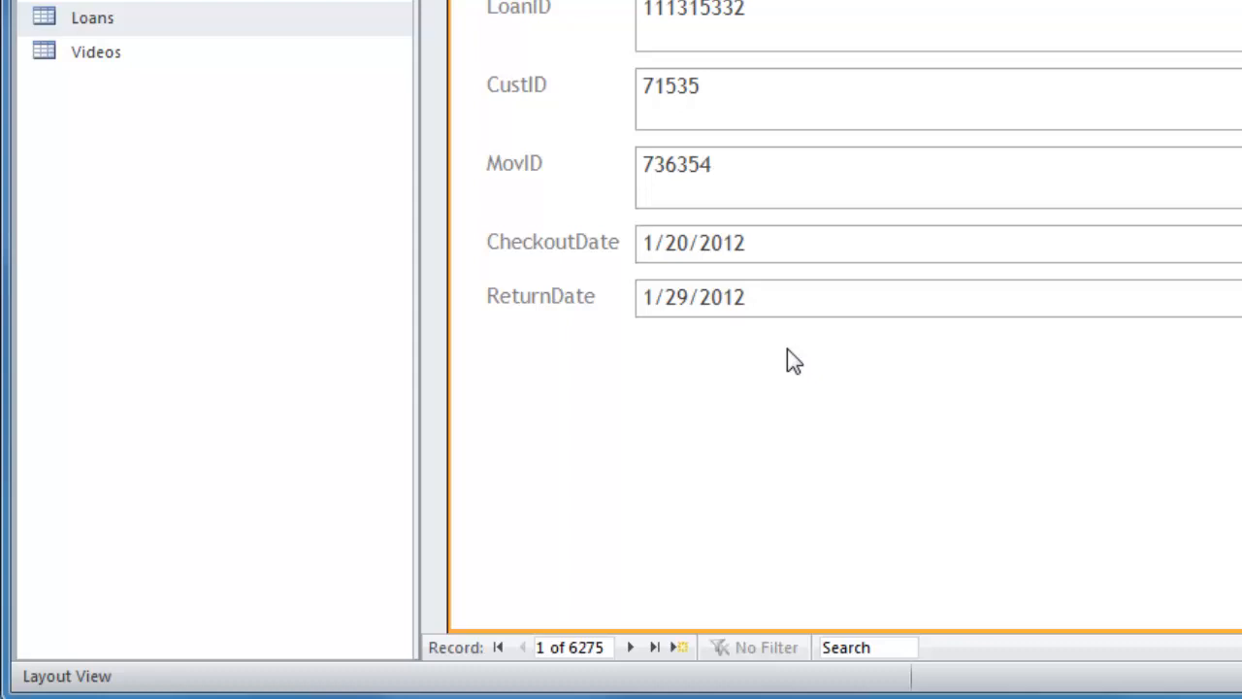
pyautogui.moveTo(811, 357)
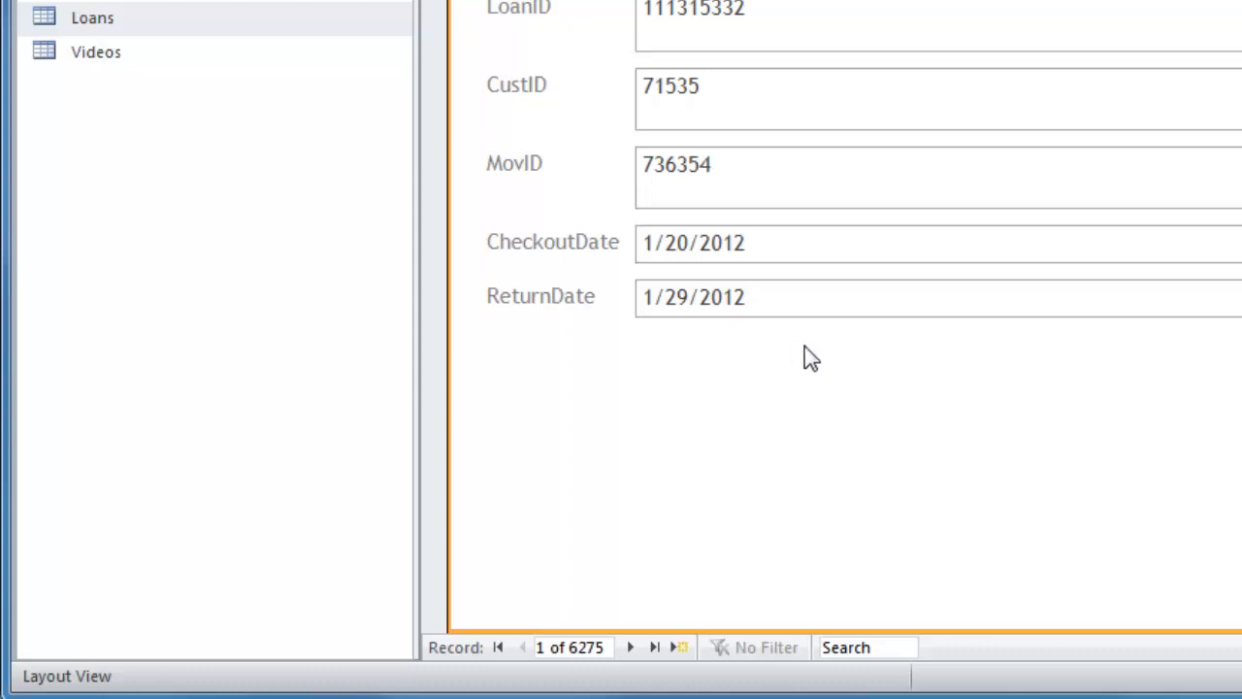
pyautogui.moveTo(663, 189)
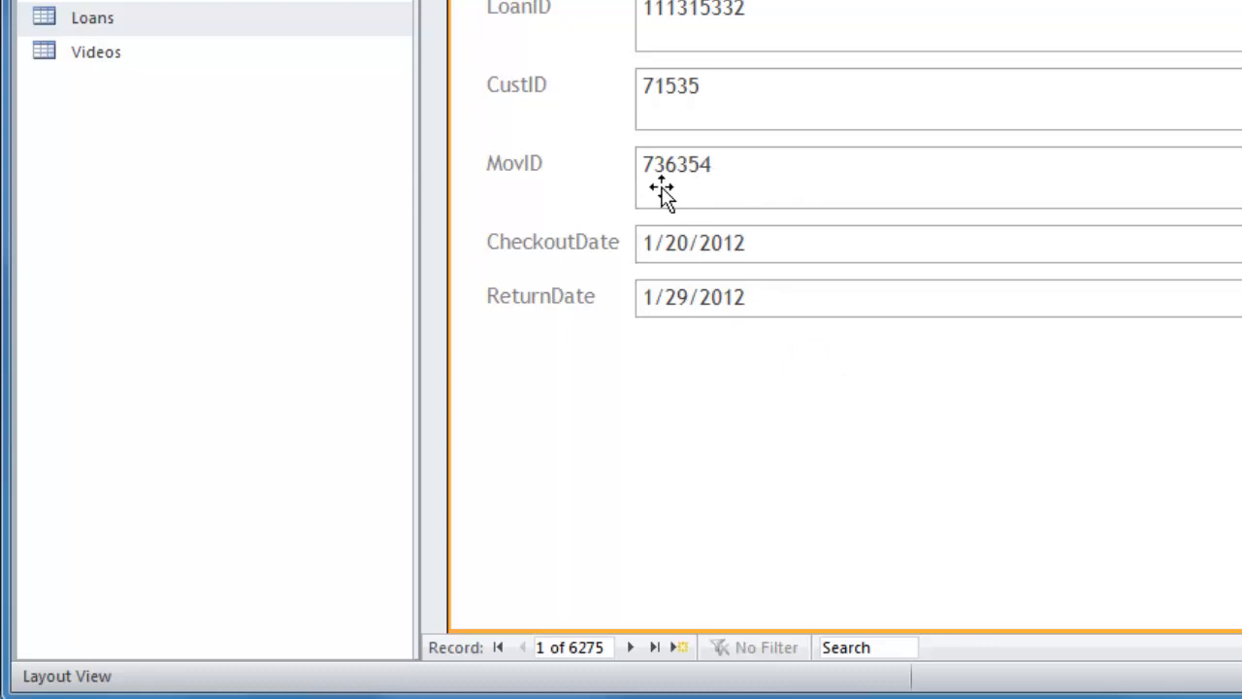
pyautogui.moveTo(674, 194)
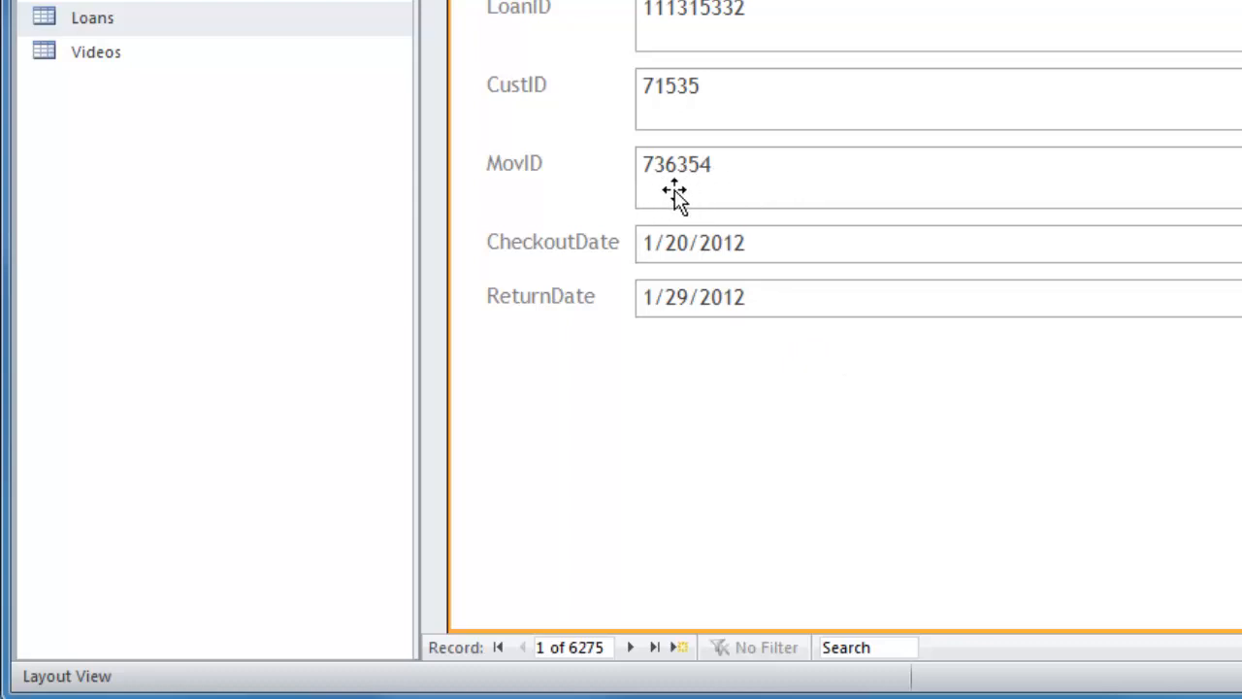
pyautogui.moveTo(594, 50)
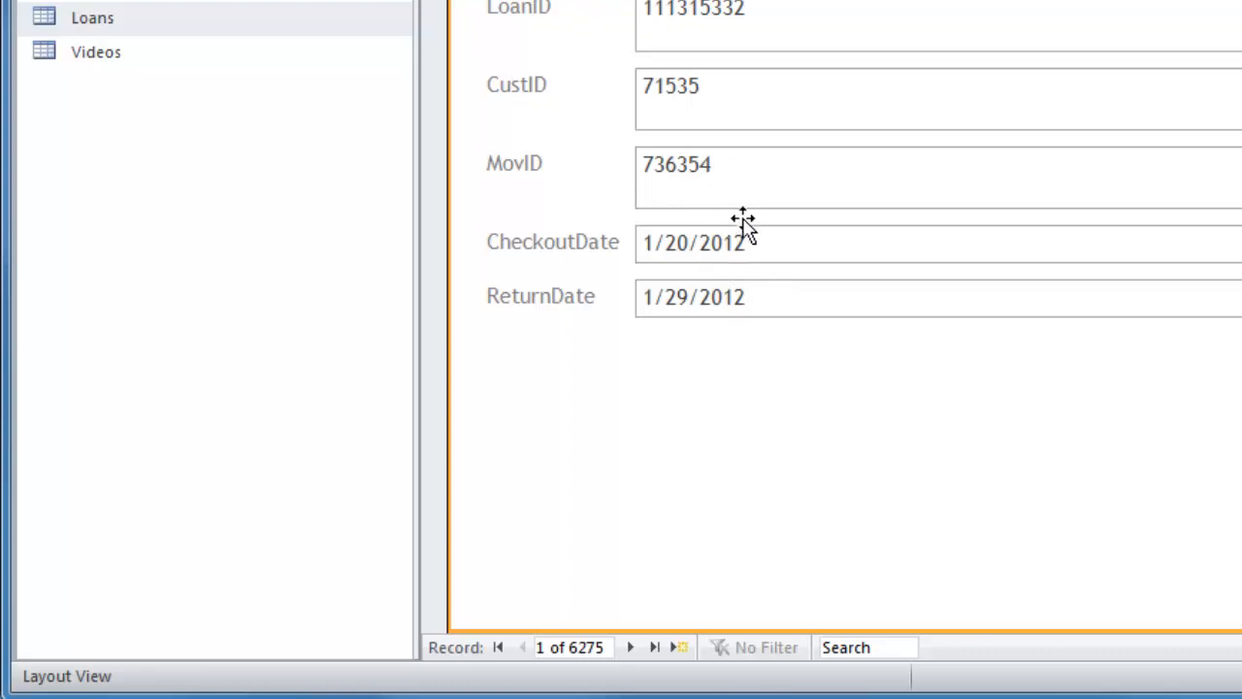
pyautogui.moveTo(699, 189)
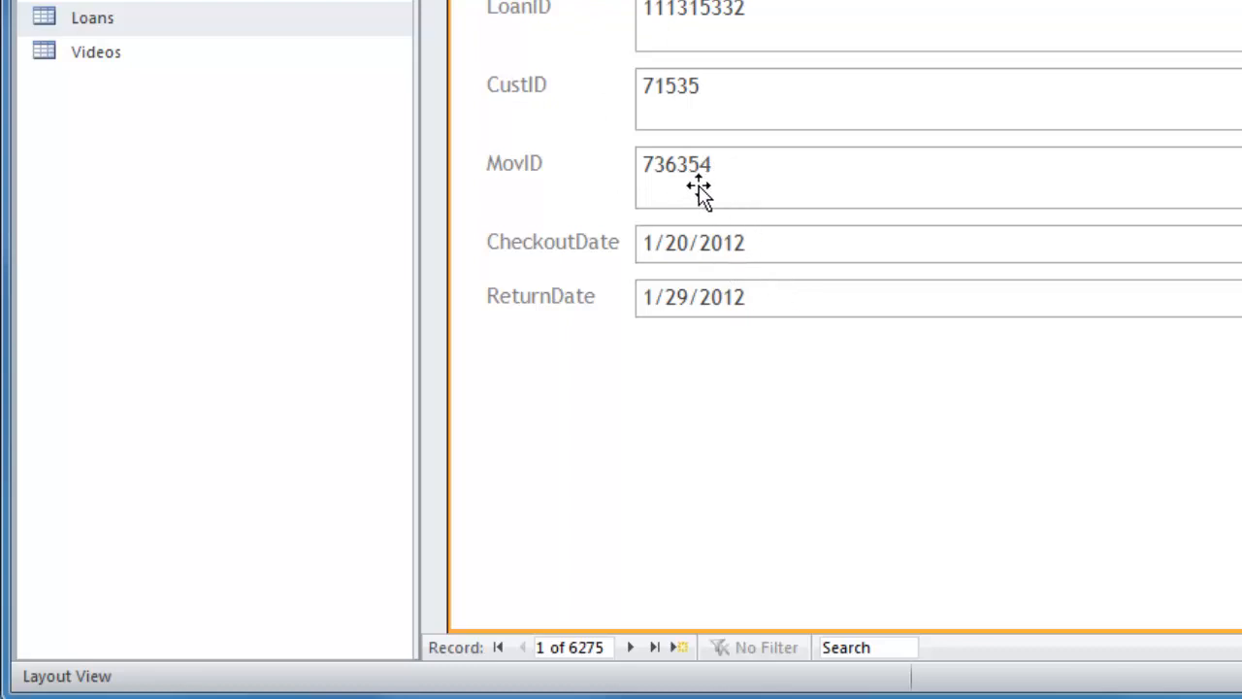
pyautogui.moveTo(667, 194)
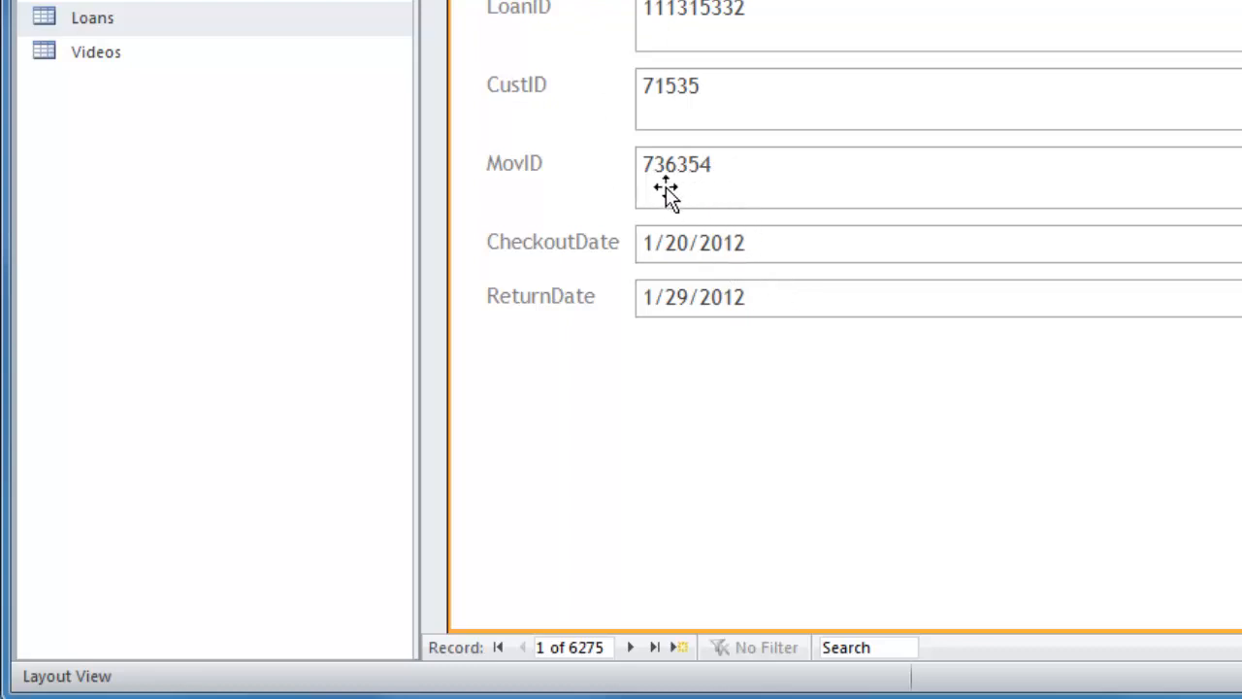
pyautogui.moveTo(671, 381)
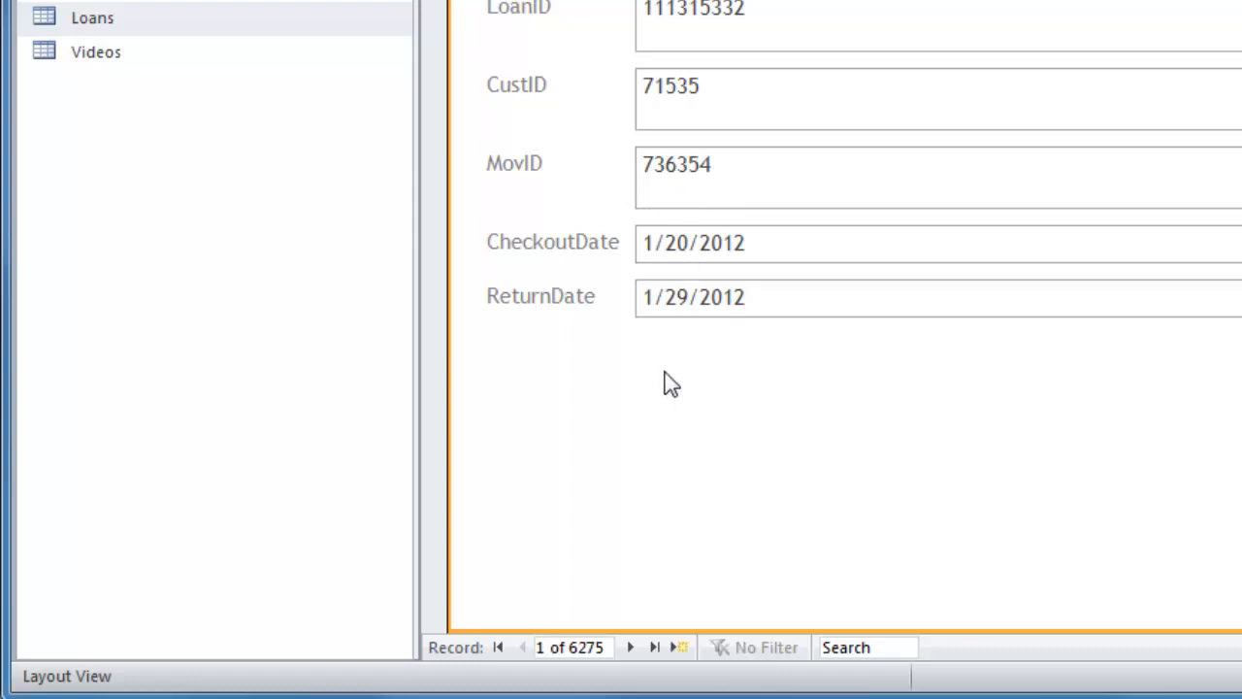
pyautogui.moveTo(694, 308)
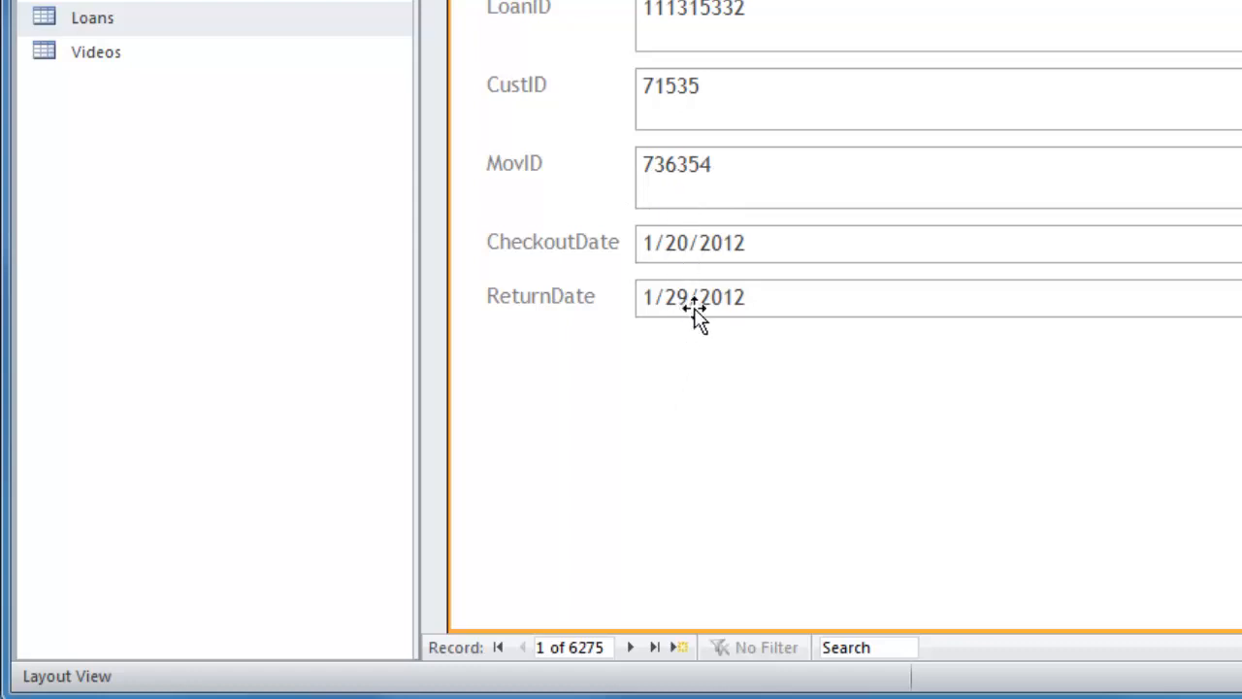
pyautogui.moveTo(695, 339)
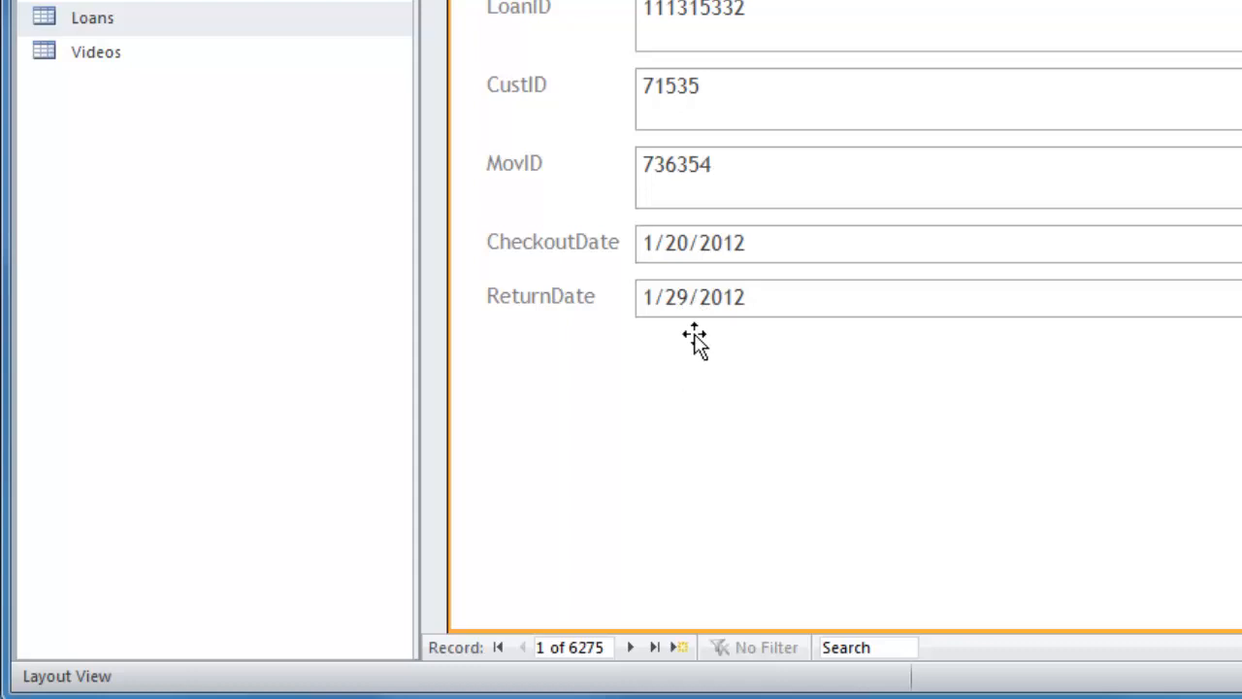
pyautogui.moveTo(693, 306)
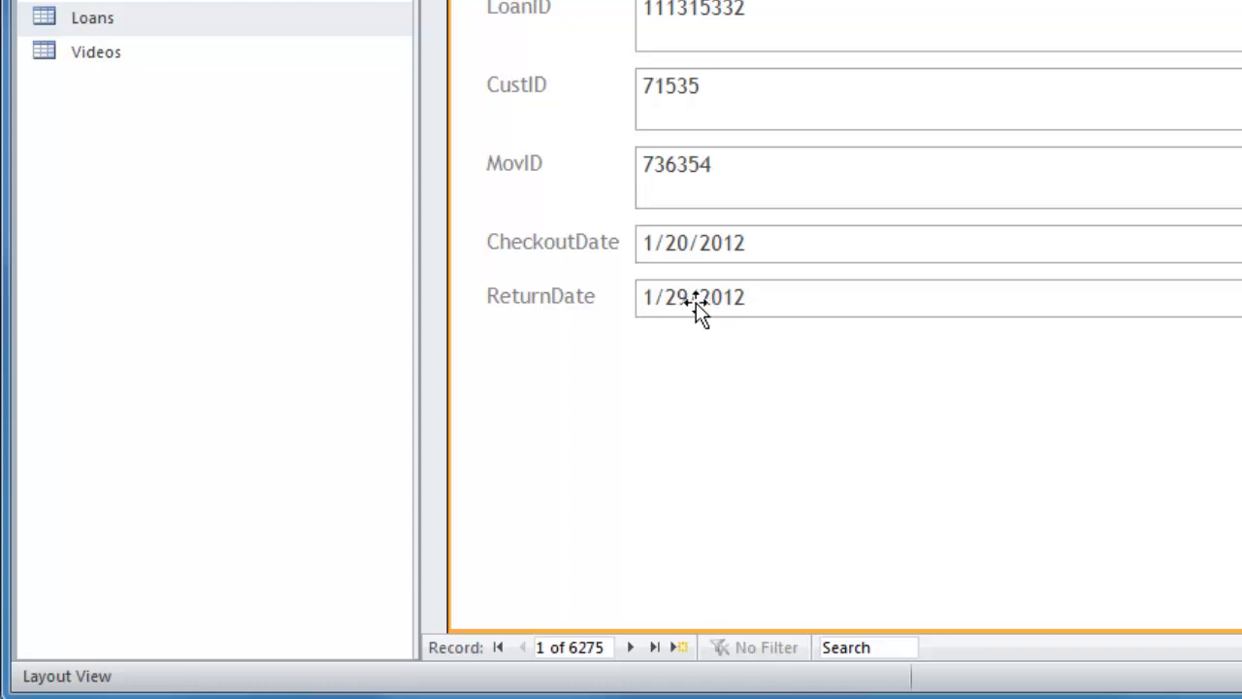
pyautogui.moveTo(696, 254)
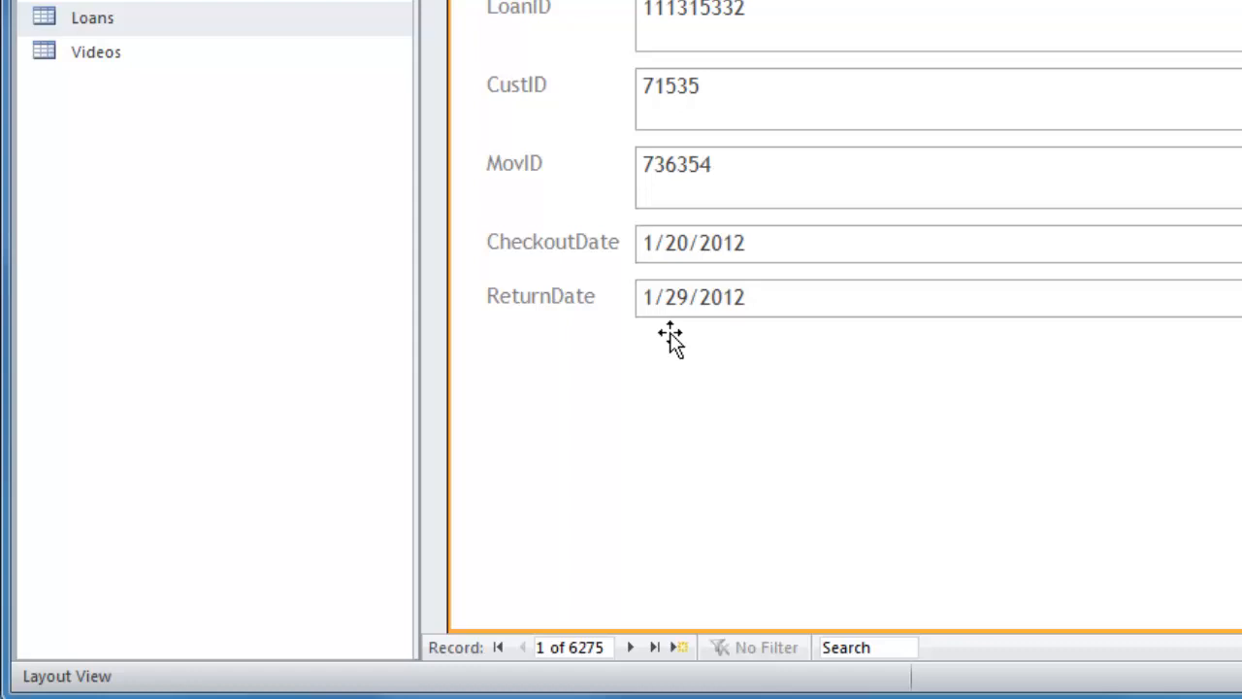
pyautogui.moveTo(676, 340)
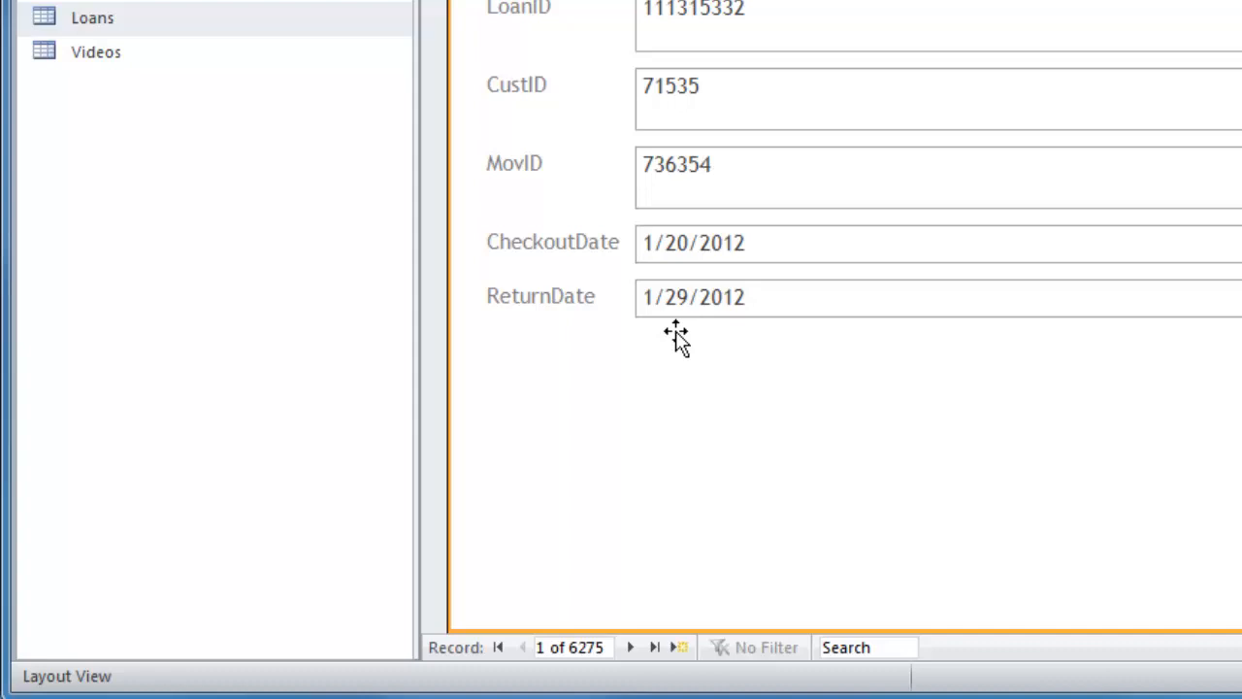
pyautogui.moveTo(723, 379)
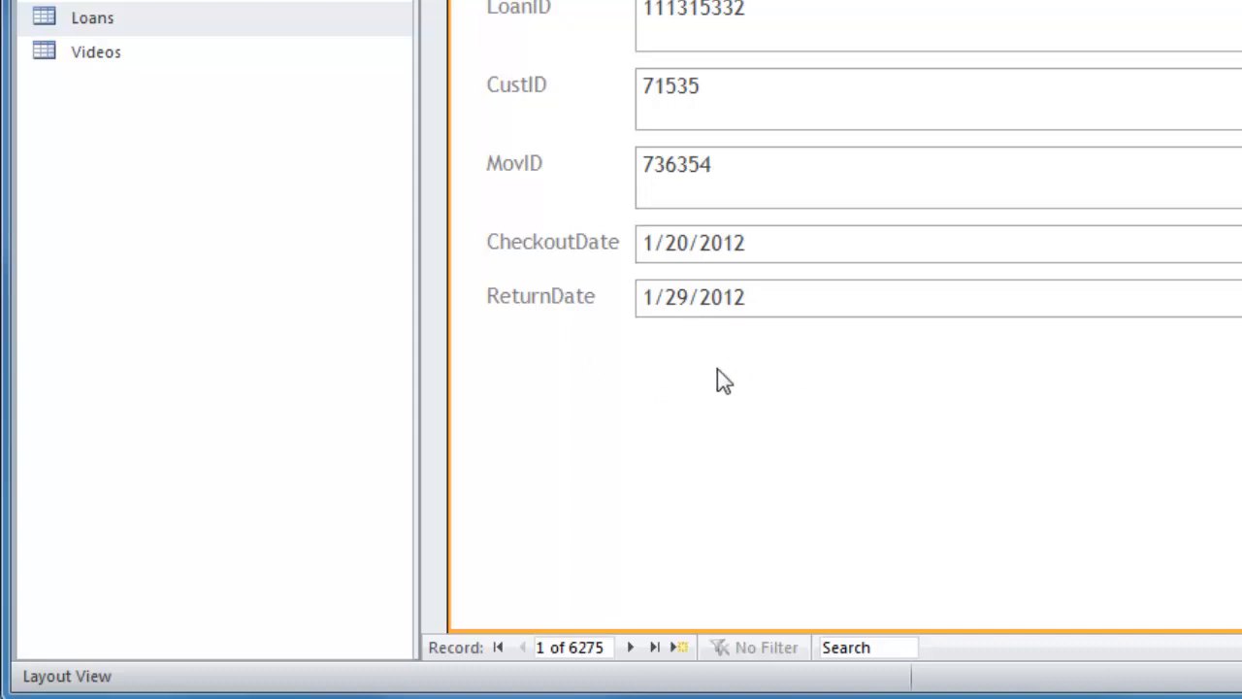
pyautogui.moveTo(697, 339)
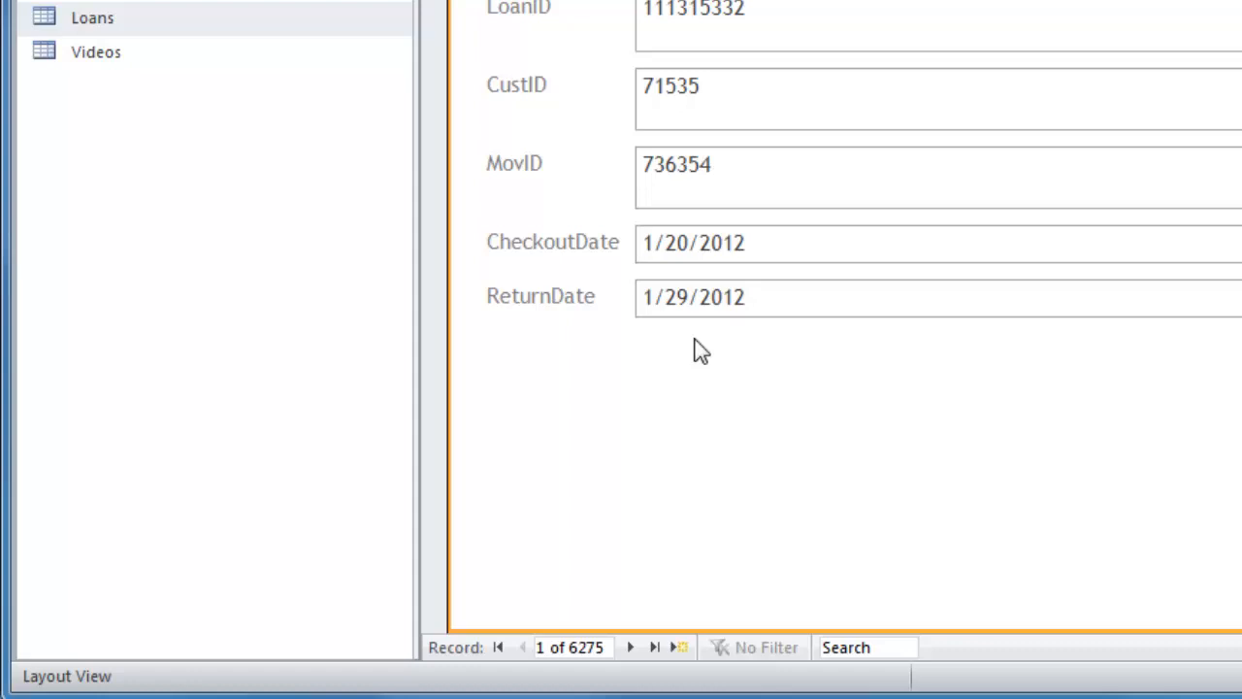
pyautogui.moveTo(897, 367)
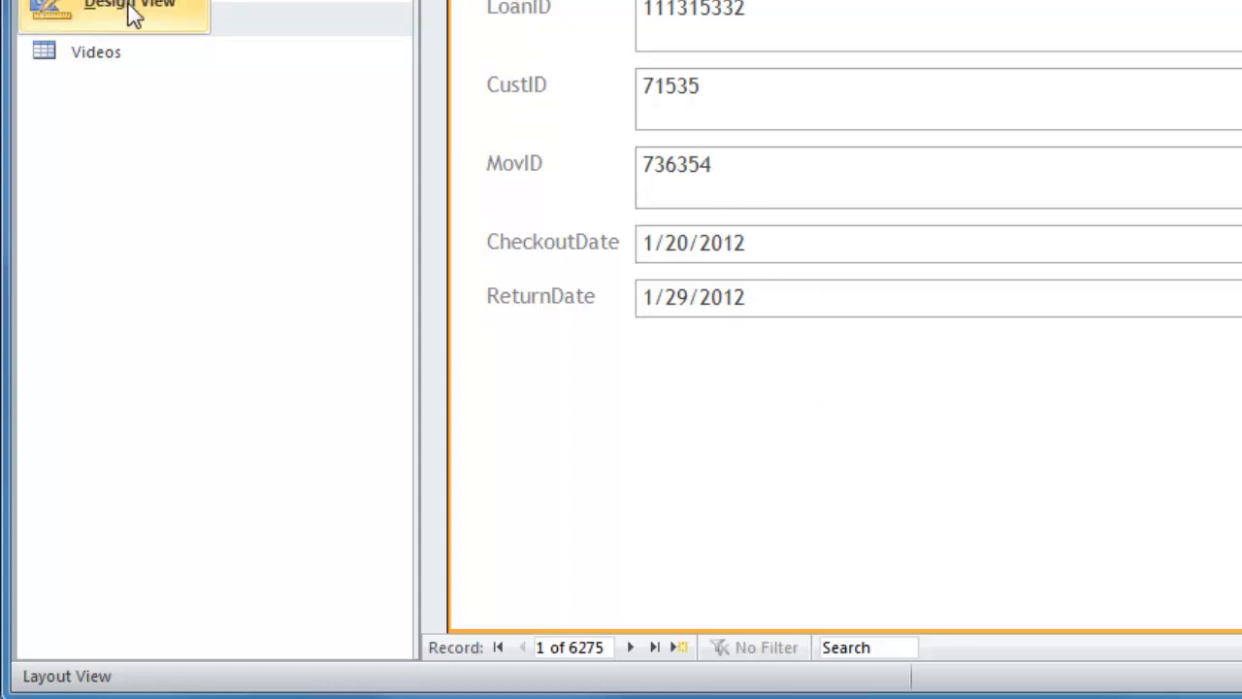
# In Design View, draw a new text box right of CheckoutDate and label it 'Days Out:'
pyautogui.click(129, 6)
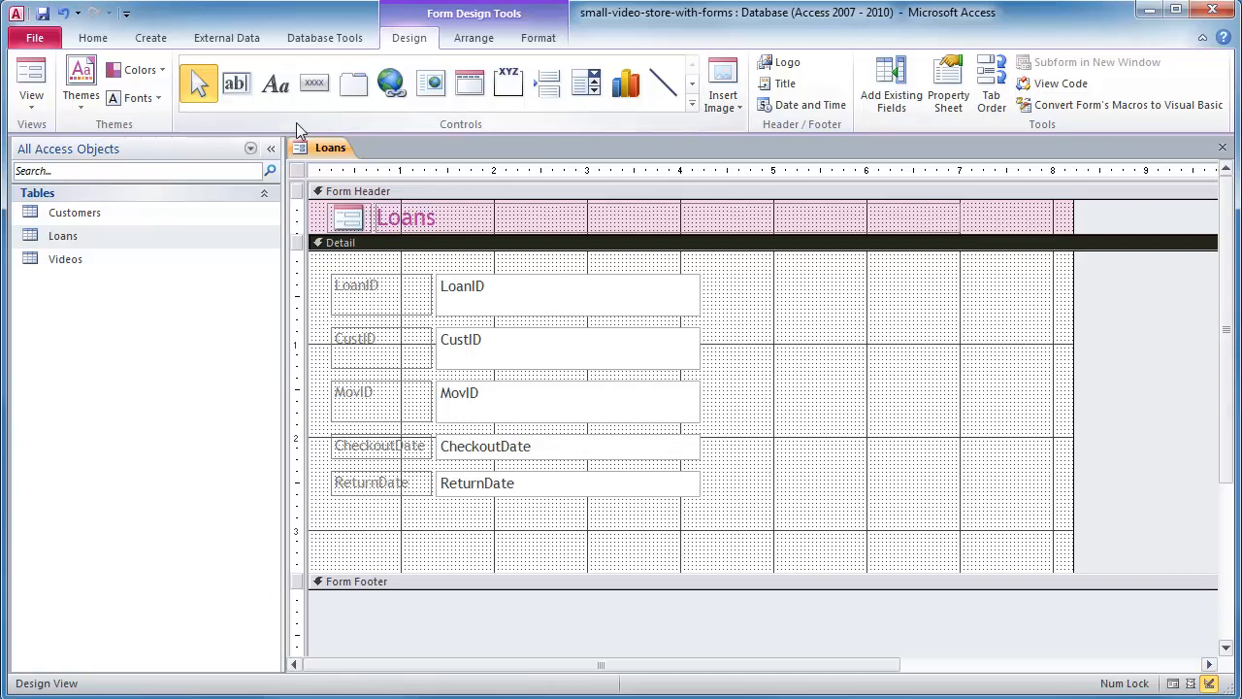
pyautogui.click(237, 83)
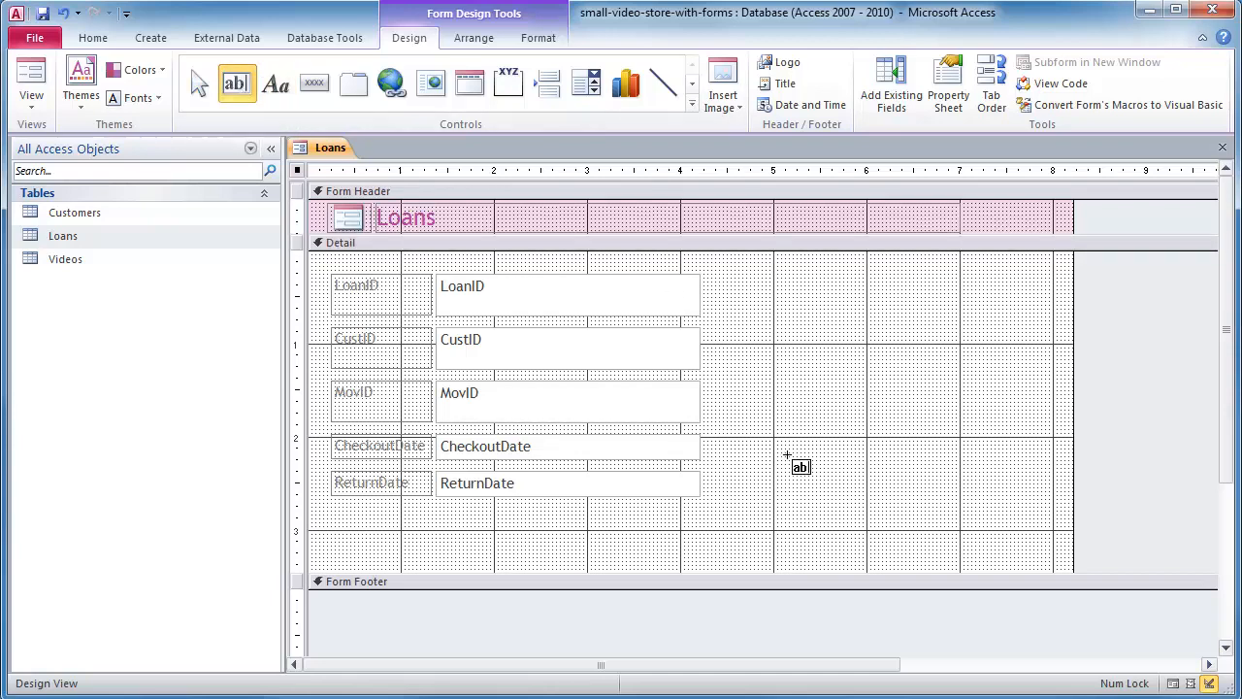
pyautogui.moveTo(786, 454); pyautogui.dragTo(1046, 503)
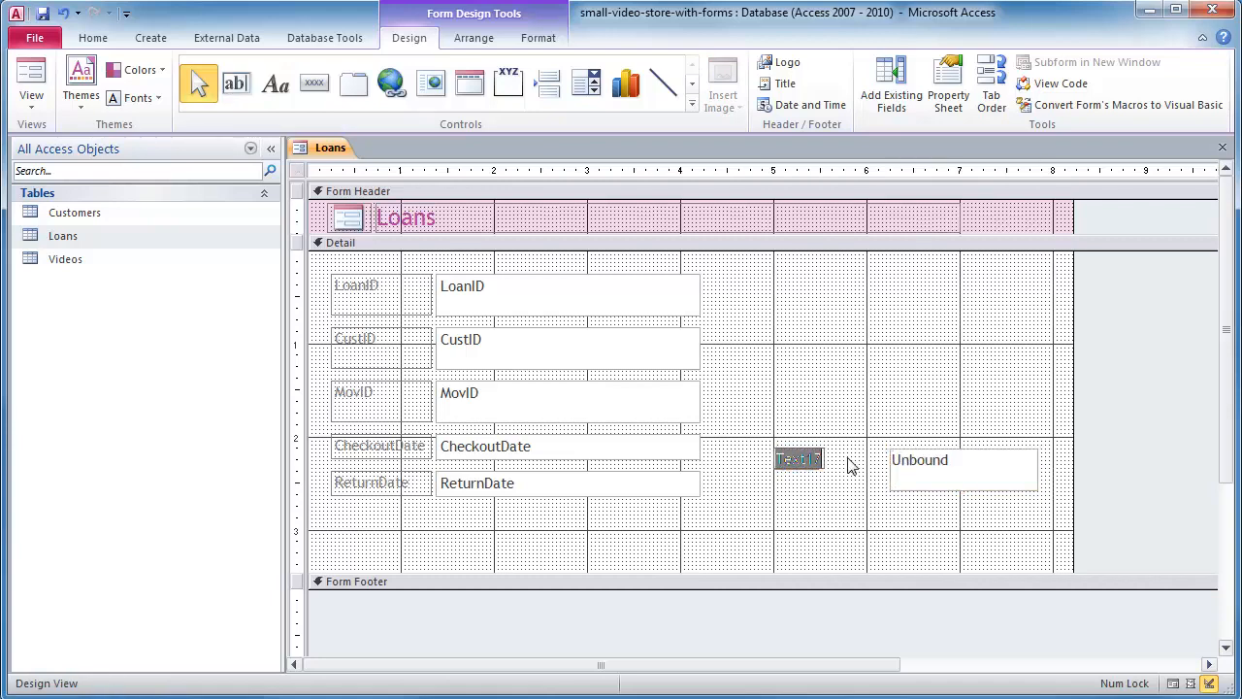
pyautogui.write('Days Out:')
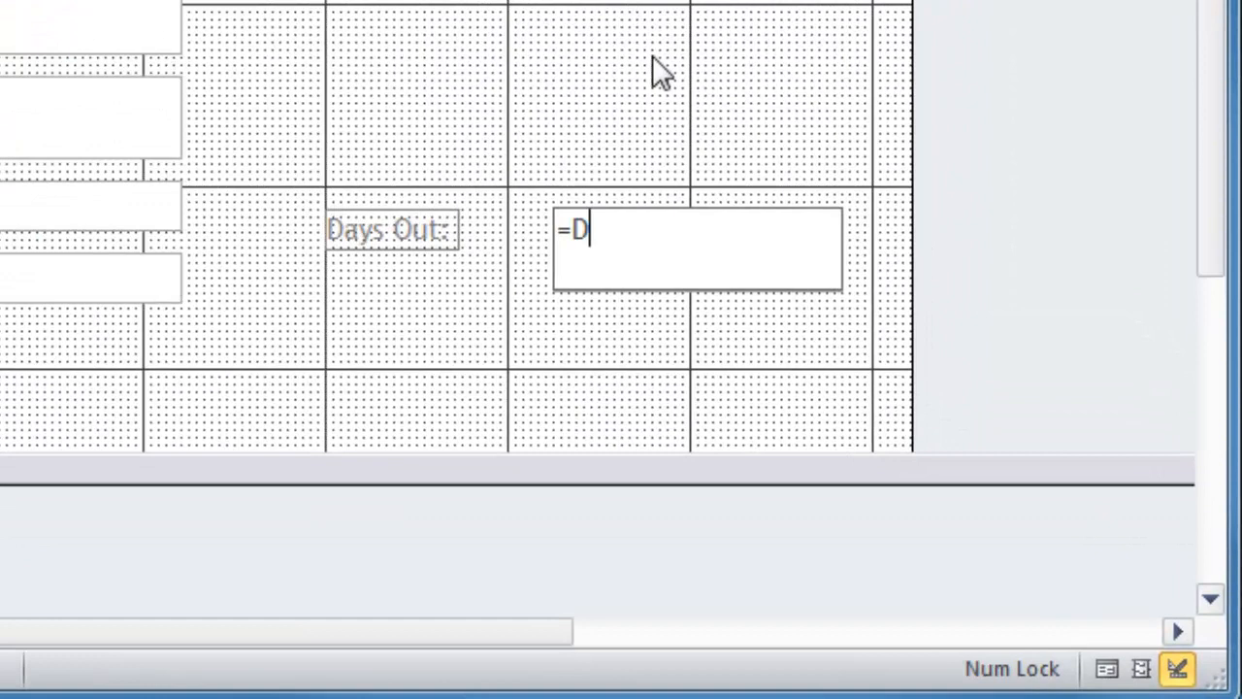
# Enter =DateDiff("d",[CheckoutDate],[ReturnDate]) as the Days Out box's control source
pyautogui.write('ateDiff(')
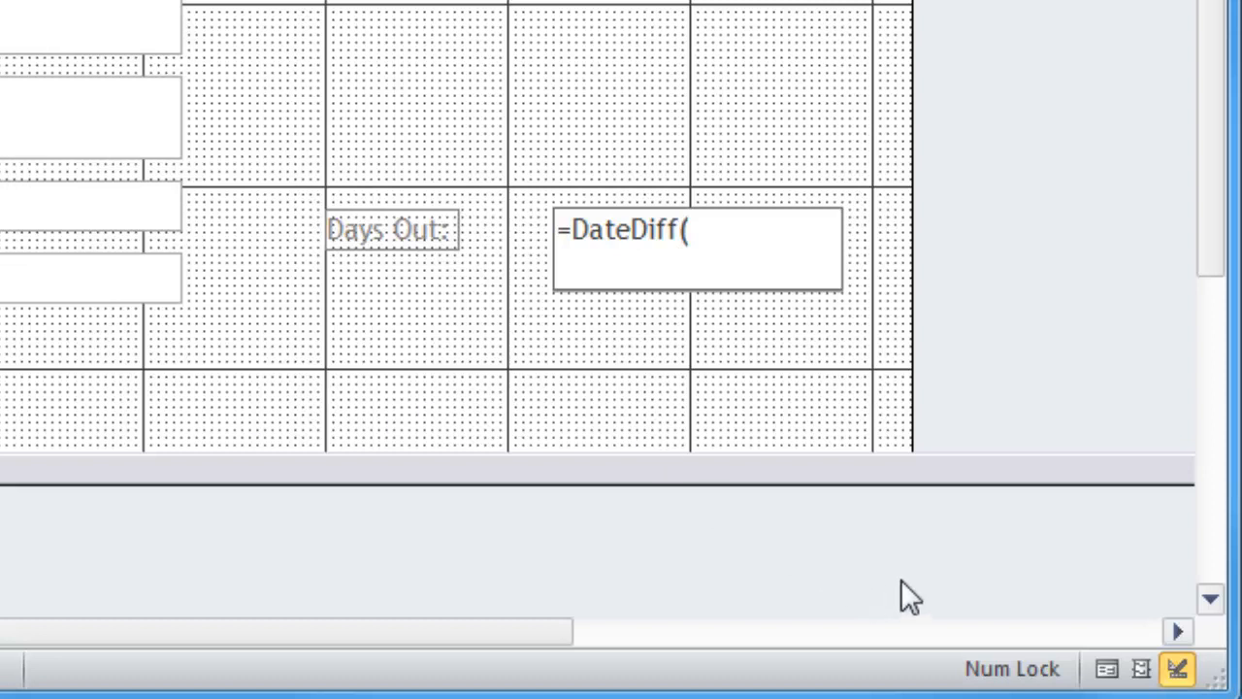
pyautogui.click(691, 230)
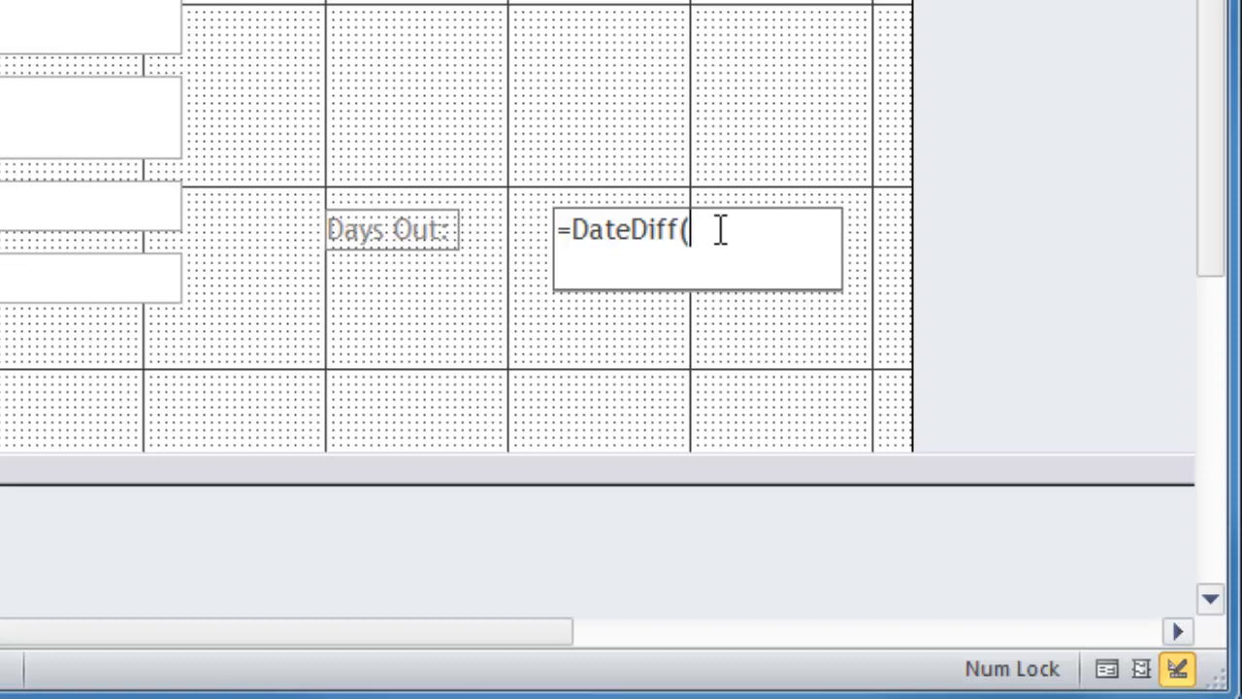
pyautogui.write('"')
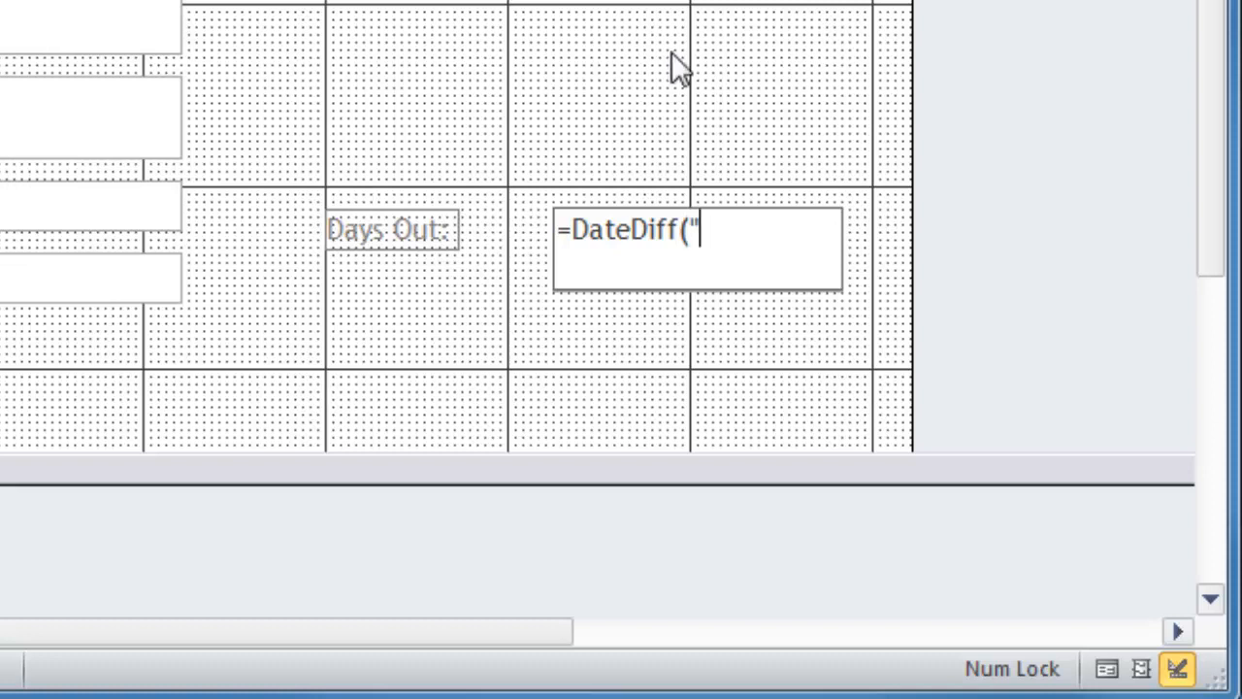
pyautogui.write('d')
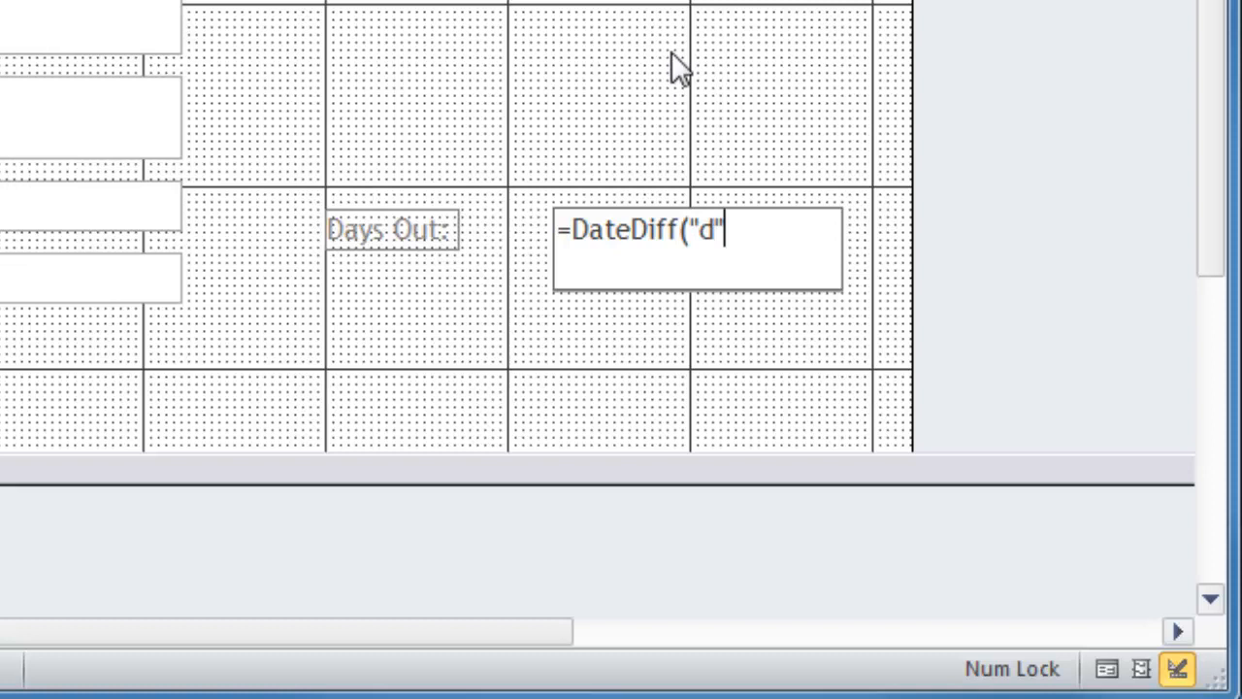
pyautogui.write(',')
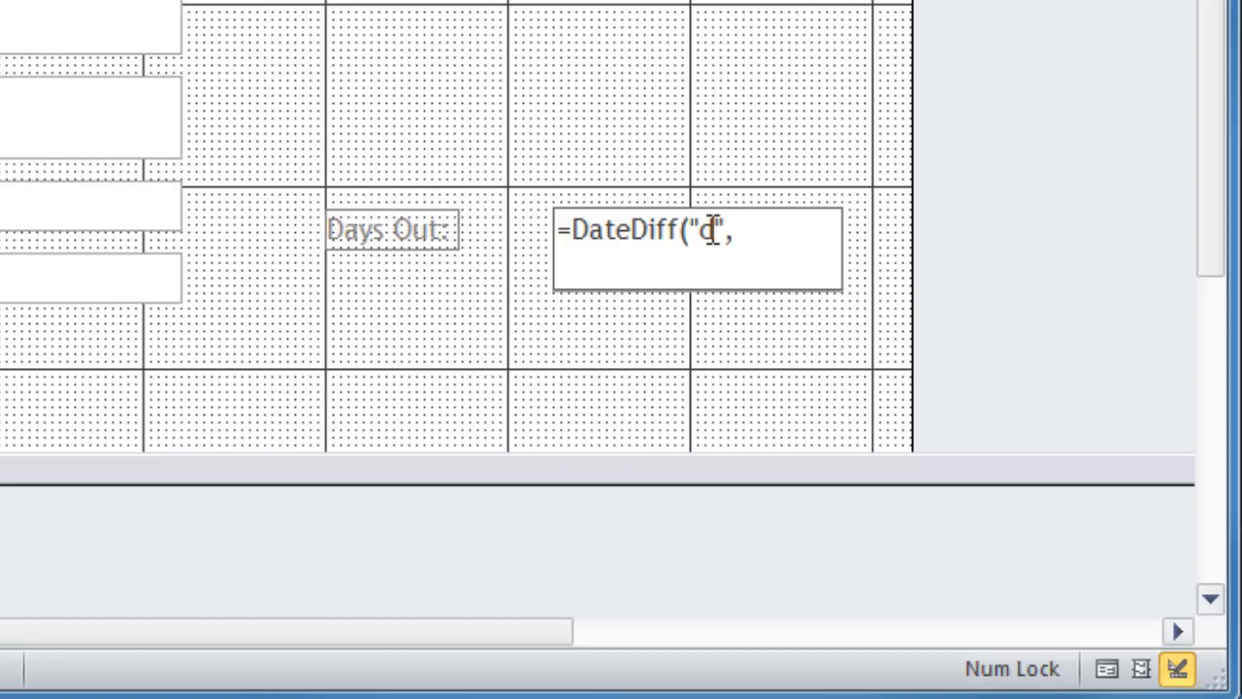
pyautogui.moveTo(767, 258)
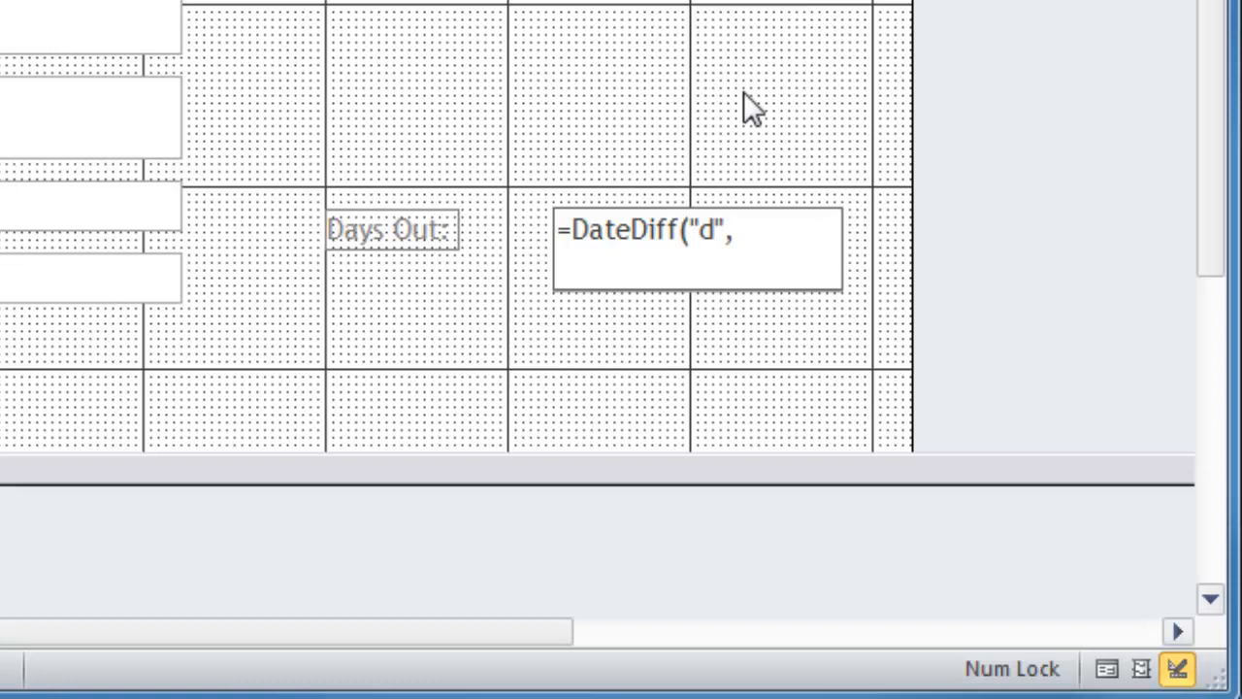
pyautogui.moveTo(733, 63)
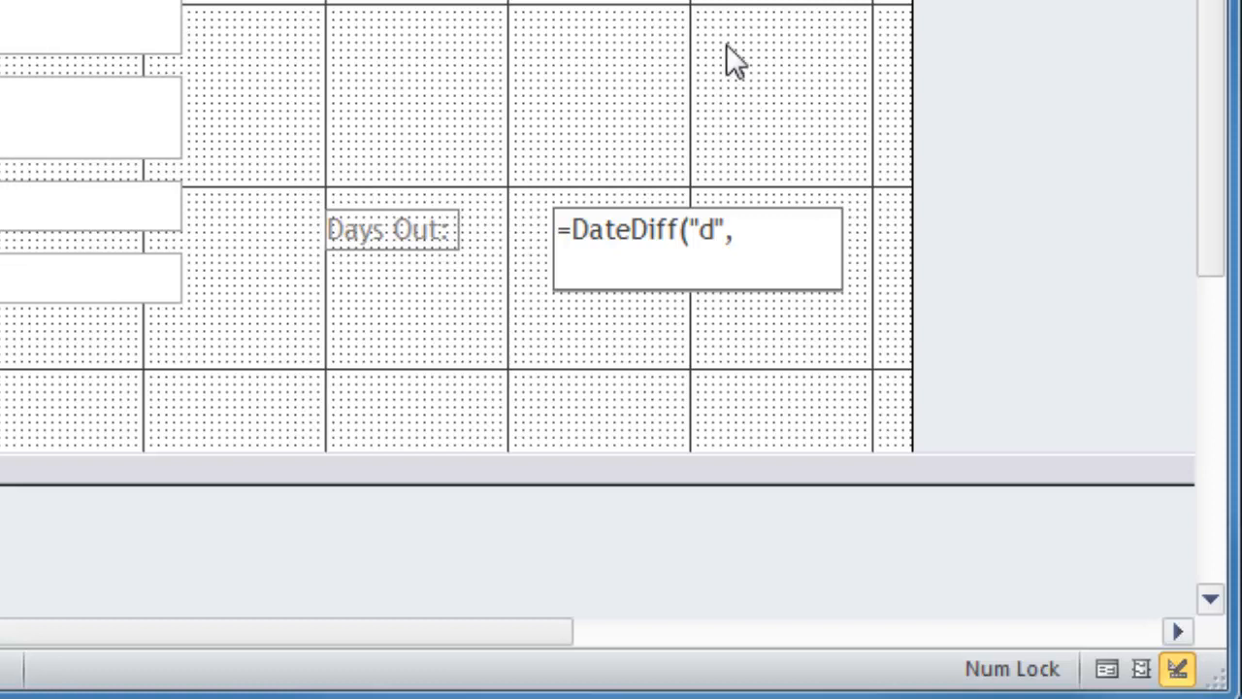
pyautogui.write('[')
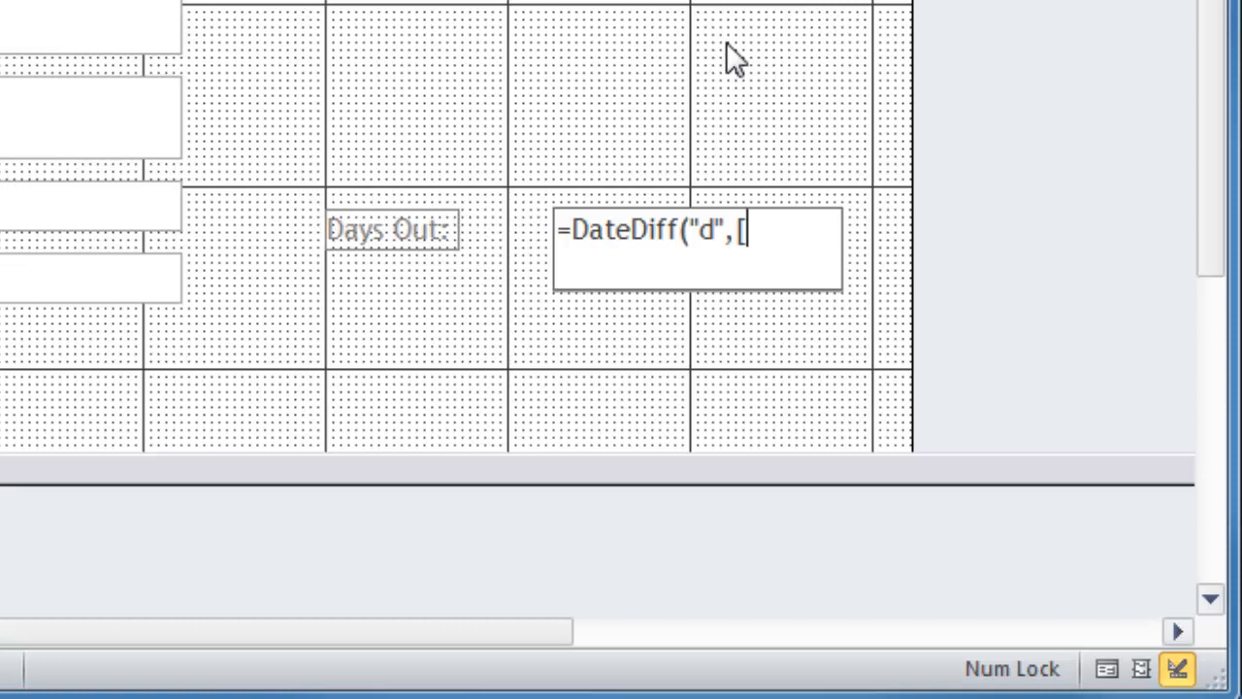
pyautogui.write('Che')
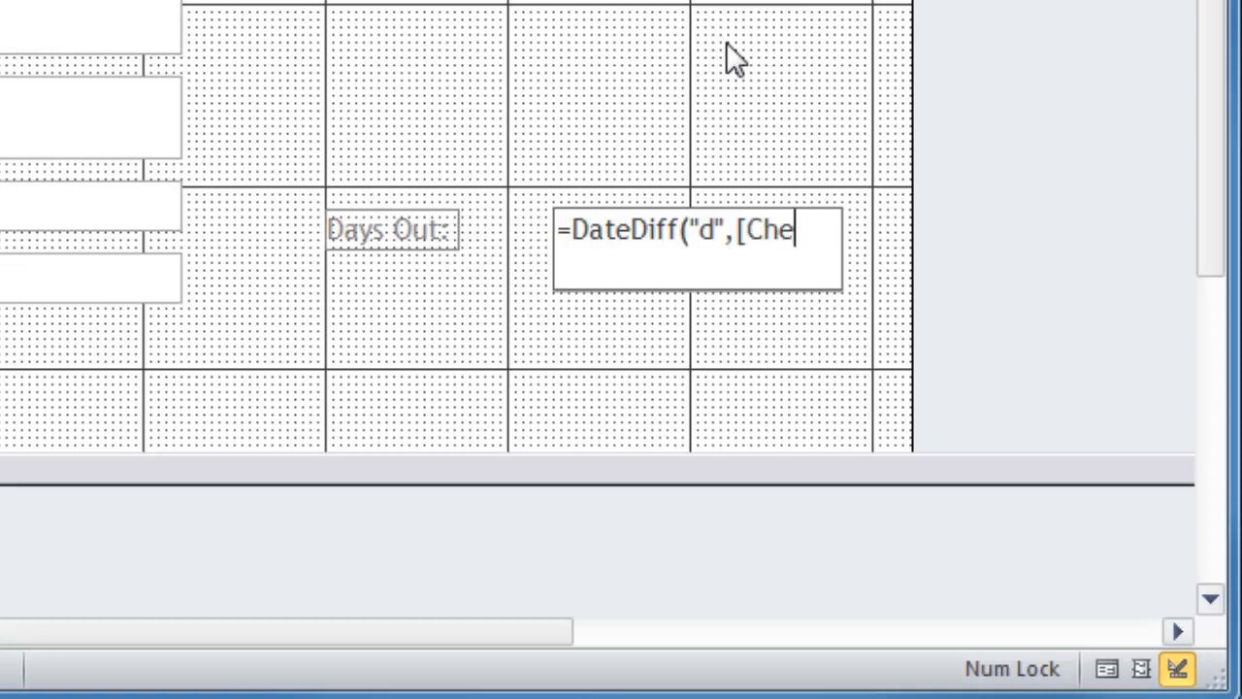
pyautogui.write('ckoutD')
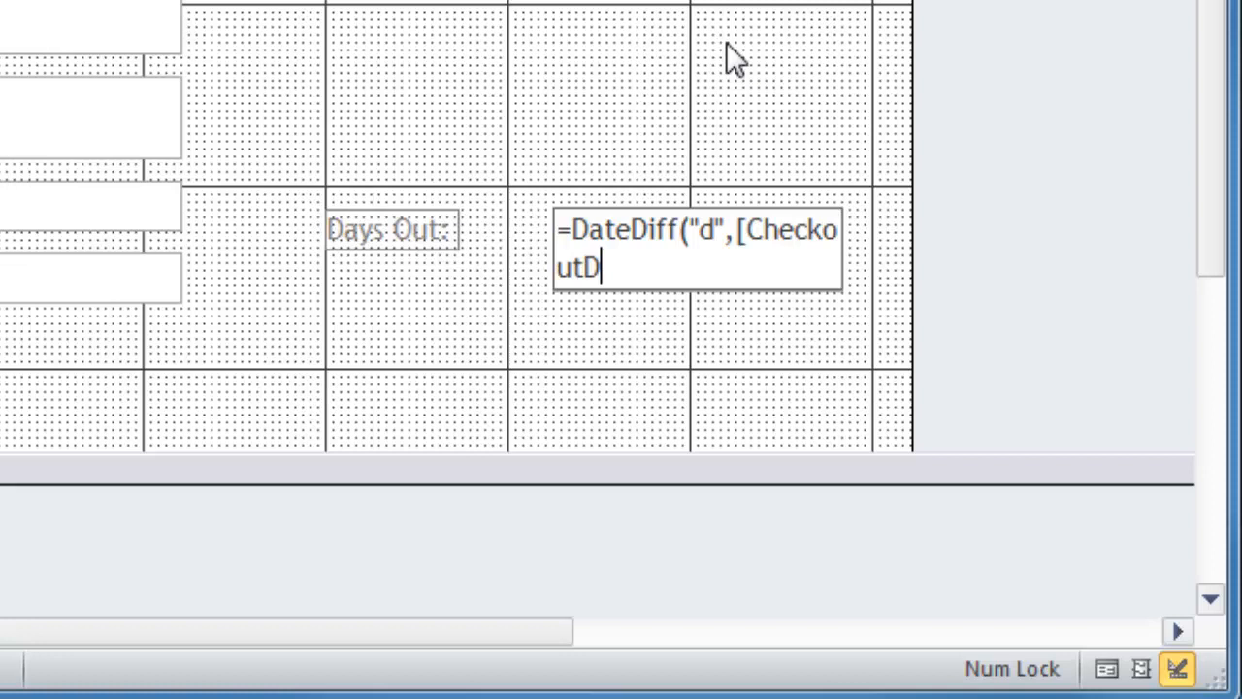
pyautogui.write('ate]')
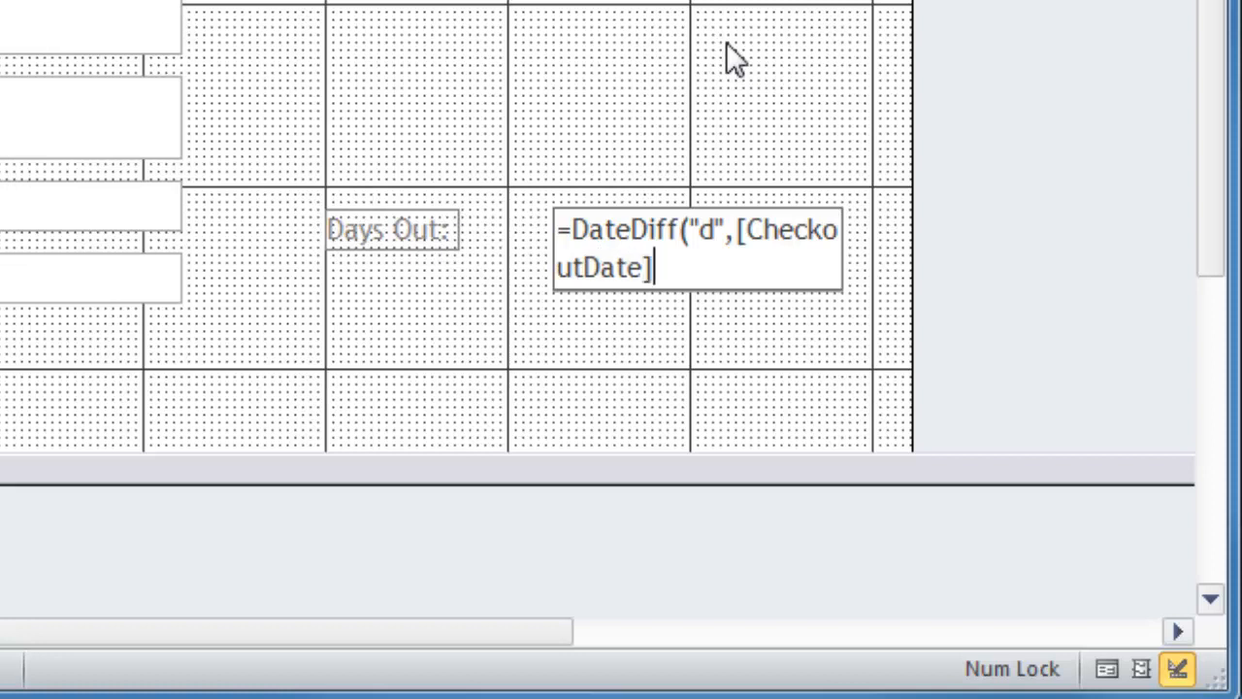
pyautogui.write(',')
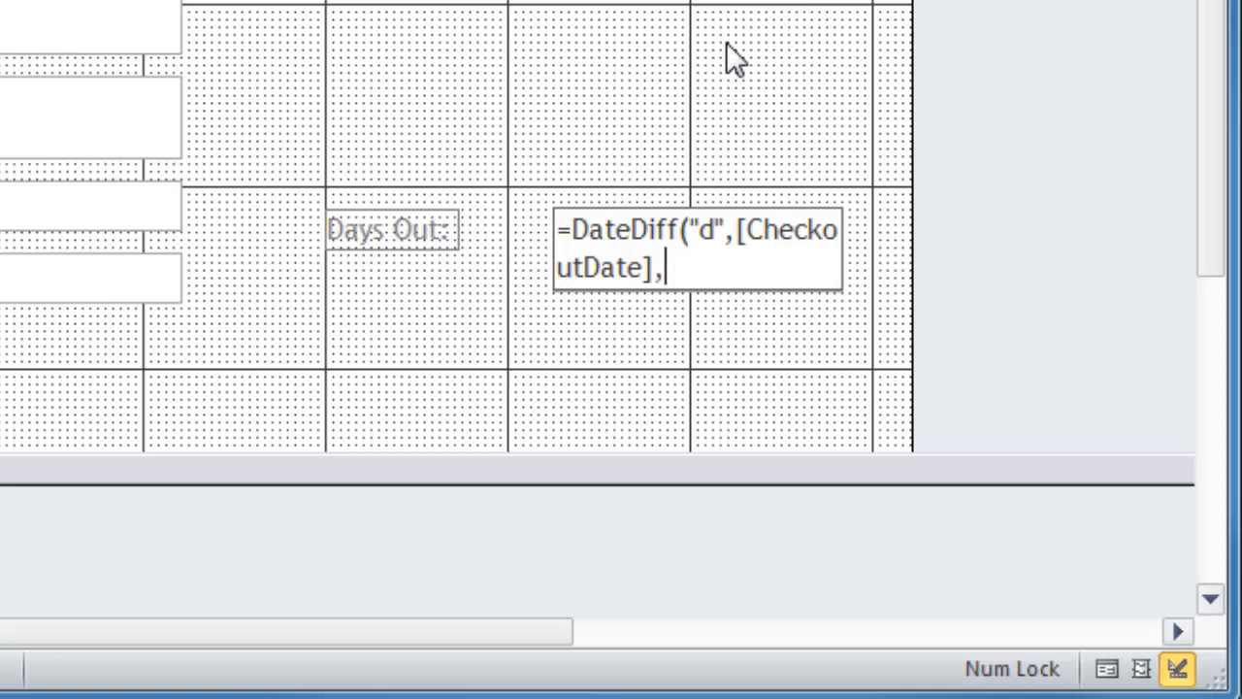
pyautogui.write('[')
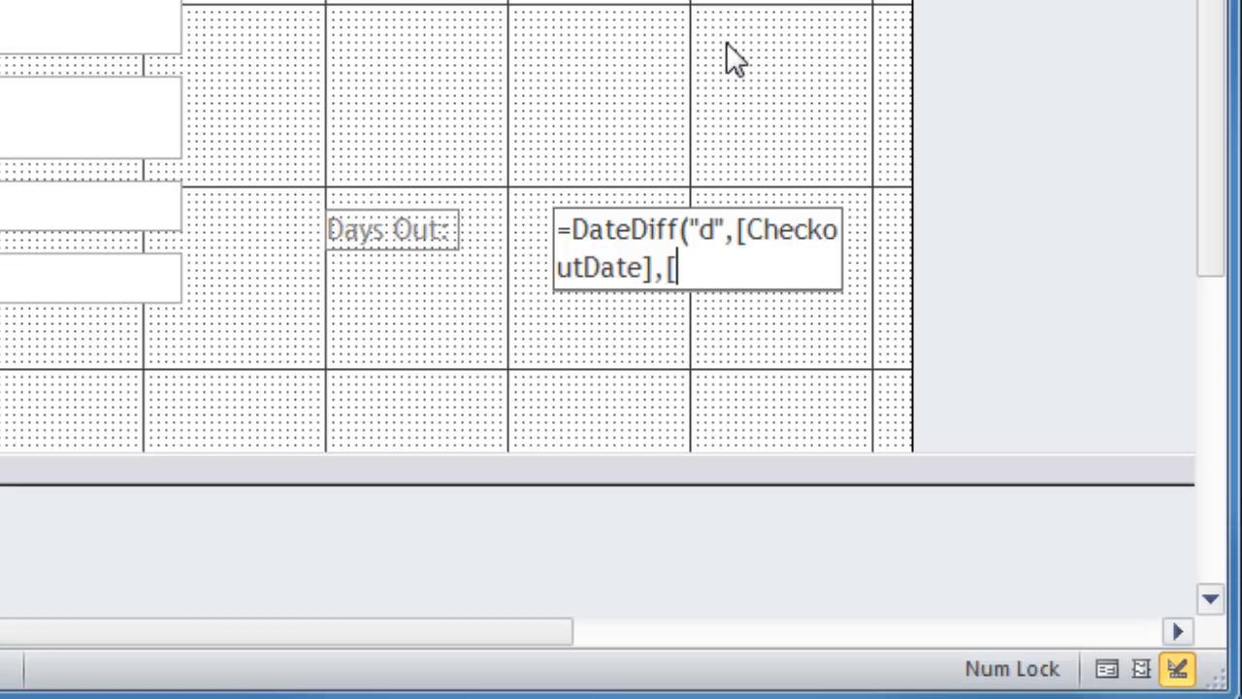
pyautogui.write('ReturnDate')
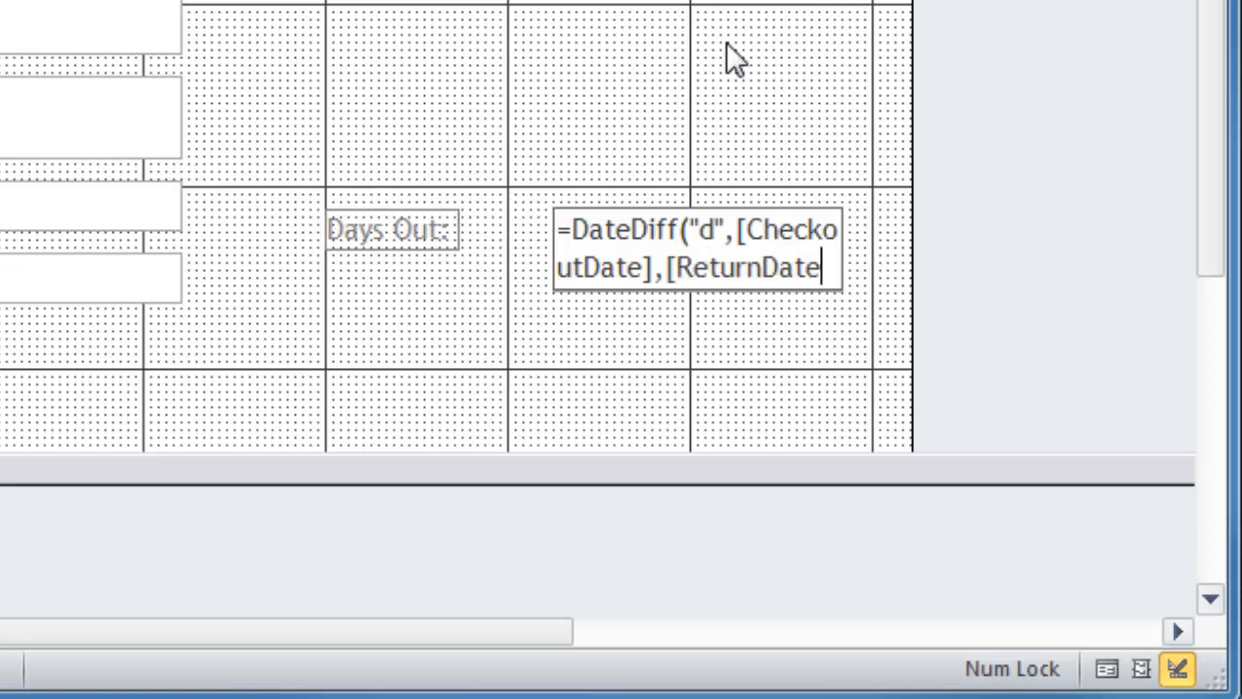
pyautogui.write(']')
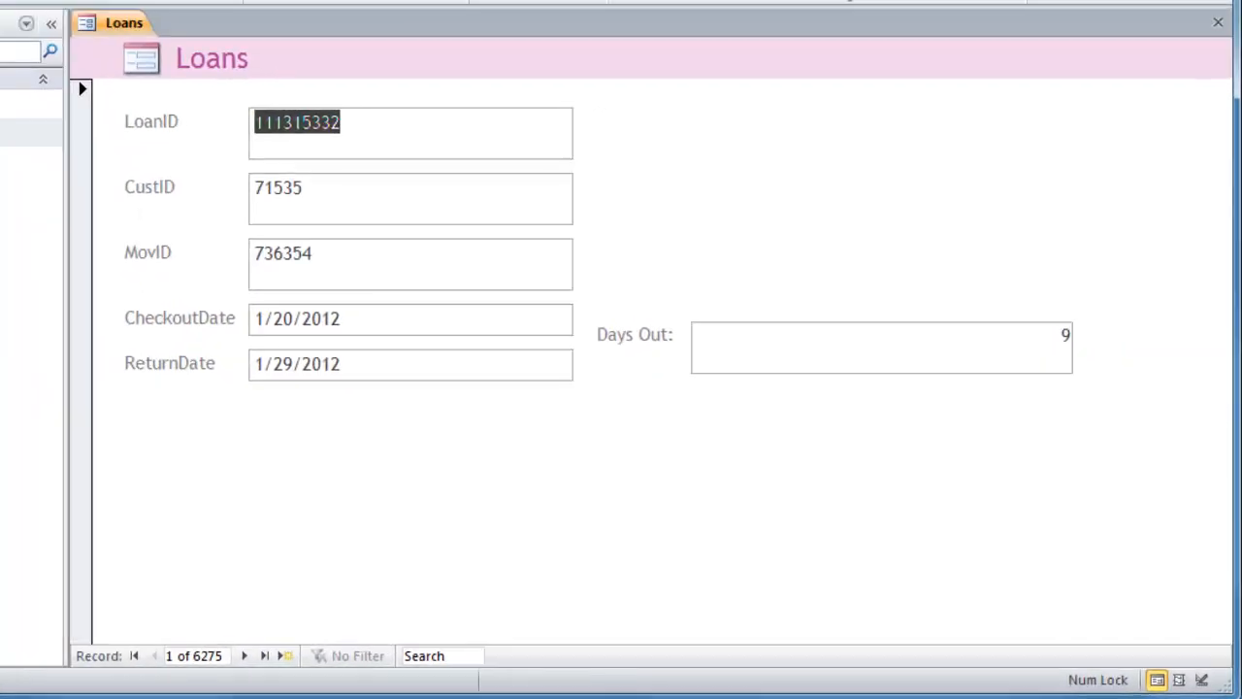
pyautogui.moveTo(388, 242)
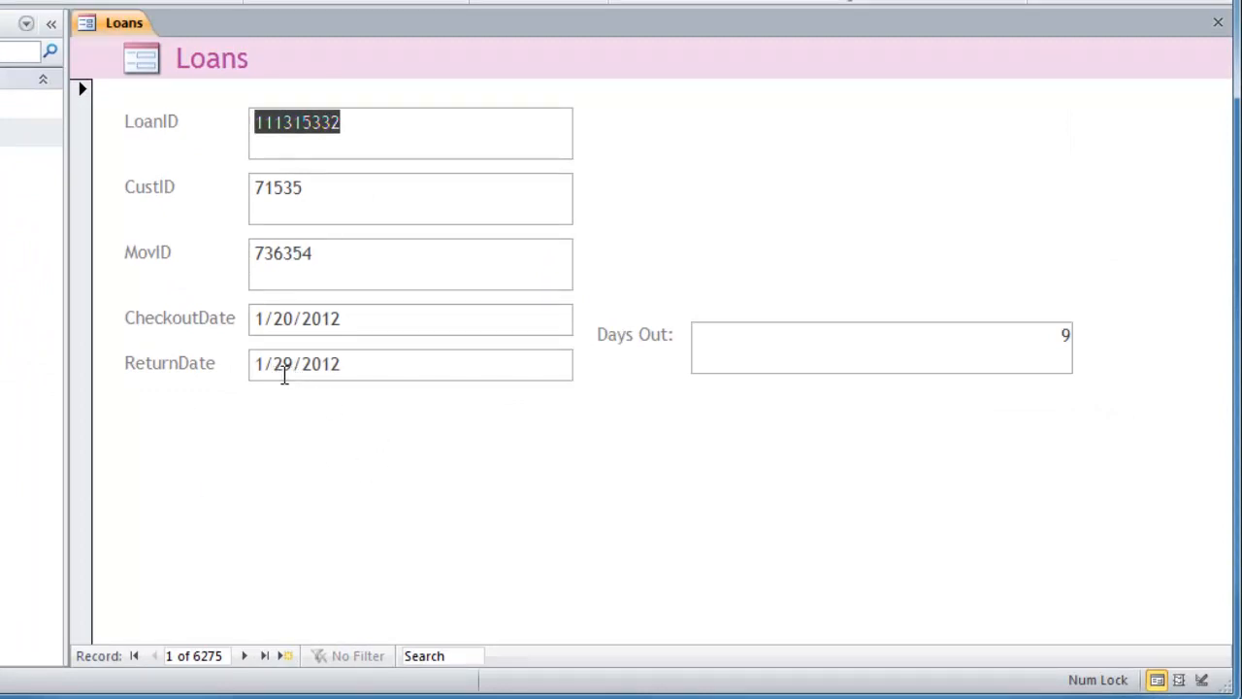
pyautogui.moveTo(281, 330)
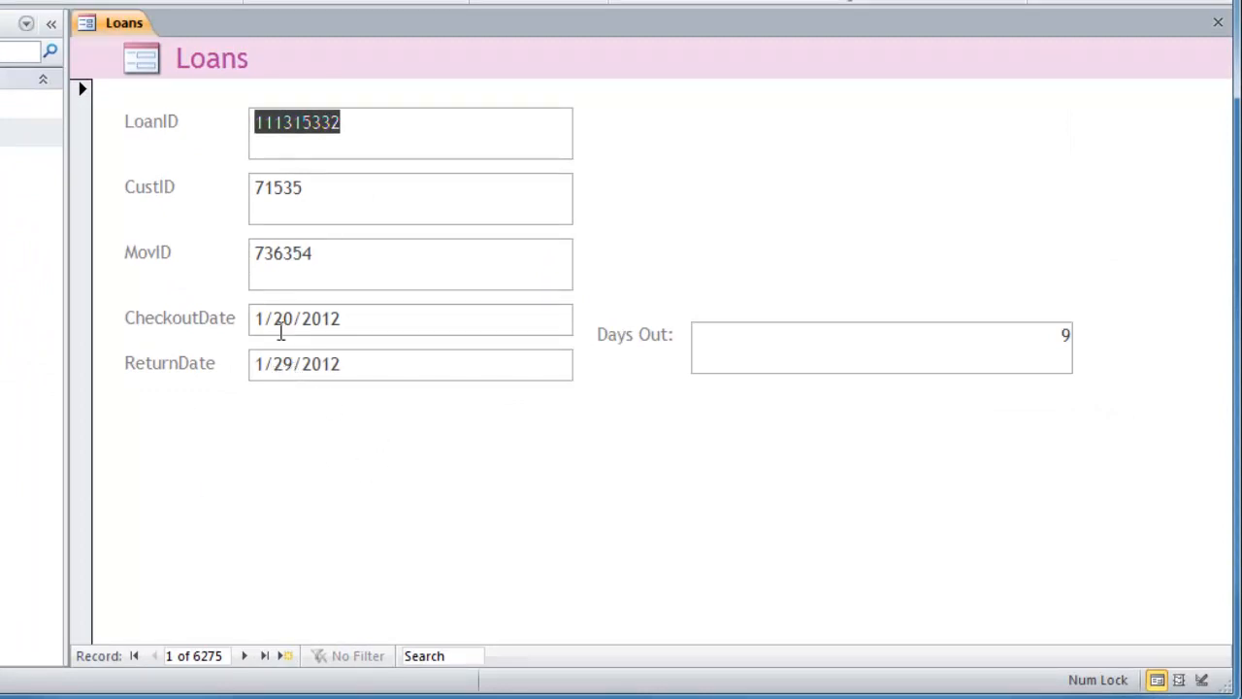
pyautogui.moveTo(1040, 336)
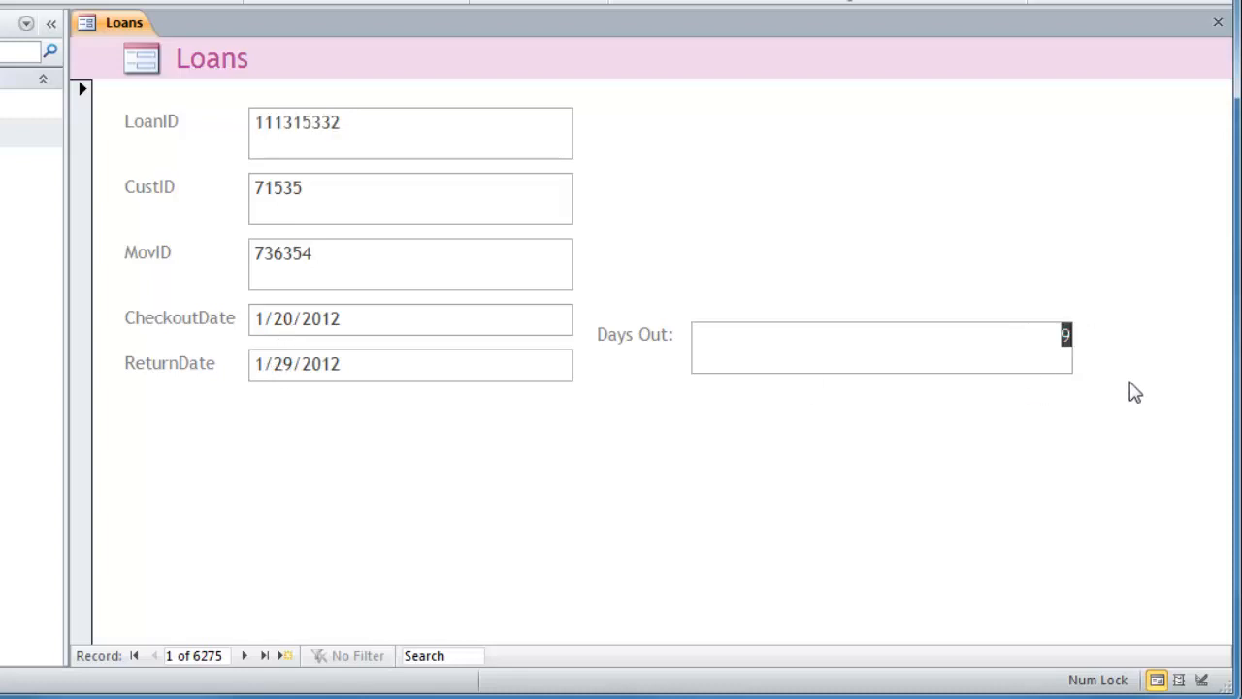
# Check Days Out shows 9 for record 1, then start a new blank loan record
pyautogui.click(999, 346)
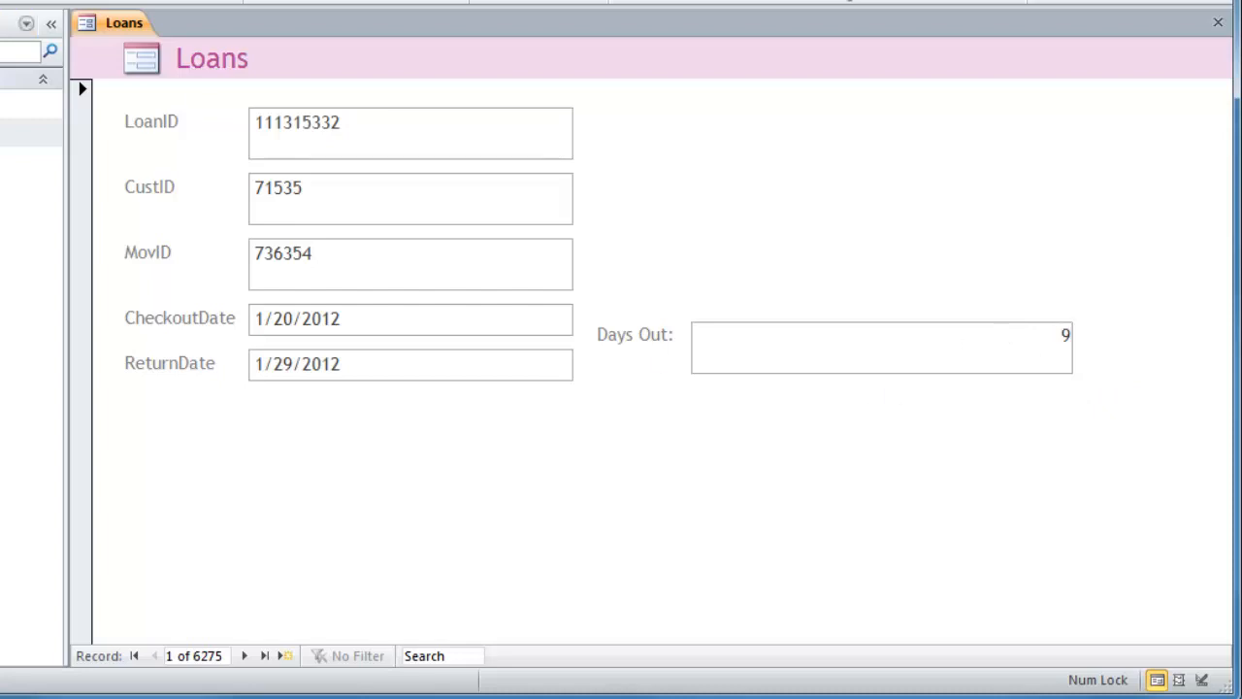
pyautogui.moveTo(938, 410)
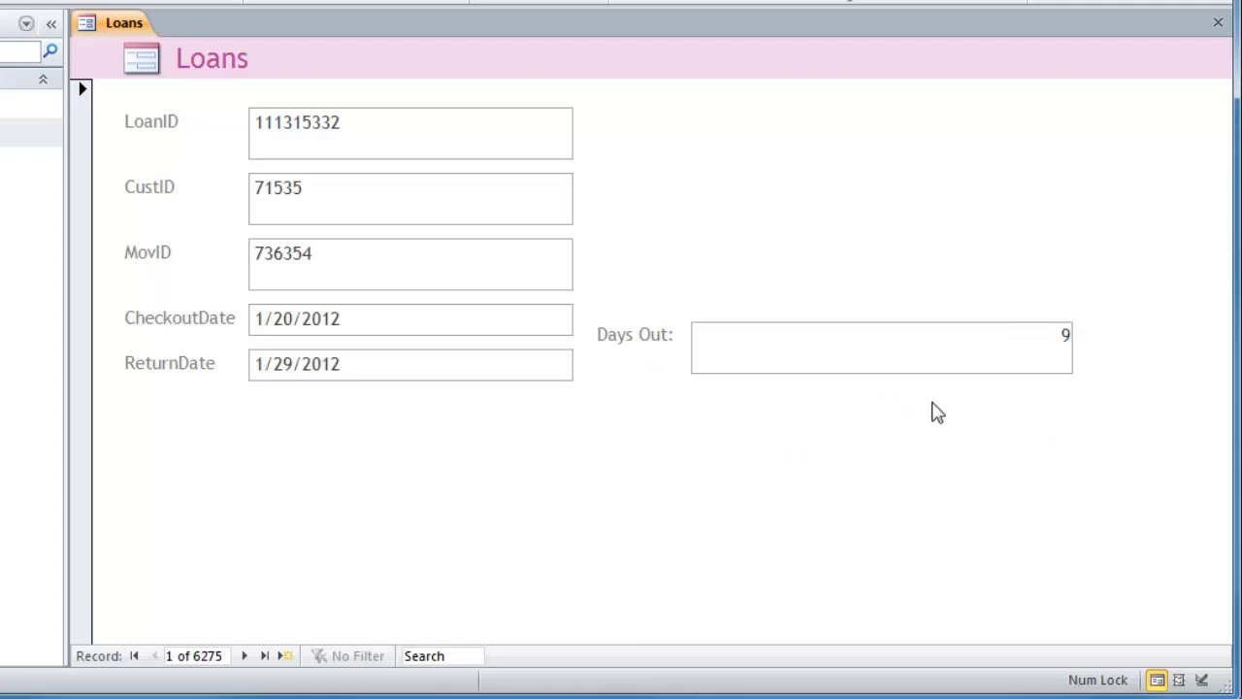
pyautogui.moveTo(1093, 374)
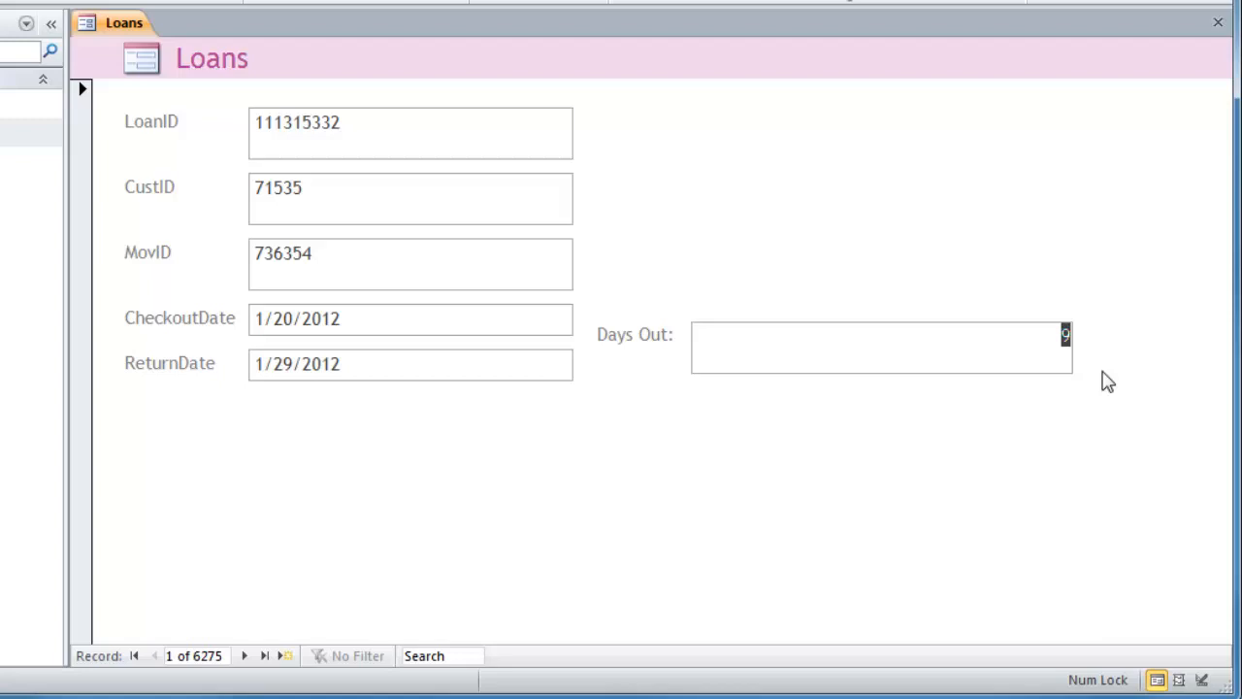
pyautogui.moveTo(592, 332)
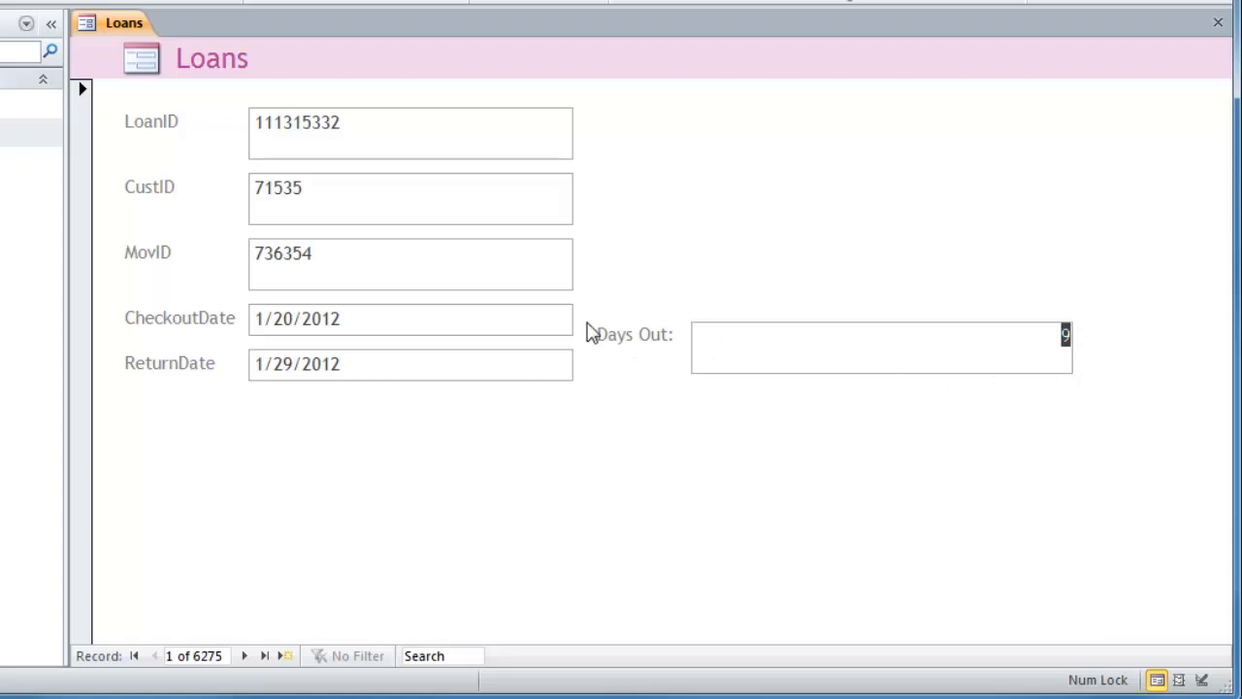
pyautogui.moveTo(602, 281)
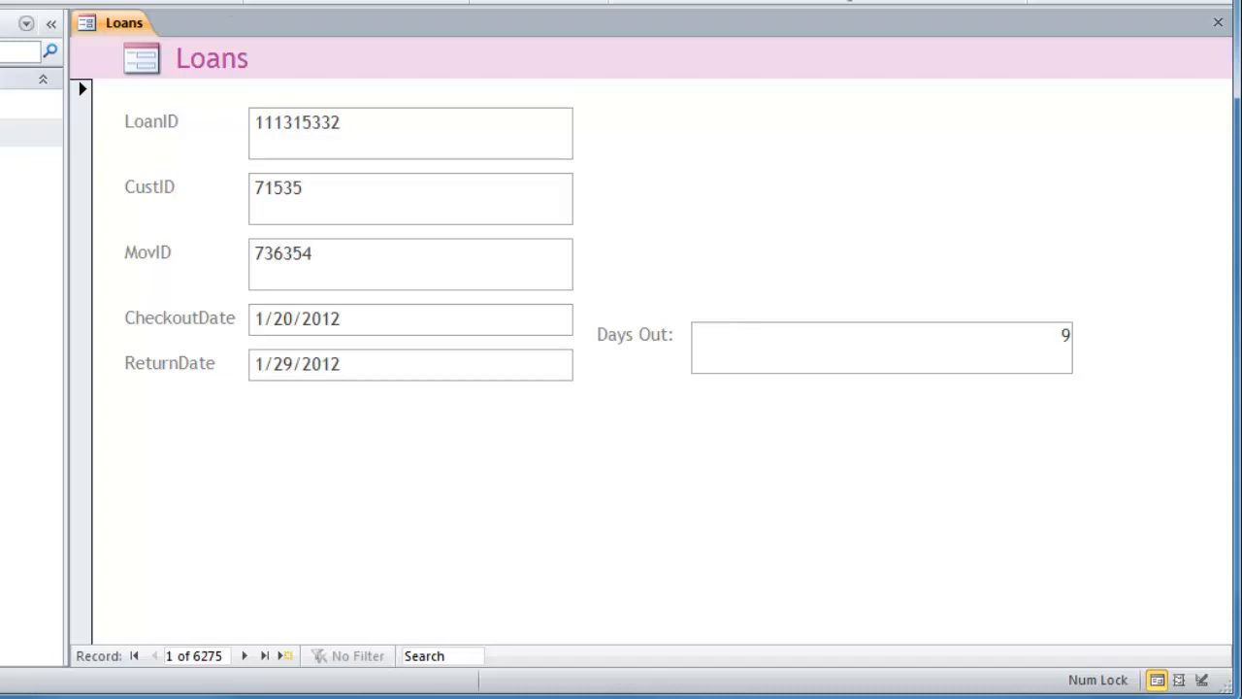
pyautogui.click(1202, 679)
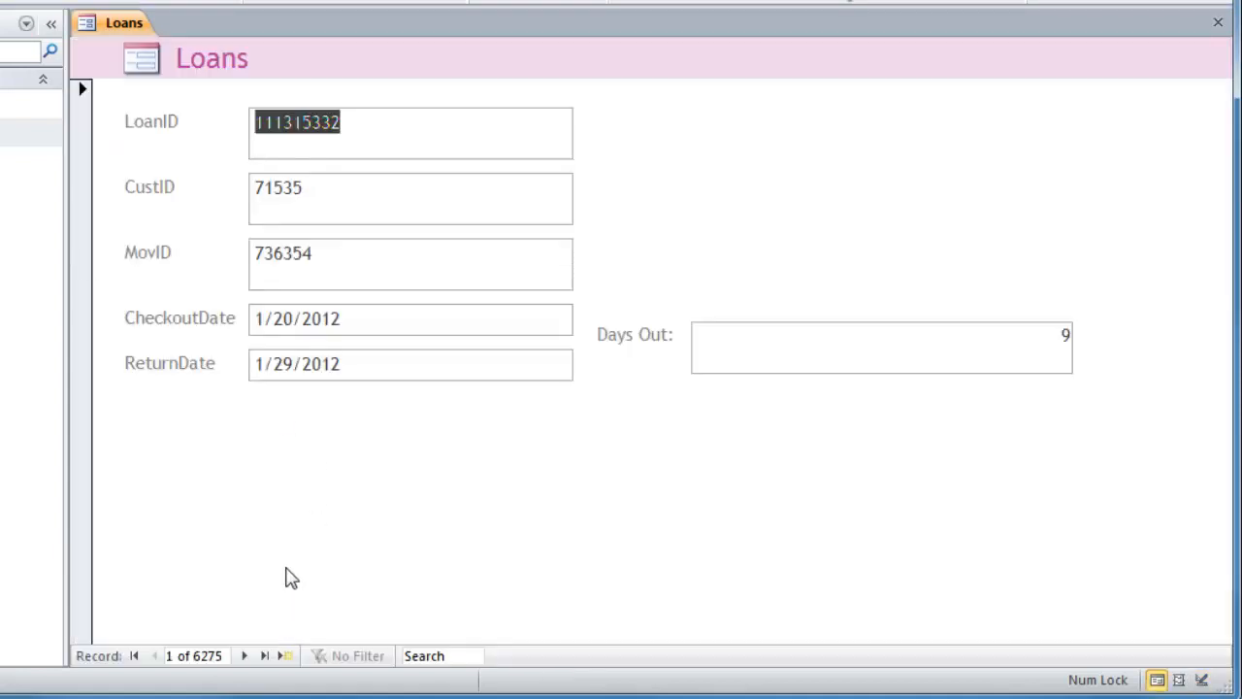
pyautogui.moveTo(326, 133)
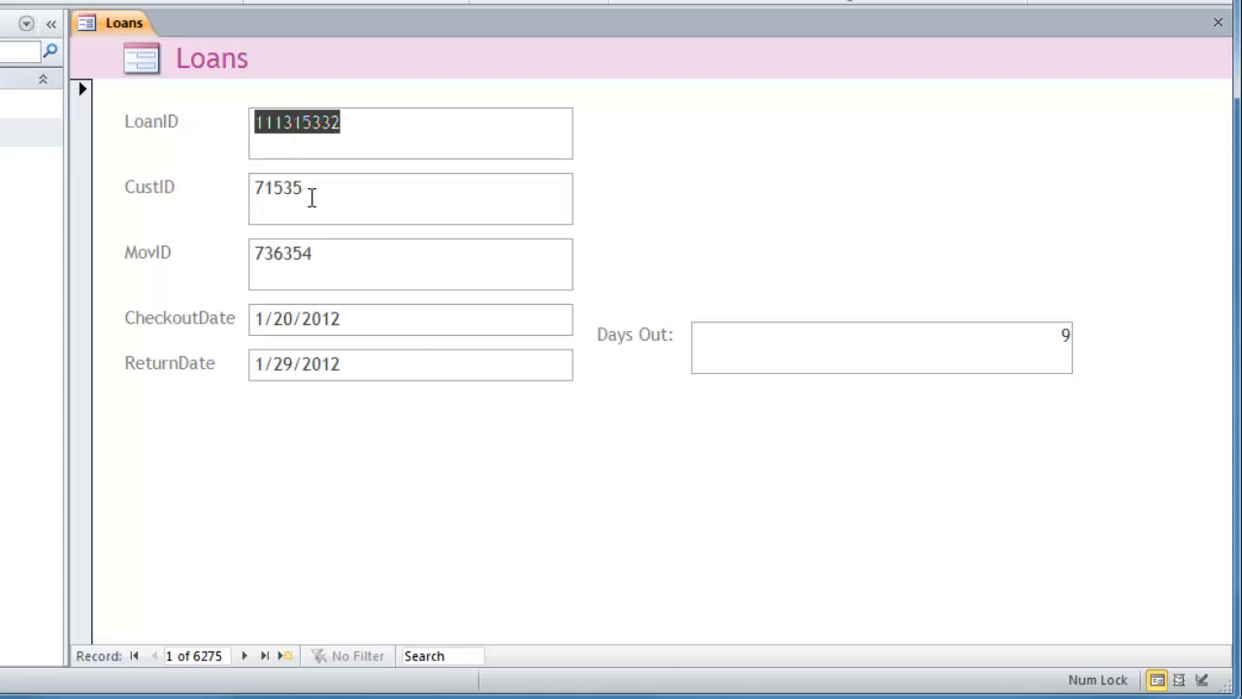
pyautogui.moveTo(580, 277)
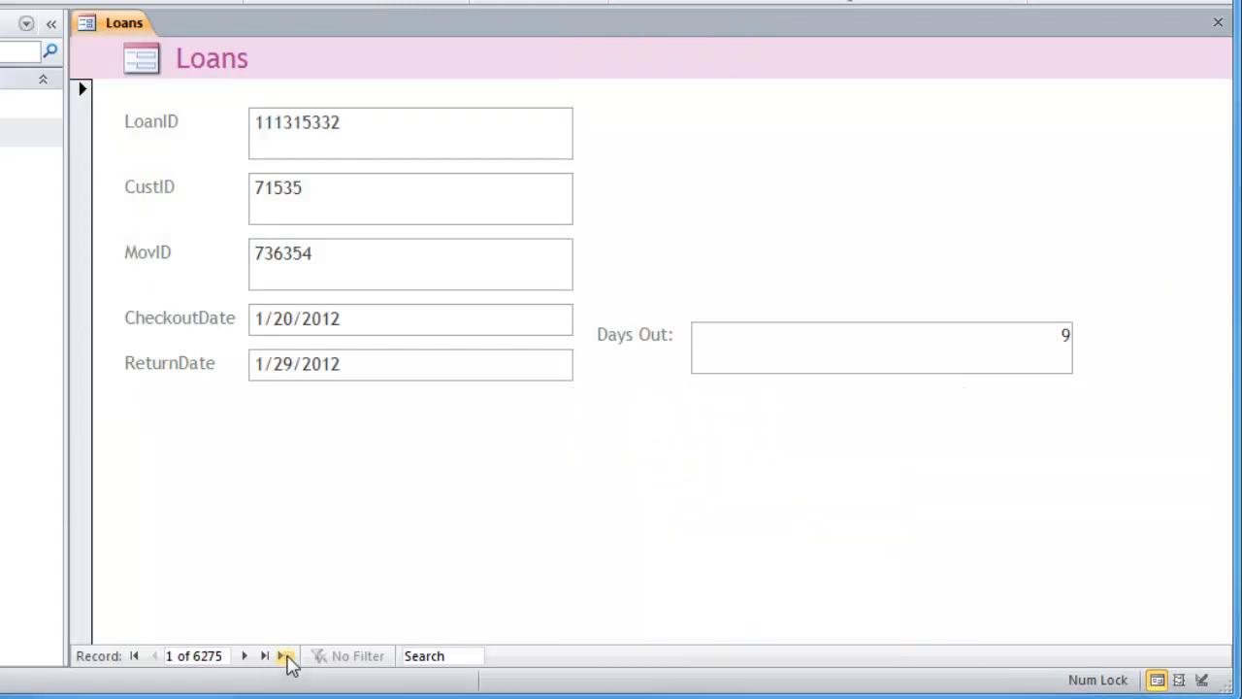
pyautogui.click(286, 655)
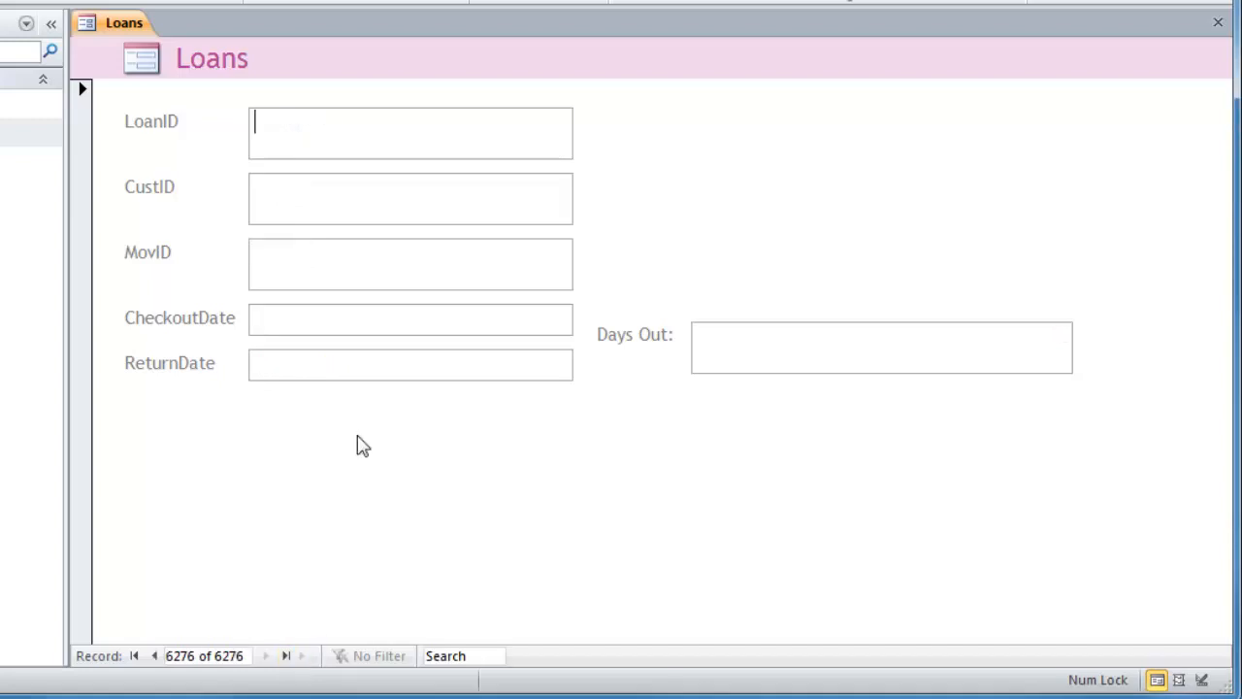
pyautogui.moveTo(776, 158)
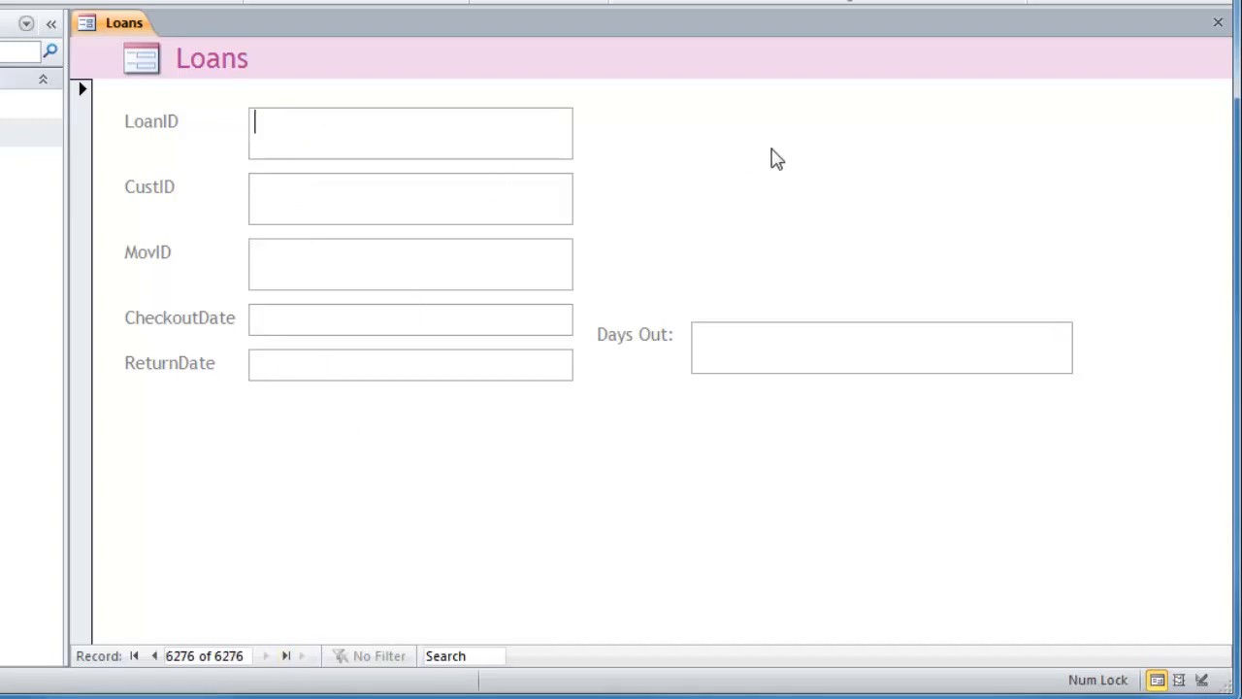
# Enter LoanID 12345678, CustID 71535 and MovID 736354 for the new loan
pyautogui.write('123456789123')
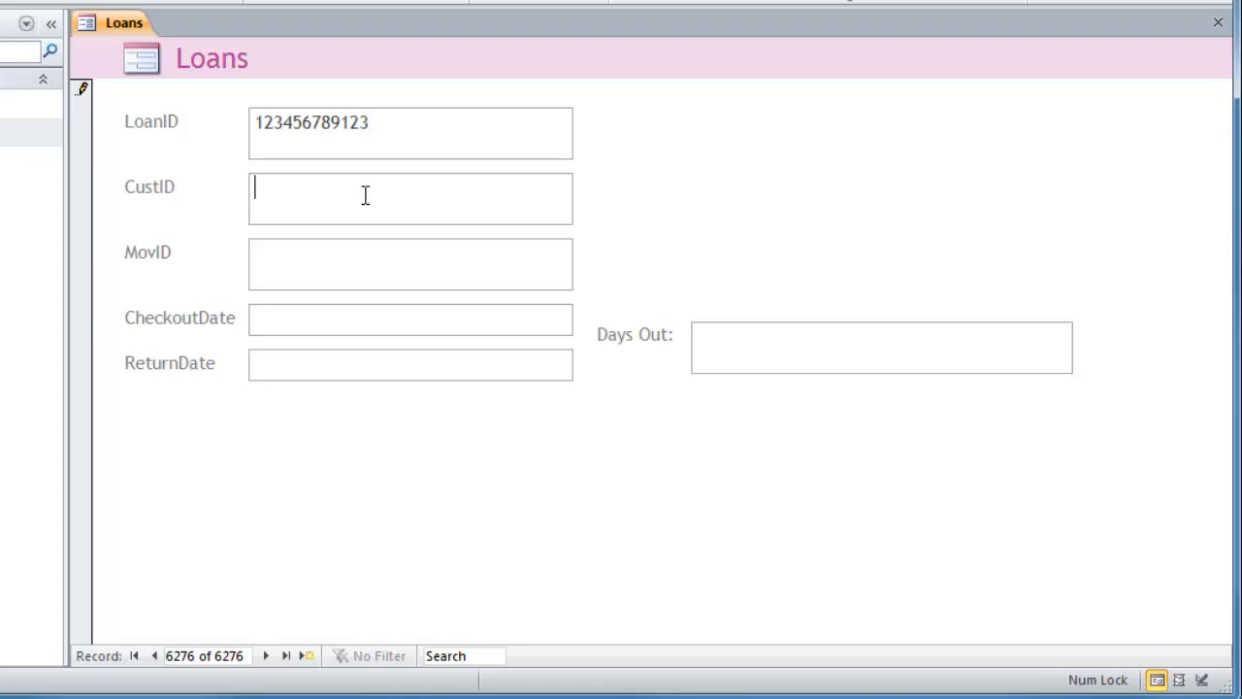
pyautogui.write('71')
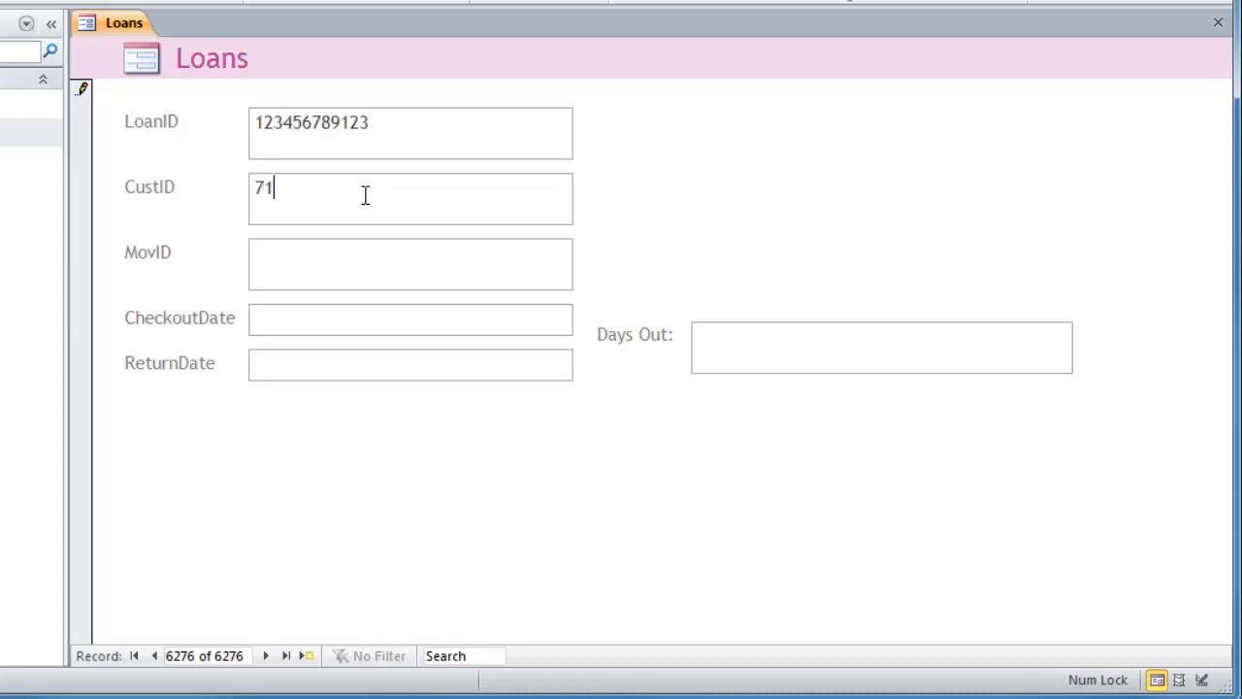
pyautogui.write('535')
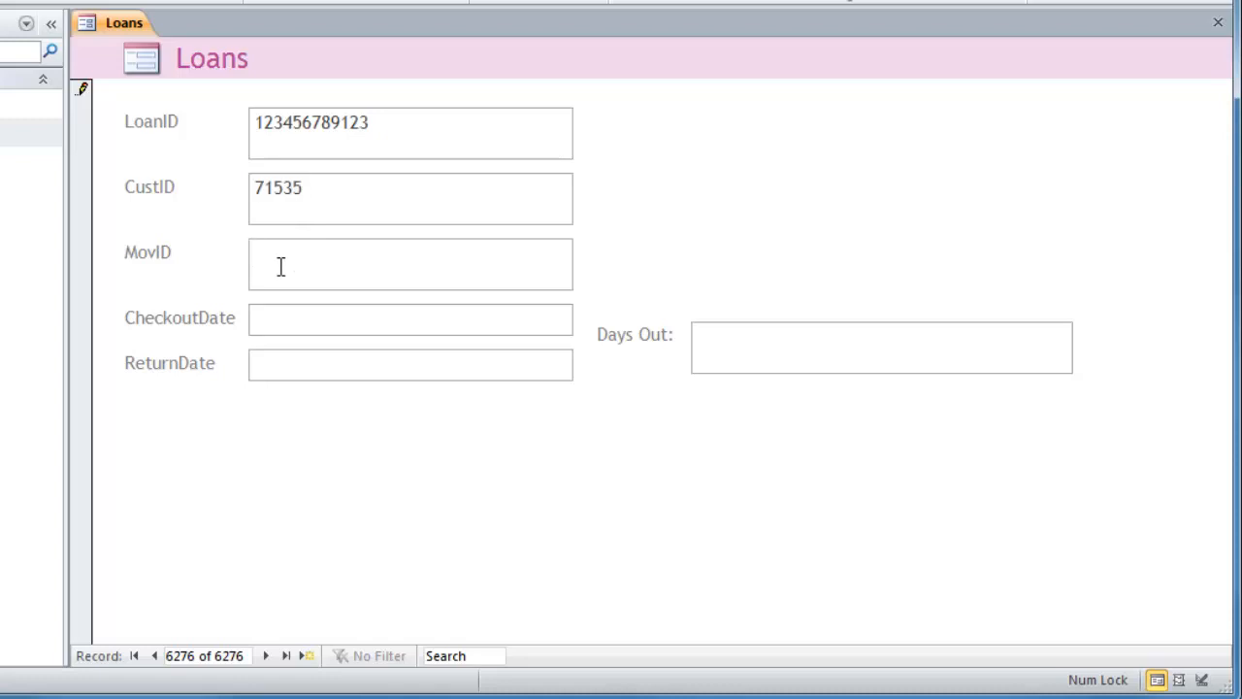
pyautogui.write('736')
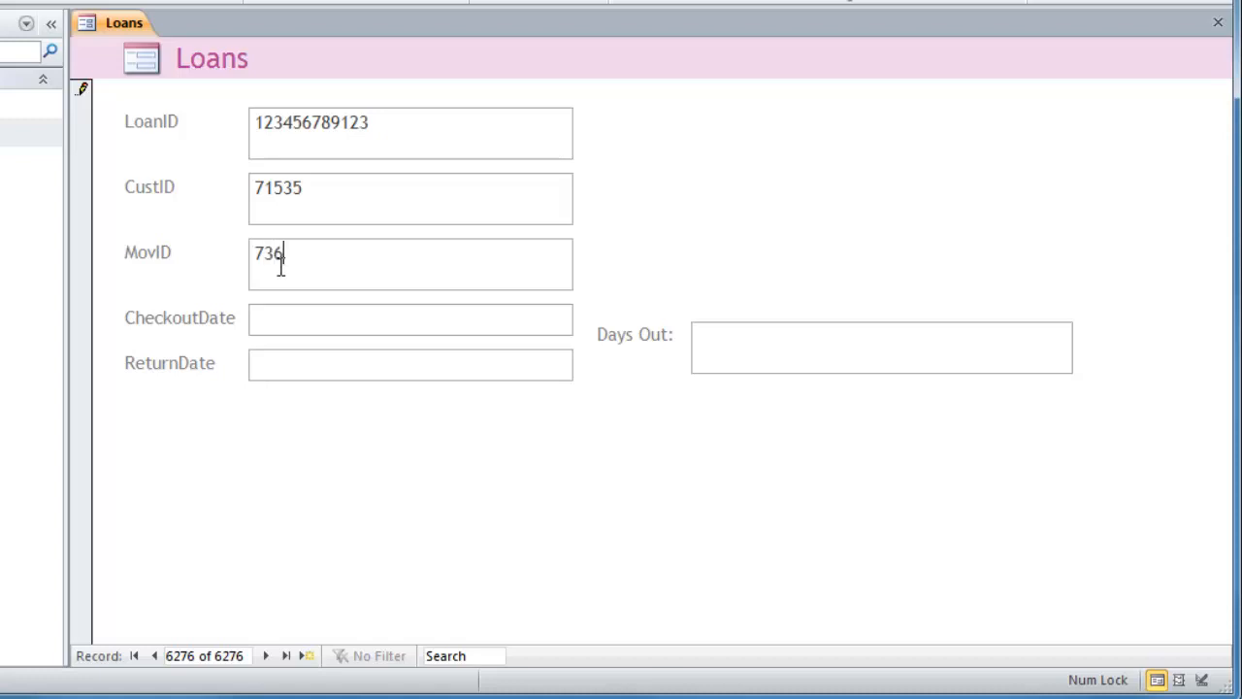
pyautogui.write('354')
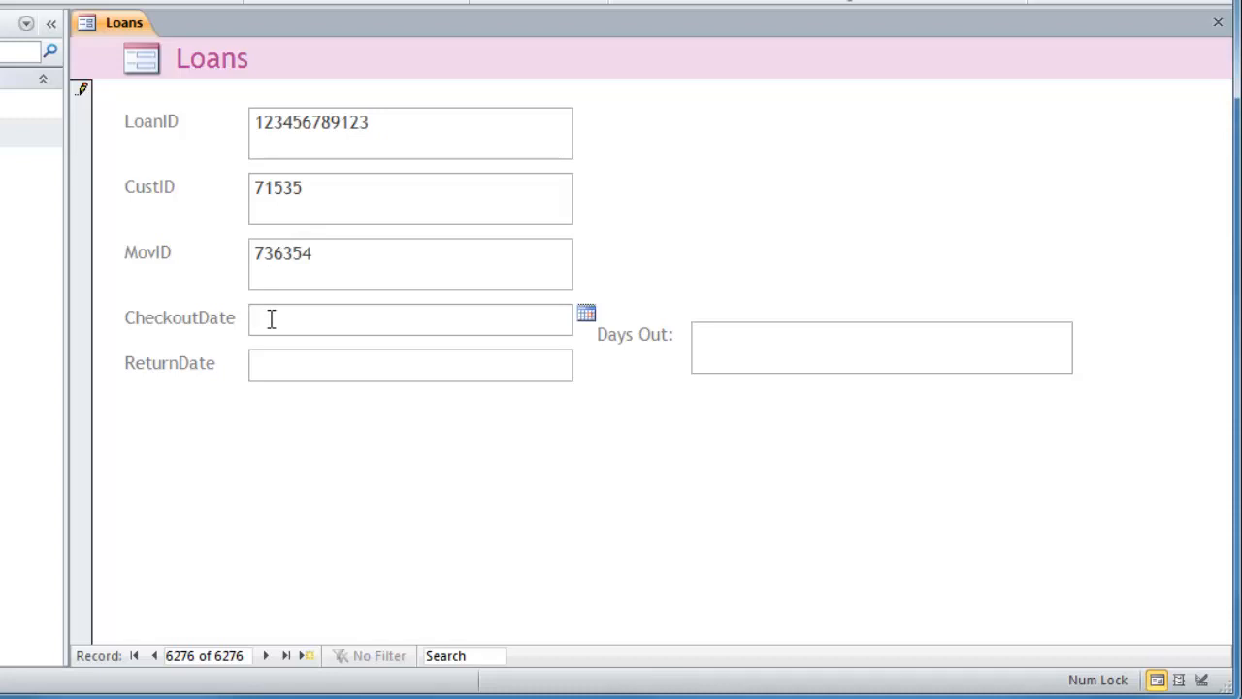
# Enter CheckoutDate 5/5/13 and ReturnDate 5/9/13, then view Days Out computing 4
pyautogui.write('5/5')
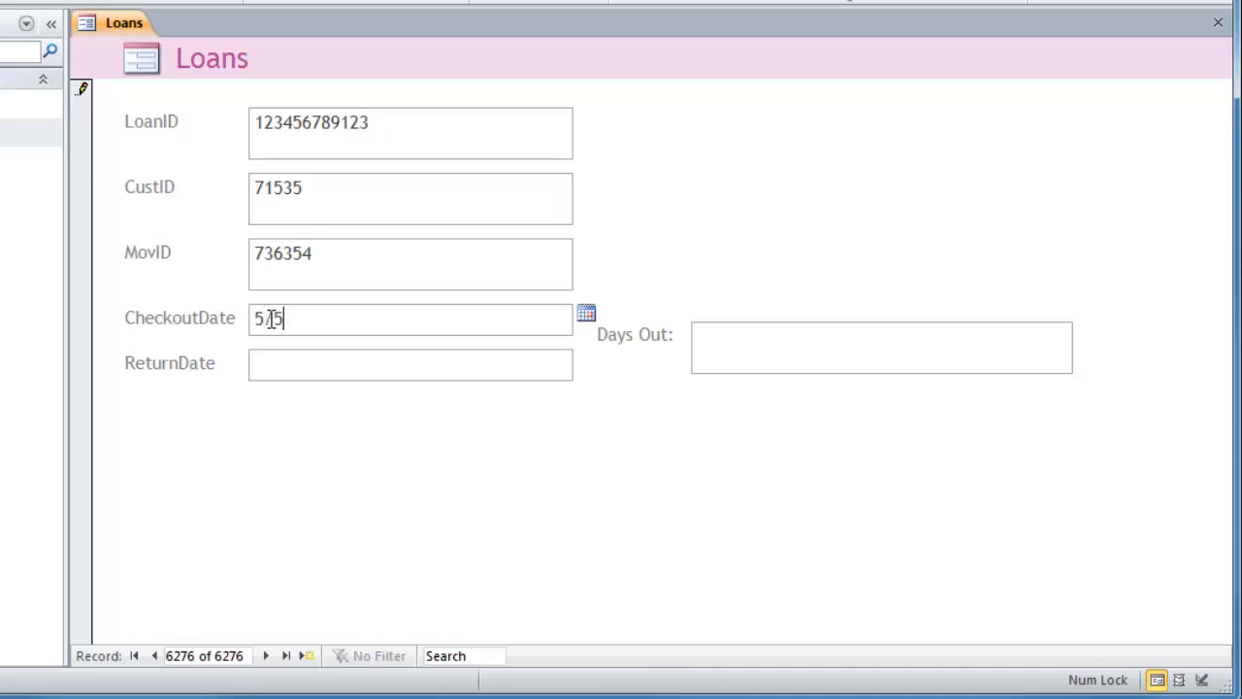
pyautogui.write('/13')
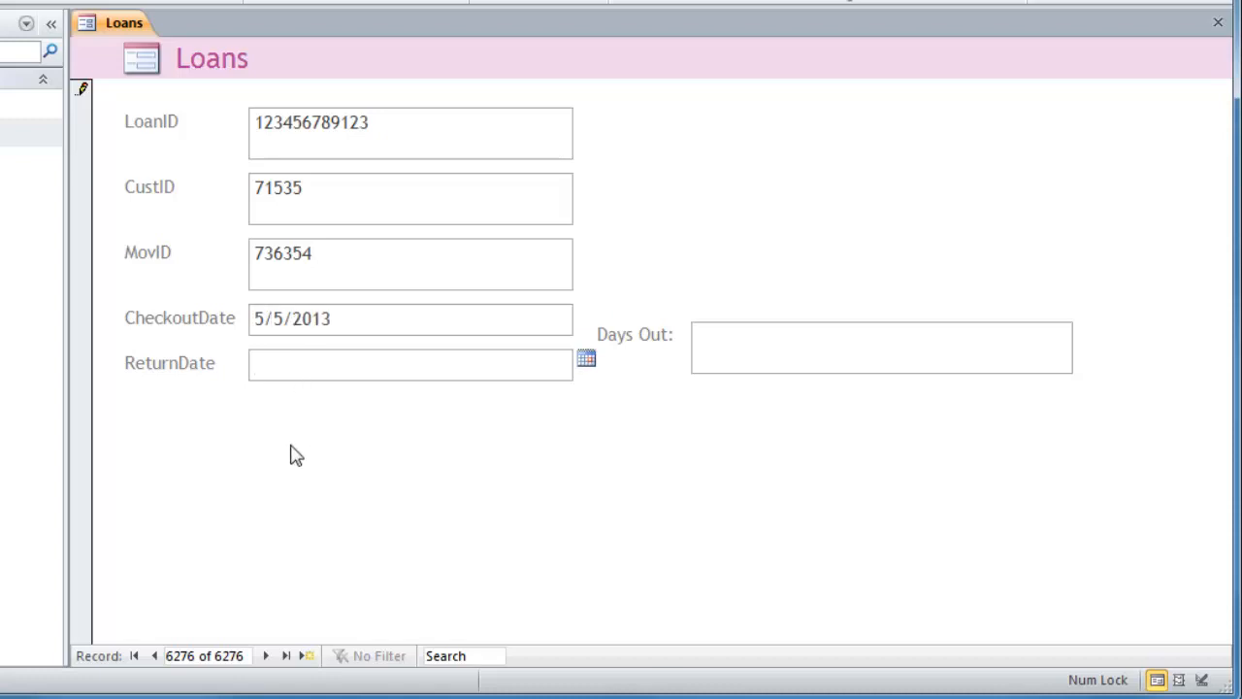
pyautogui.click(407, 363)
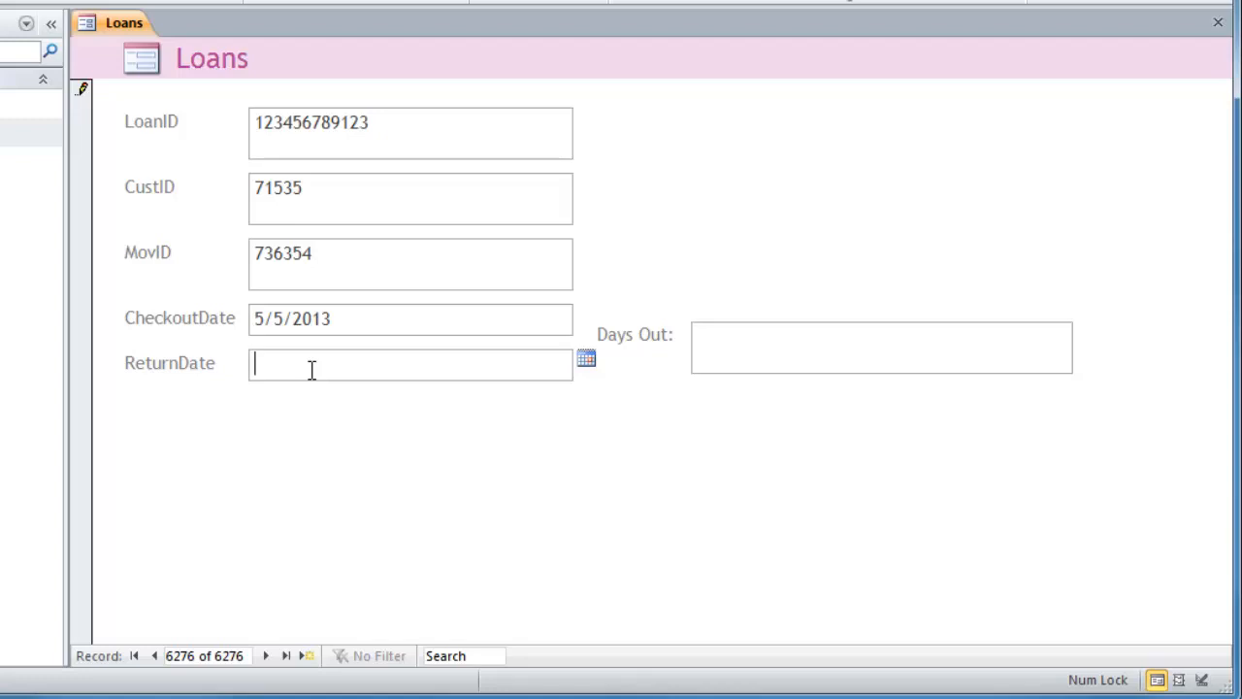
pyautogui.write('5/9/1')
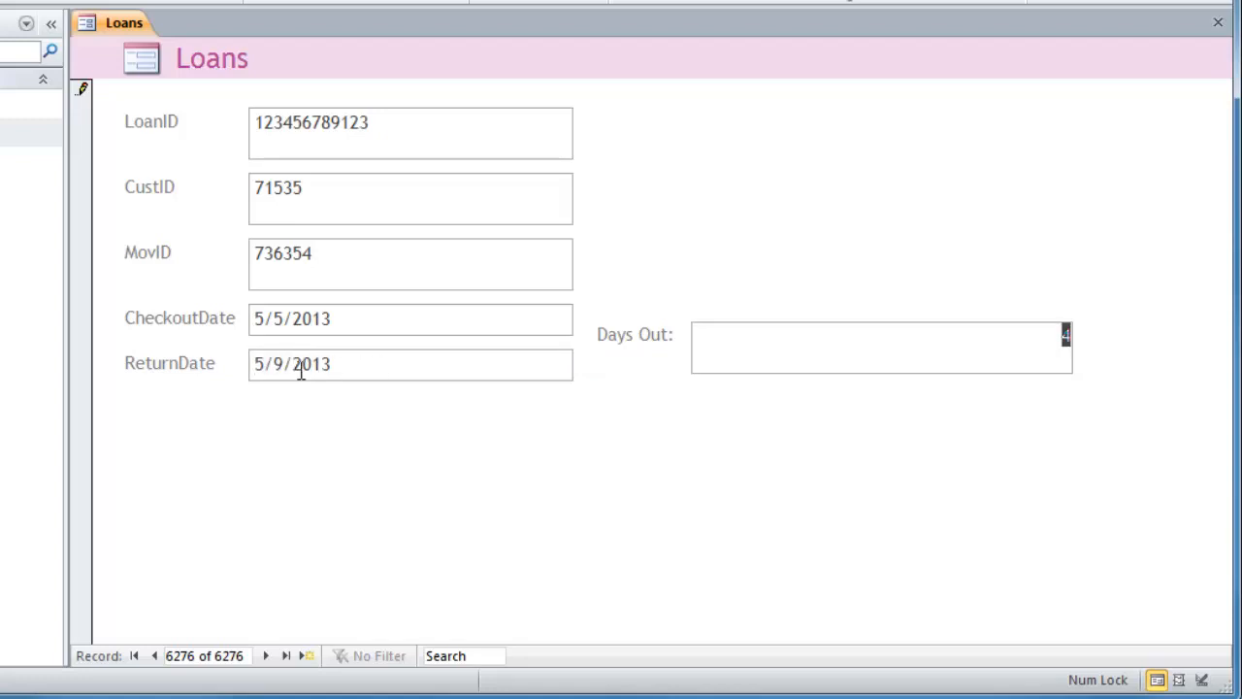
pyautogui.moveTo(1080, 330)
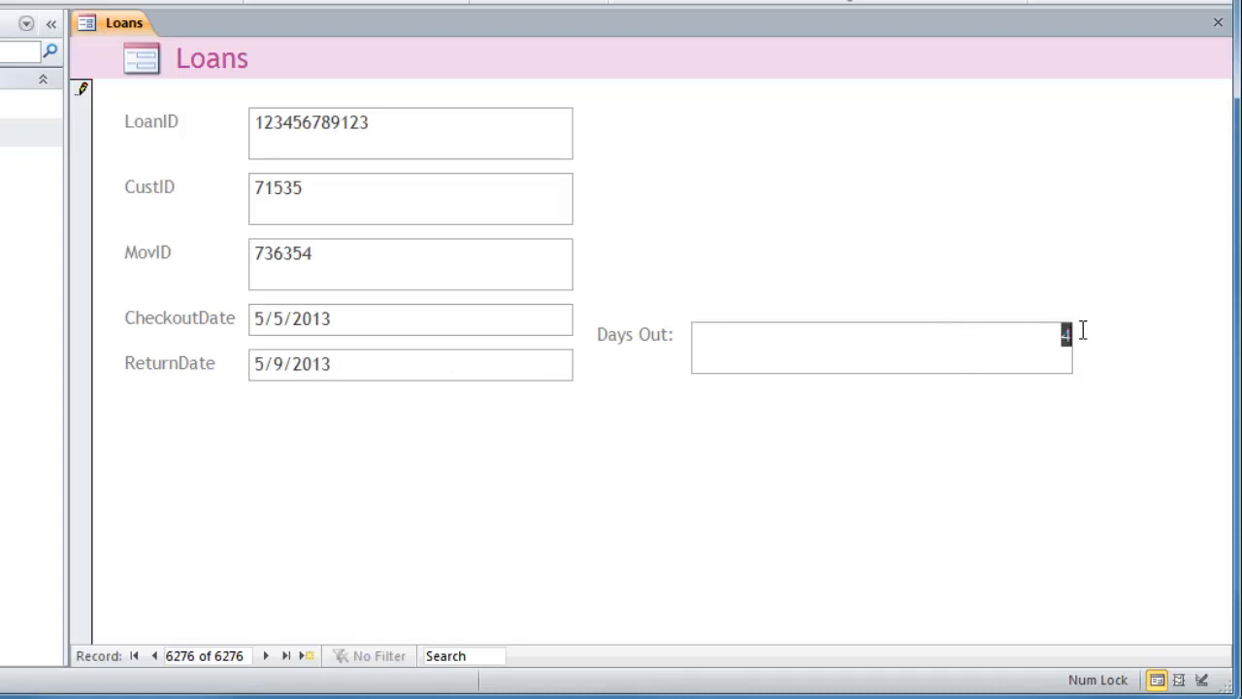
pyautogui.moveTo(1081, 380)
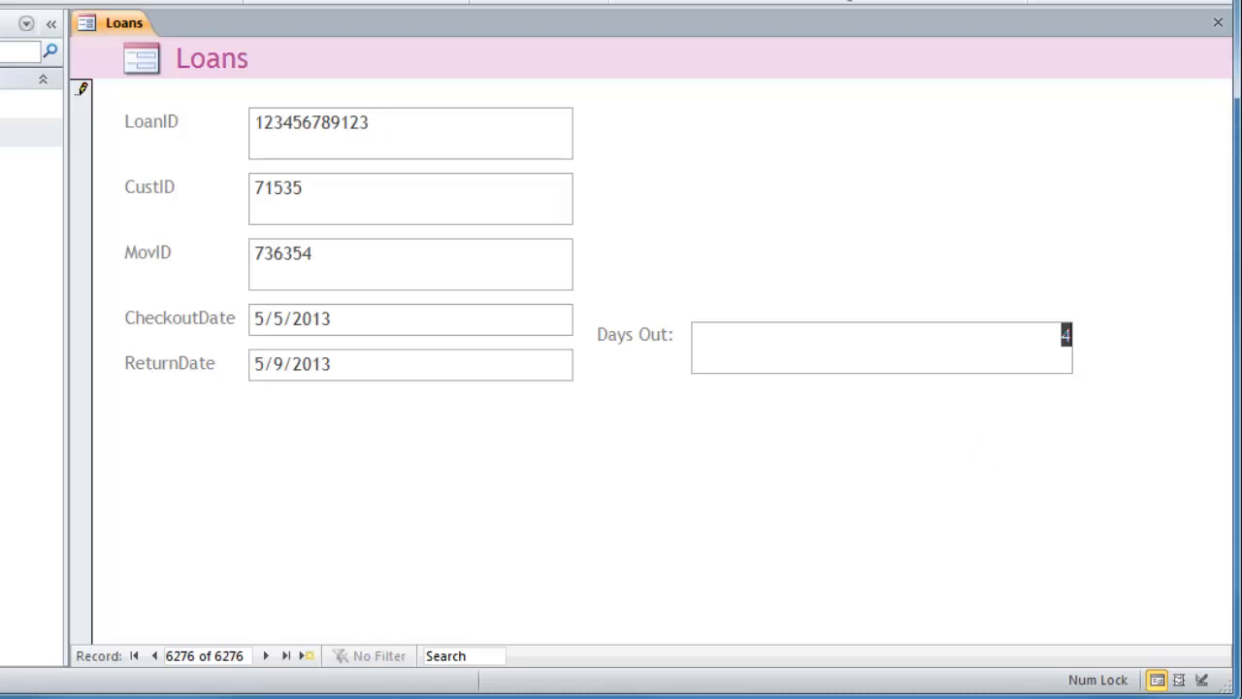
pyautogui.click(873, 347)
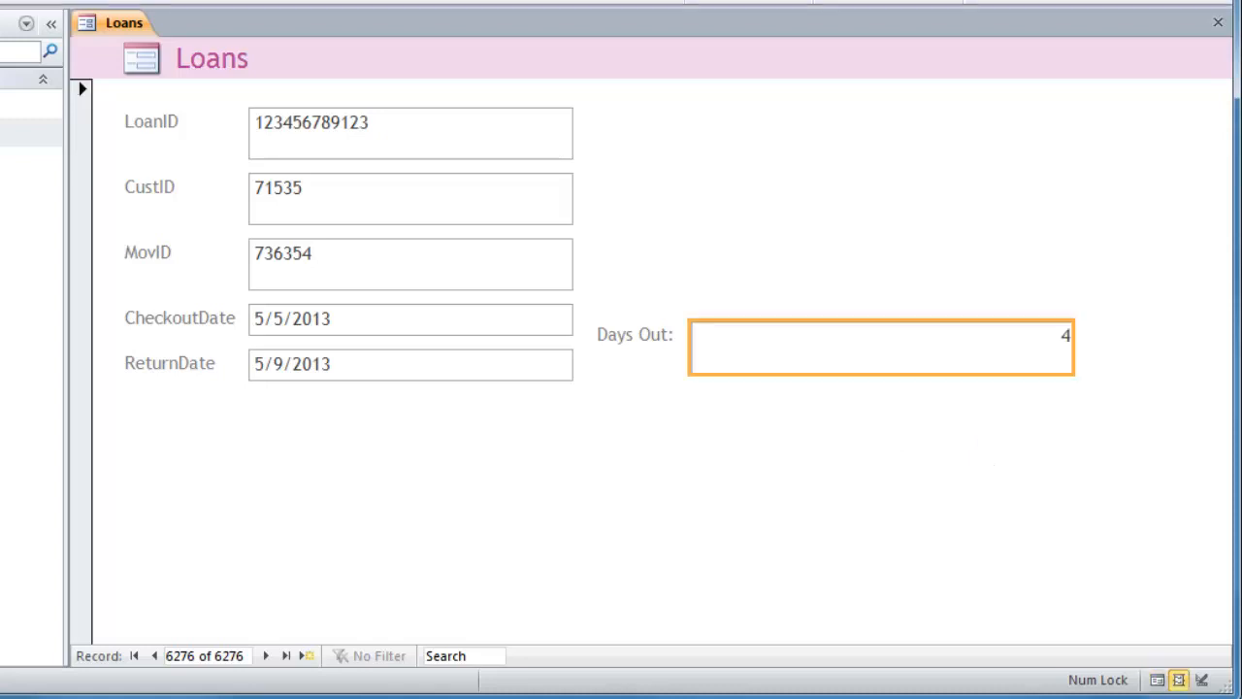